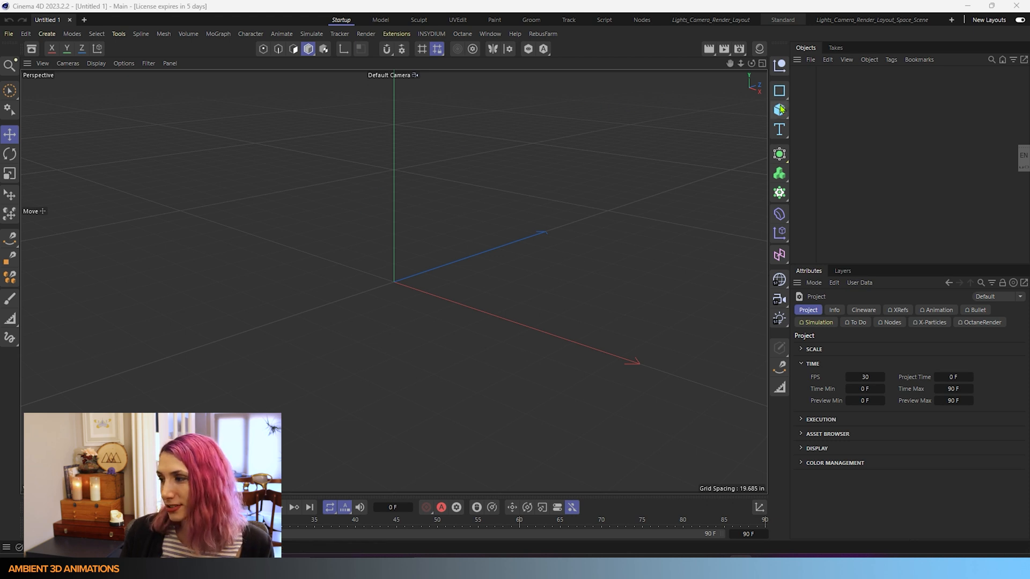
# Add a Plane primitive and display it with Gouraud Shading (Lines) to show polygon lines
pyautogui.click(778, 109)
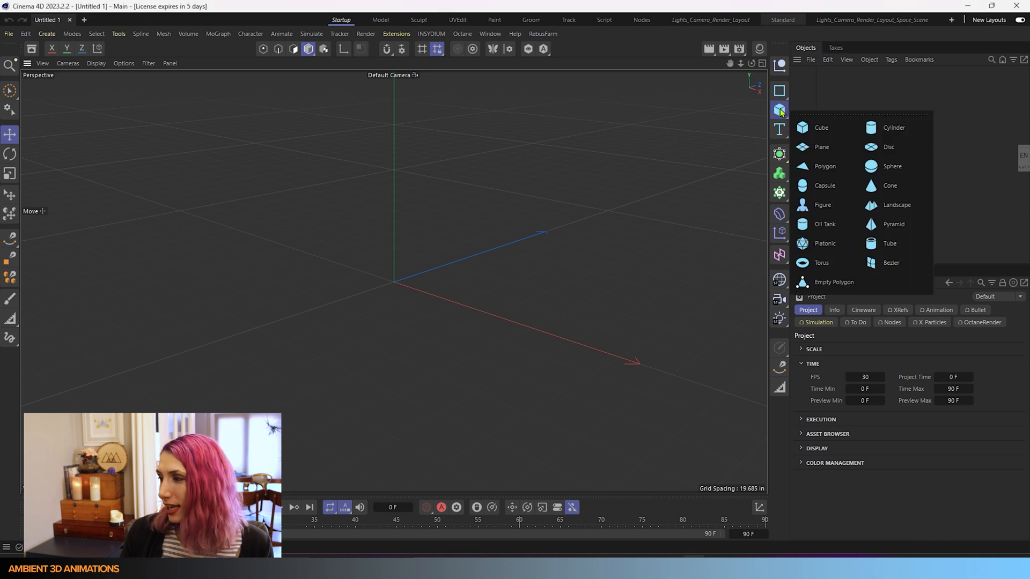
pyautogui.moveTo(821, 147)
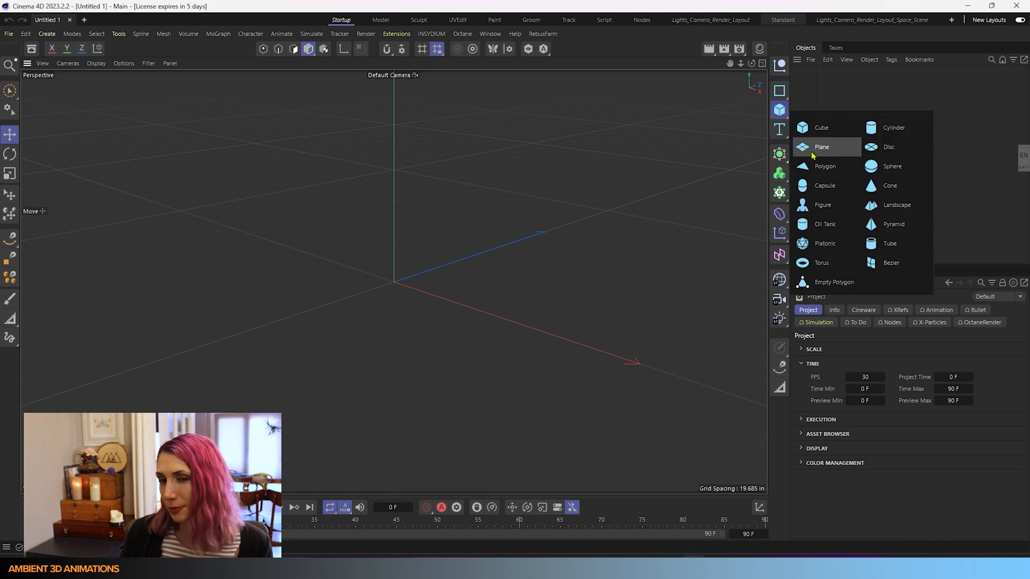
pyautogui.click(822, 147)
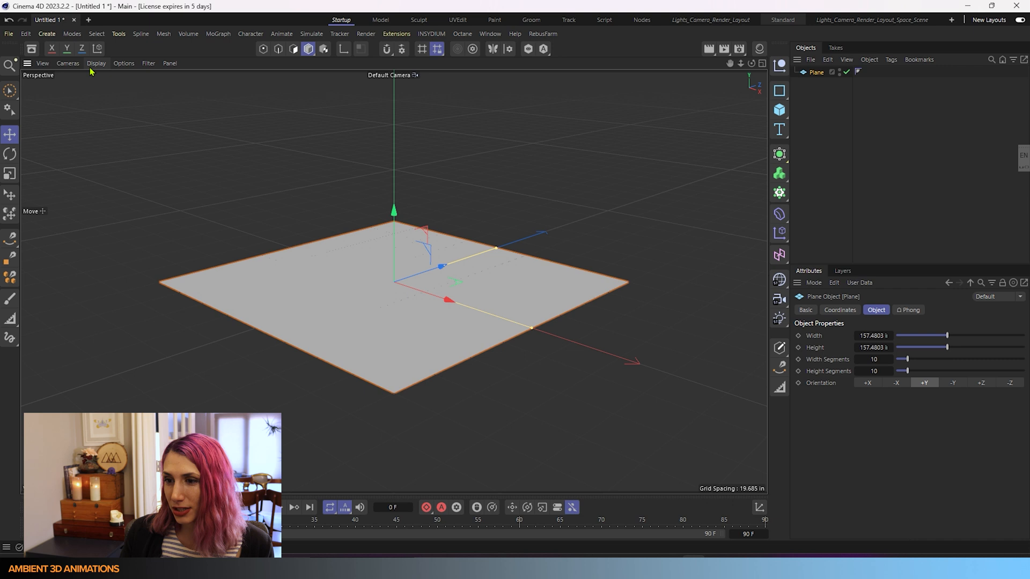
pyautogui.click(96, 63)
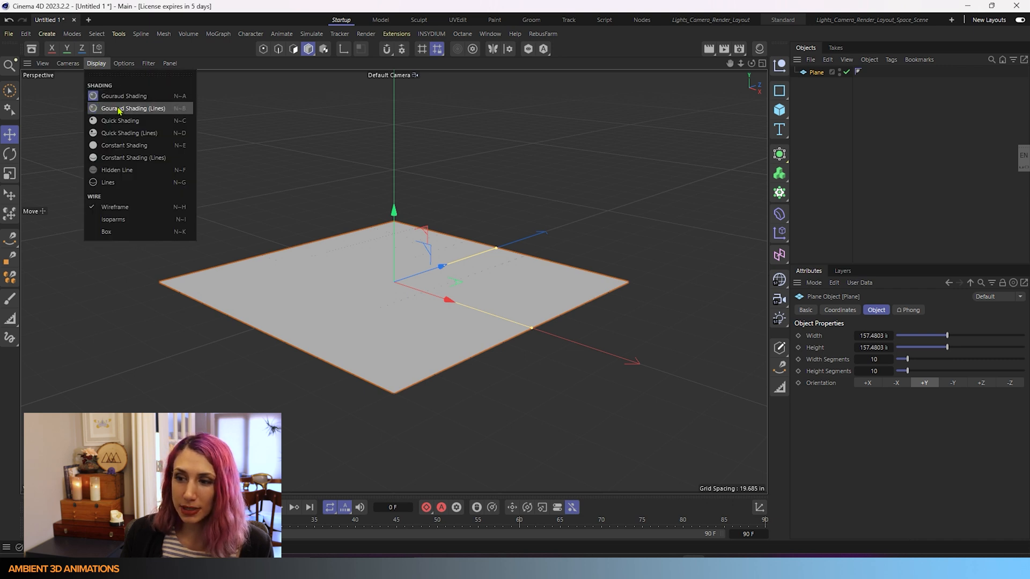
pyautogui.click(133, 107)
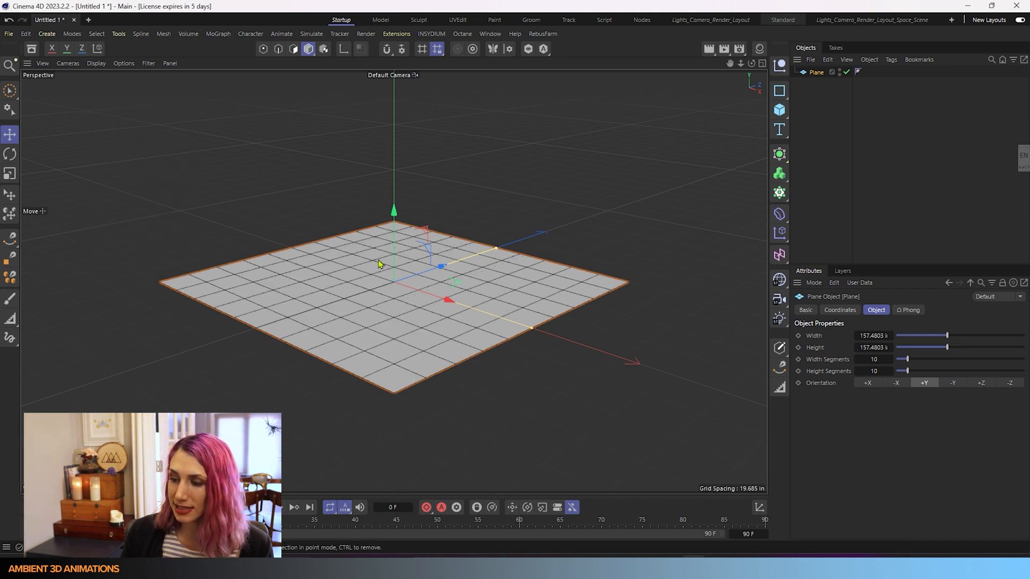
pyautogui.moveTo(424, 300)
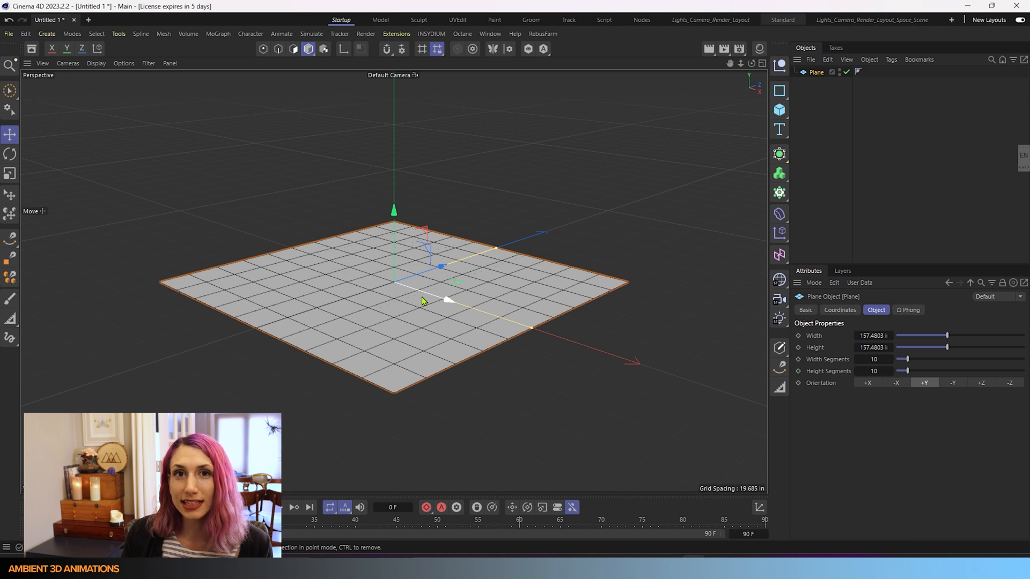
# Set the plane to 150 square with 100 width and 100 height segments
pyautogui.click(872, 336)
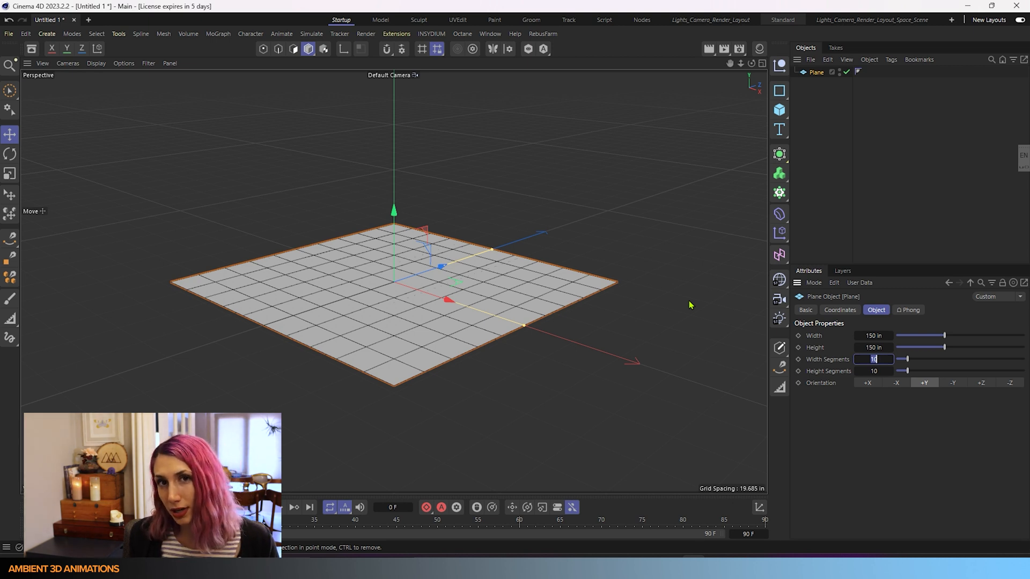
pyautogui.write('100')
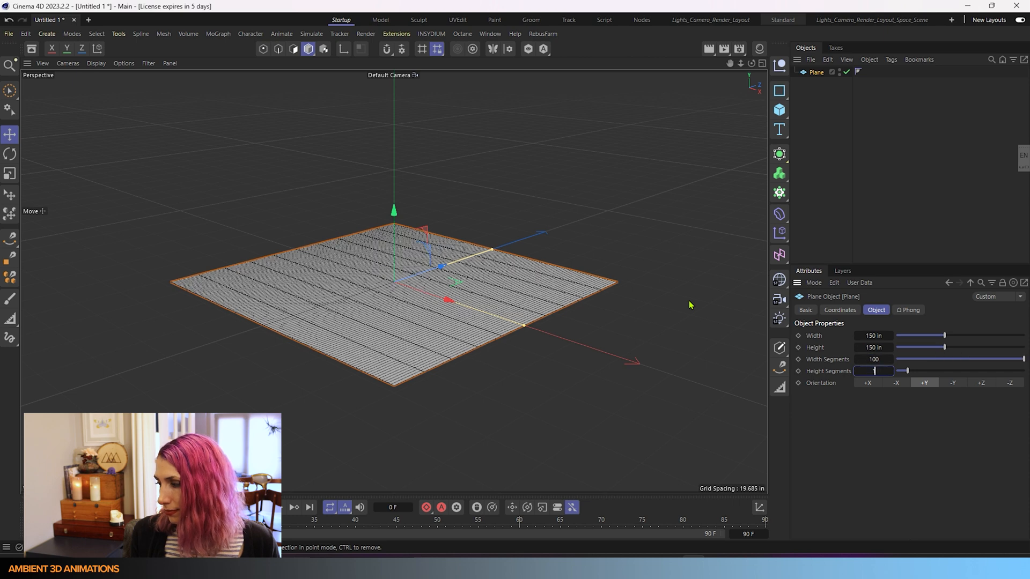
pyautogui.write('100')
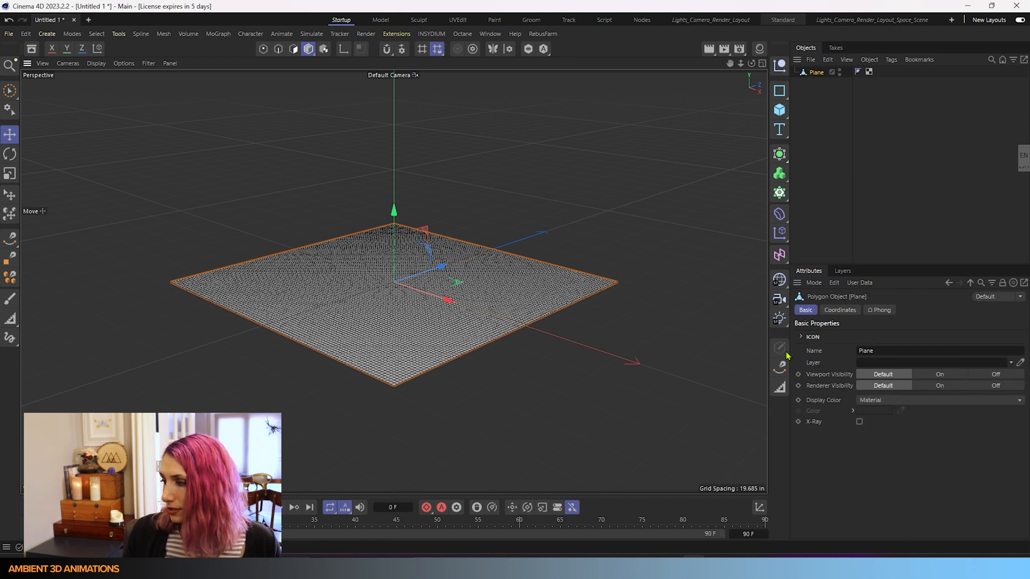
pyautogui.moveTo(780, 347)
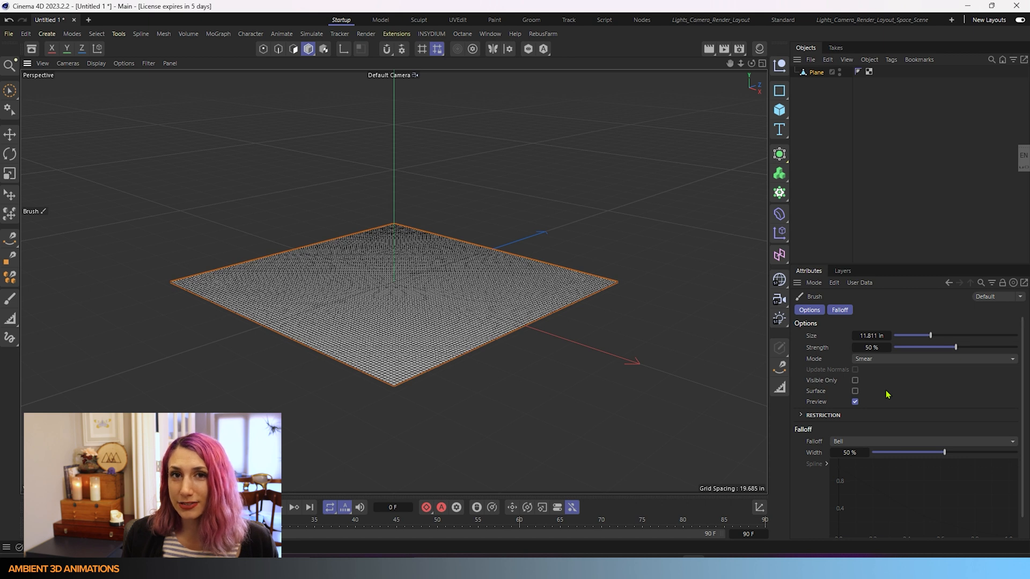
pyautogui.moveTo(889, 390)
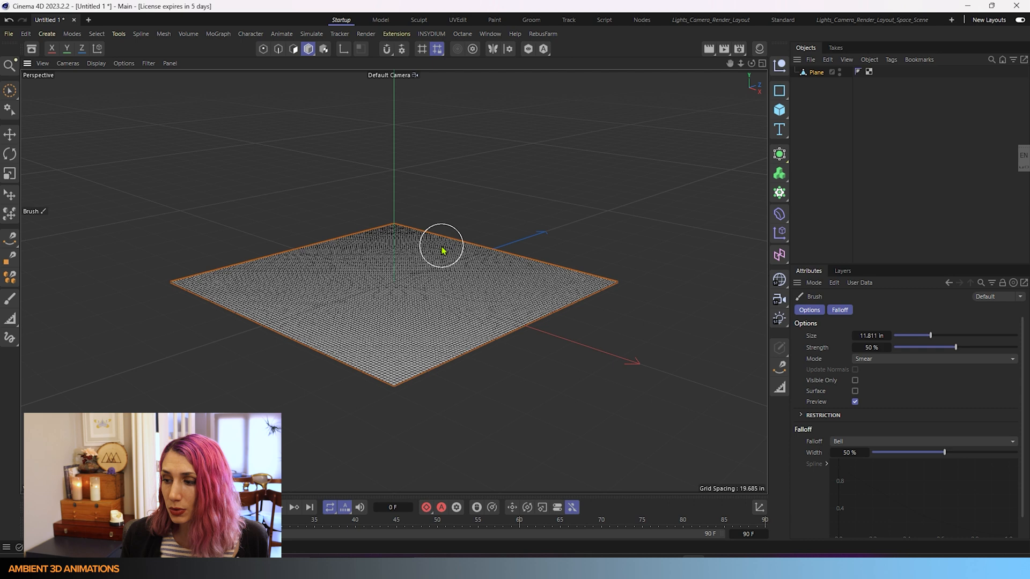
pyautogui.moveTo(446, 218)
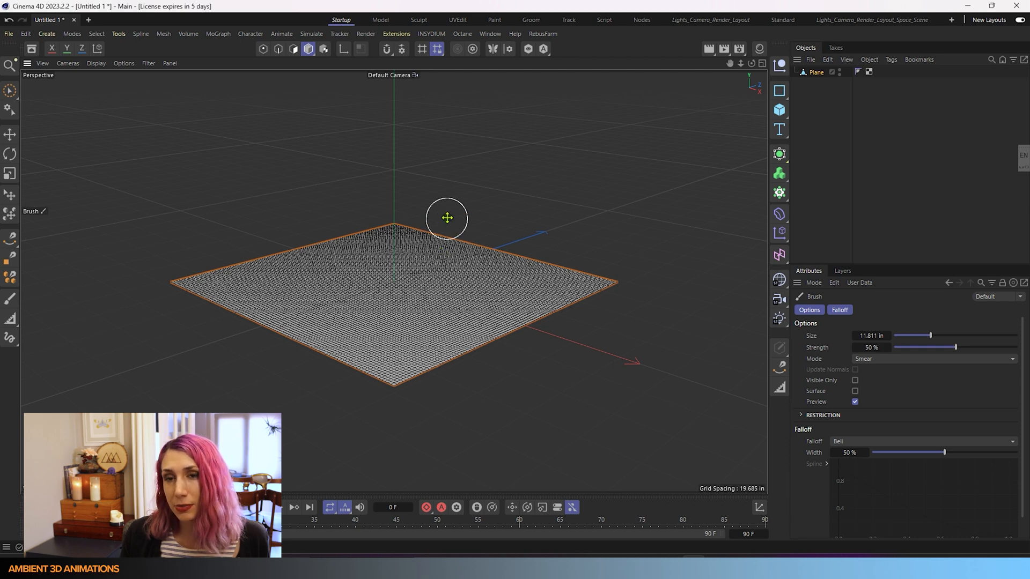
# Adjust the Smear brush radius until Size reads about 17.8 in
pyautogui.moveTo(446, 218); pyautogui.dragTo(505, 217)
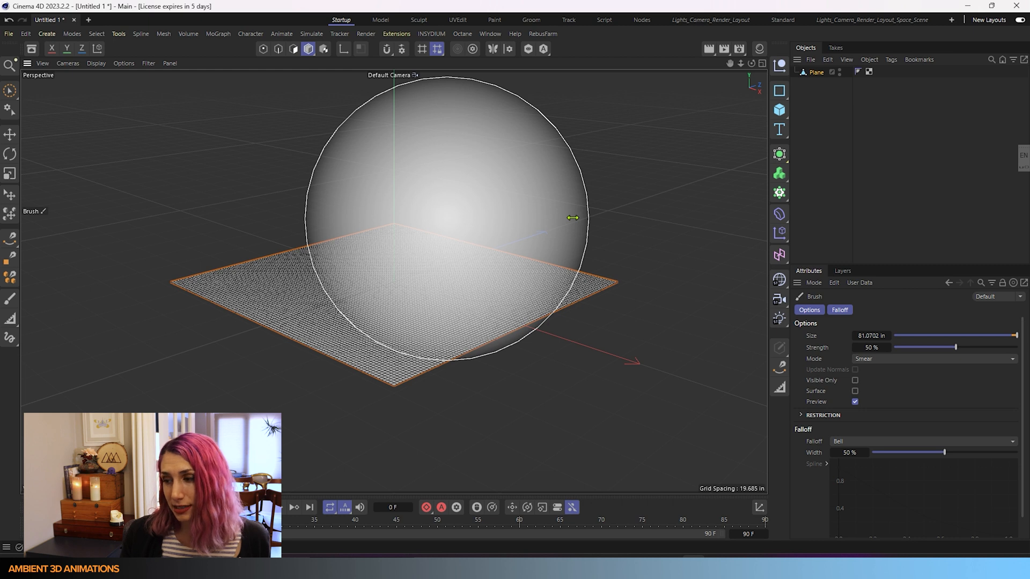
pyautogui.moveTo(573, 218); pyautogui.dragTo(427, 217)
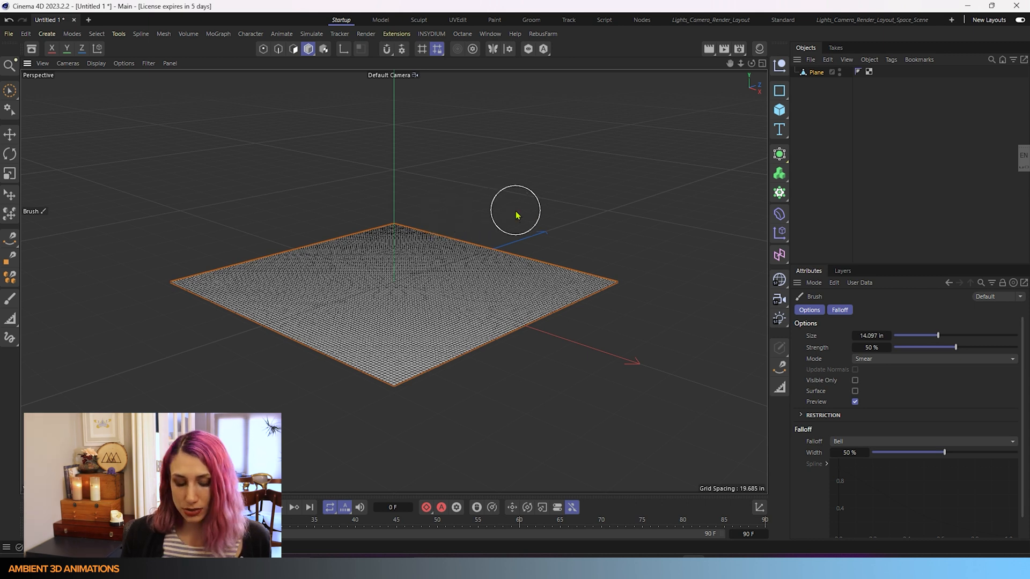
pyautogui.moveTo(937, 336); pyautogui.dragTo(990, 336)
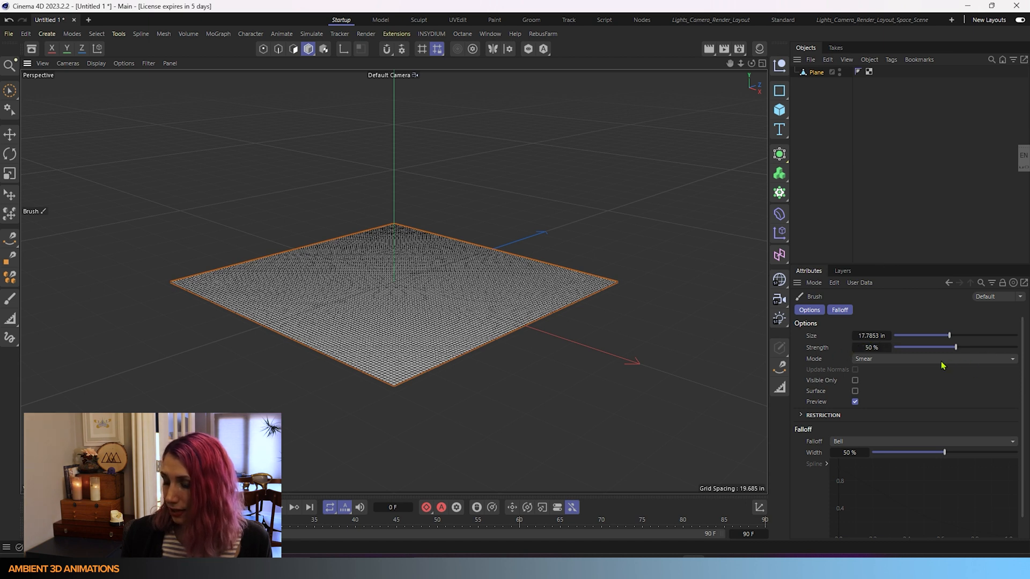
pyautogui.moveTo(876, 358)
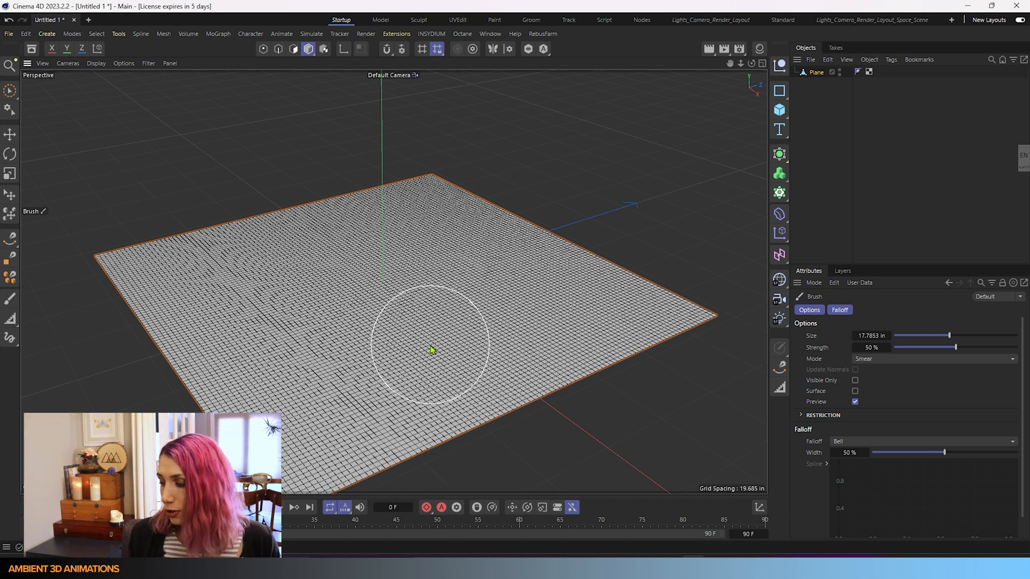
# Set the brush Mode to Surface
pyautogui.click(932, 358)
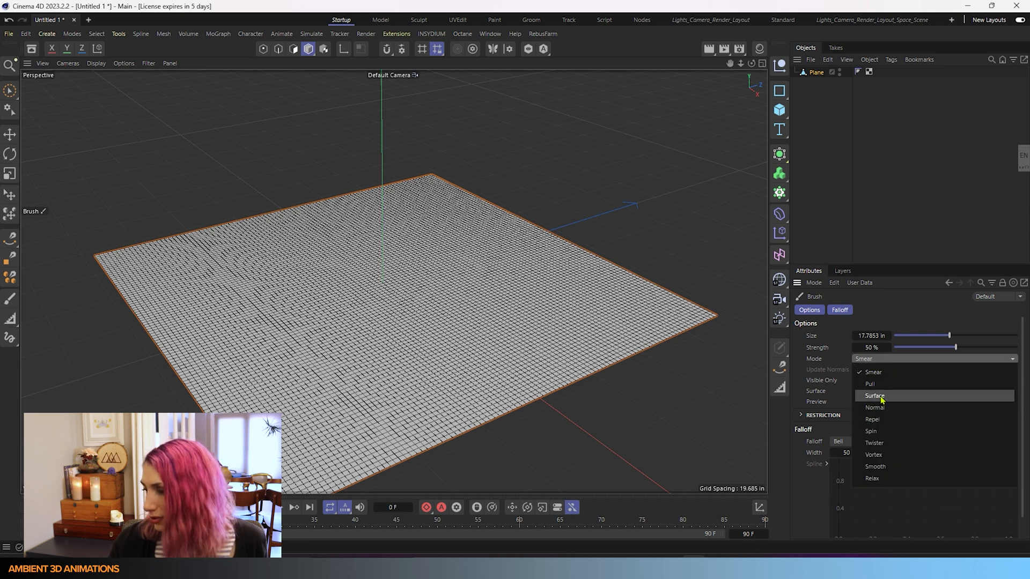
pyautogui.click(874, 396)
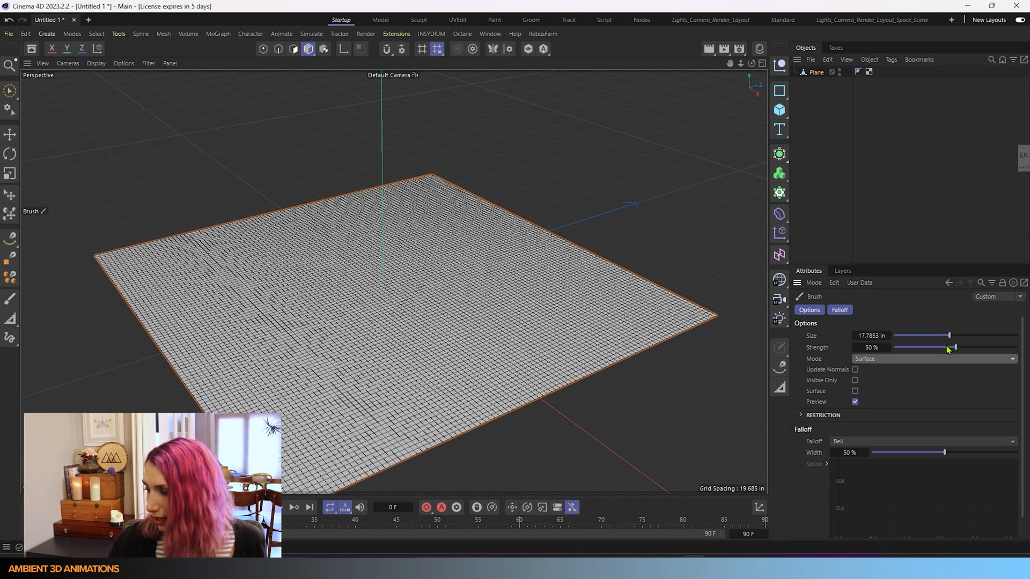
pyautogui.moveTo(433, 235)
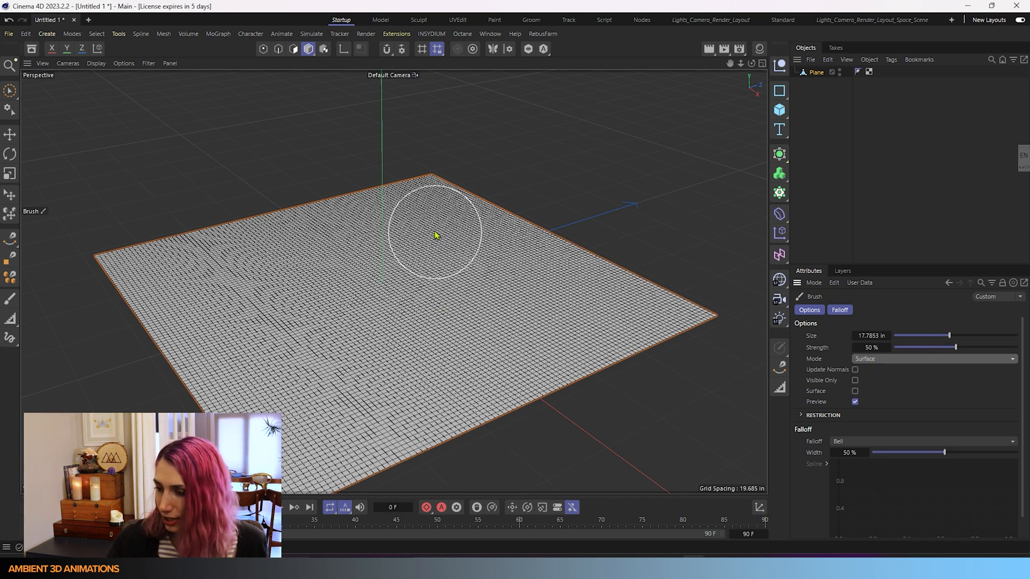
# Sculpt a bump and two long raised ridges across the plane
pyautogui.moveTo(433, 235); pyautogui.dragTo(332, 249)
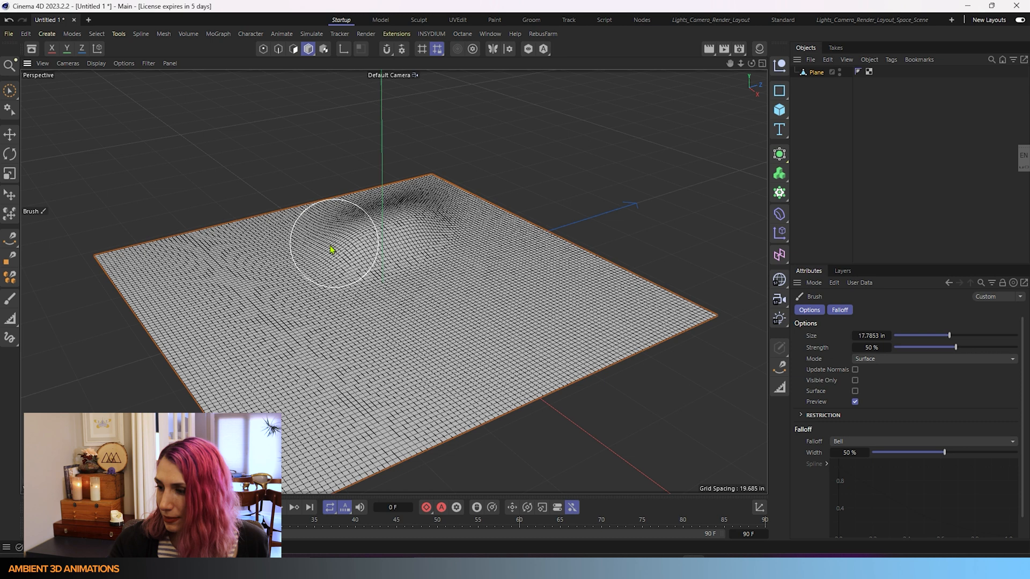
pyautogui.moveTo(331, 247); pyautogui.dragTo(286, 400)
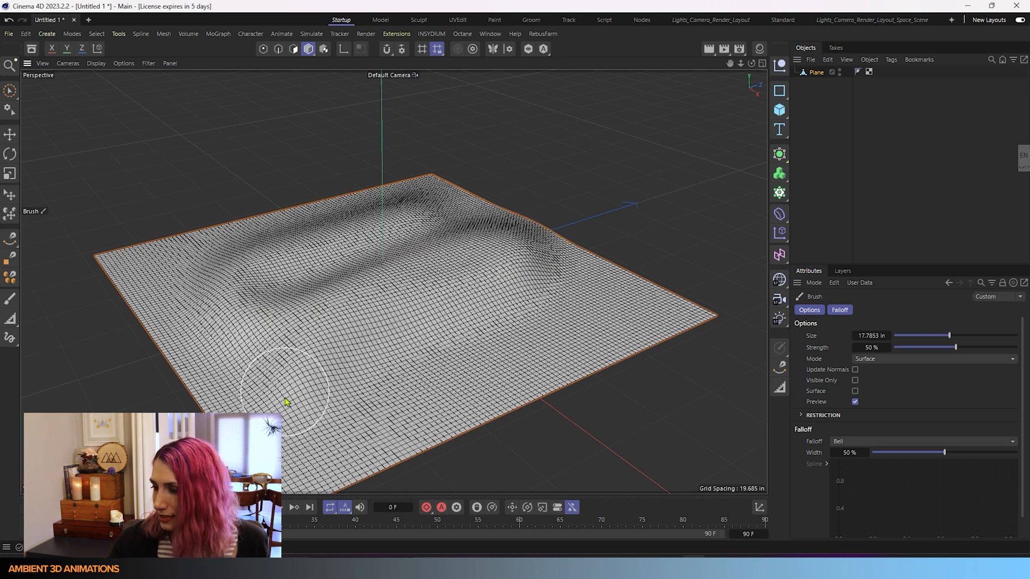
pyautogui.moveTo(286, 400); pyautogui.dragTo(344, 391)
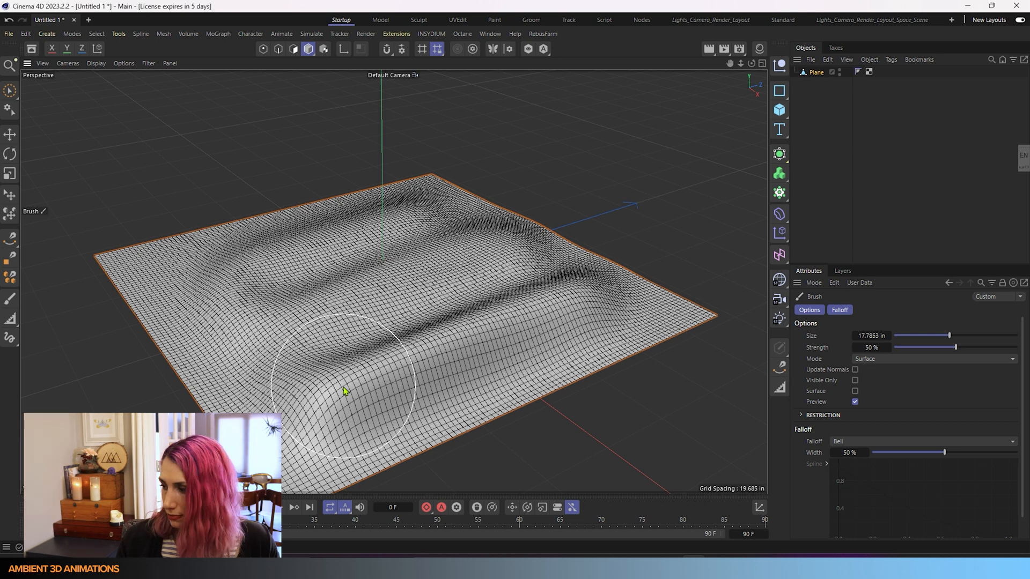
pyautogui.moveTo(650, 412)
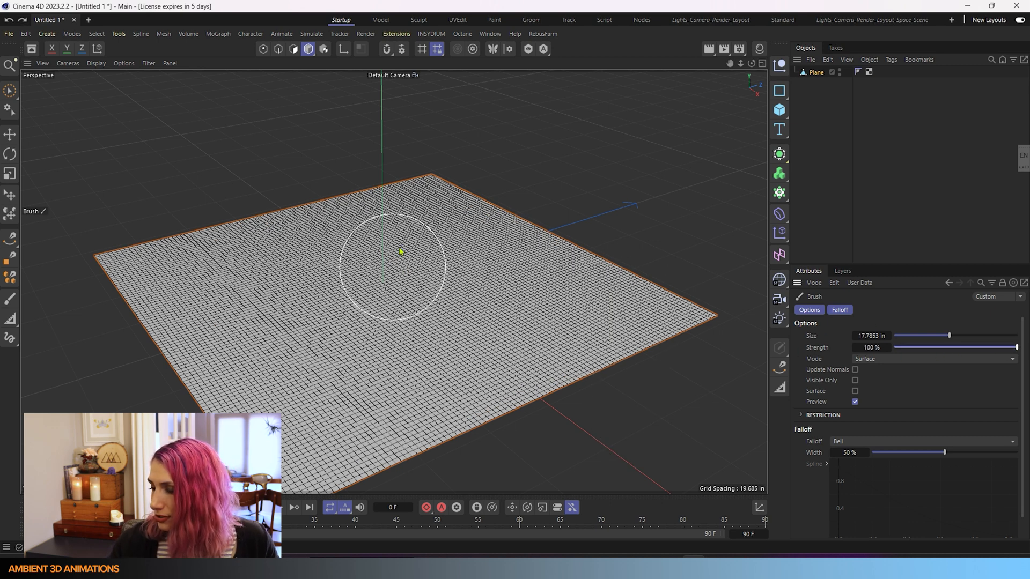
# Drag Strength to 100%, then 0%, settle at 5%, and lightly sculpt the plane
pyautogui.moveTo(400, 256); pyautogui.dragTo(303, 341)
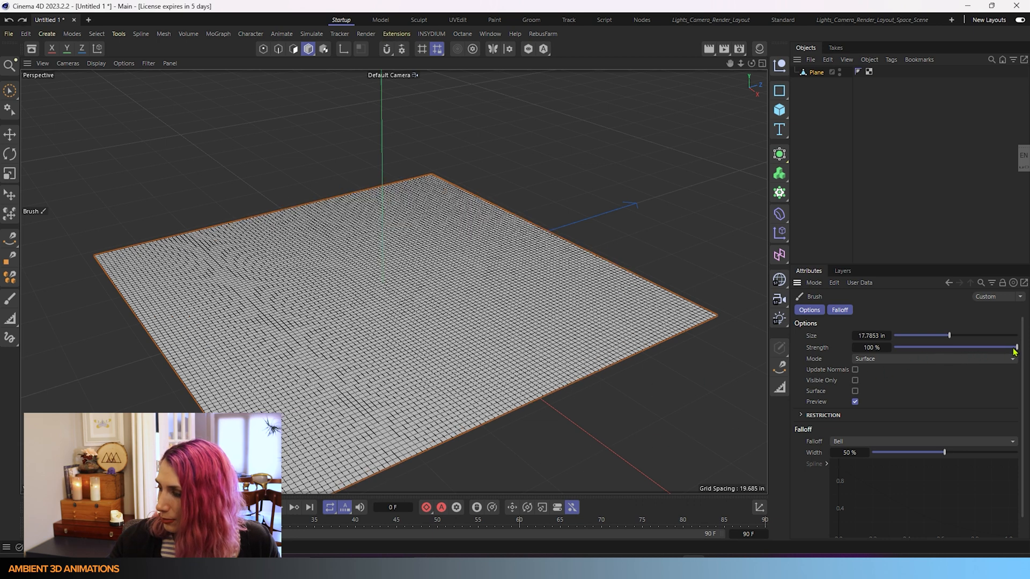
pyautogui.moveTo(1017, 346); pyautogui.dragTo(894, 346)
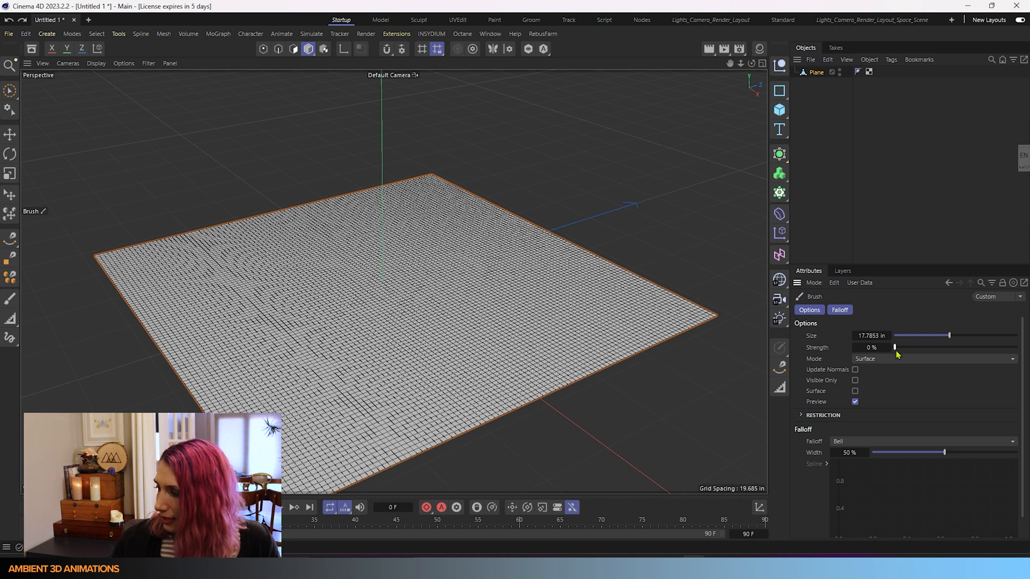
pyautogui.moveTo(894, 346); pyautogui.dragTo(899, 347)
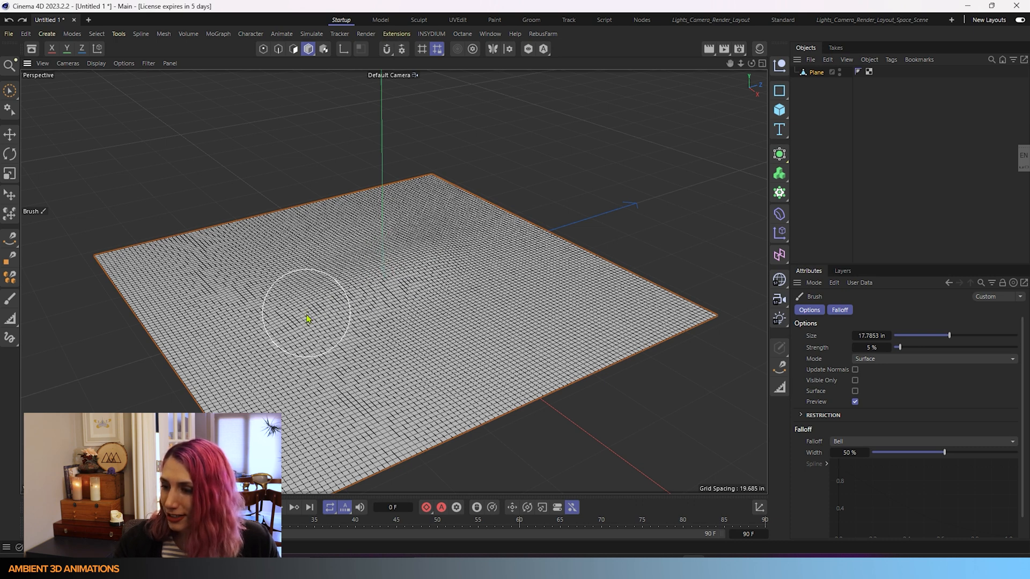
pyautogui.moveTo(305, 312); pyautogui.dragTo(386, 294)
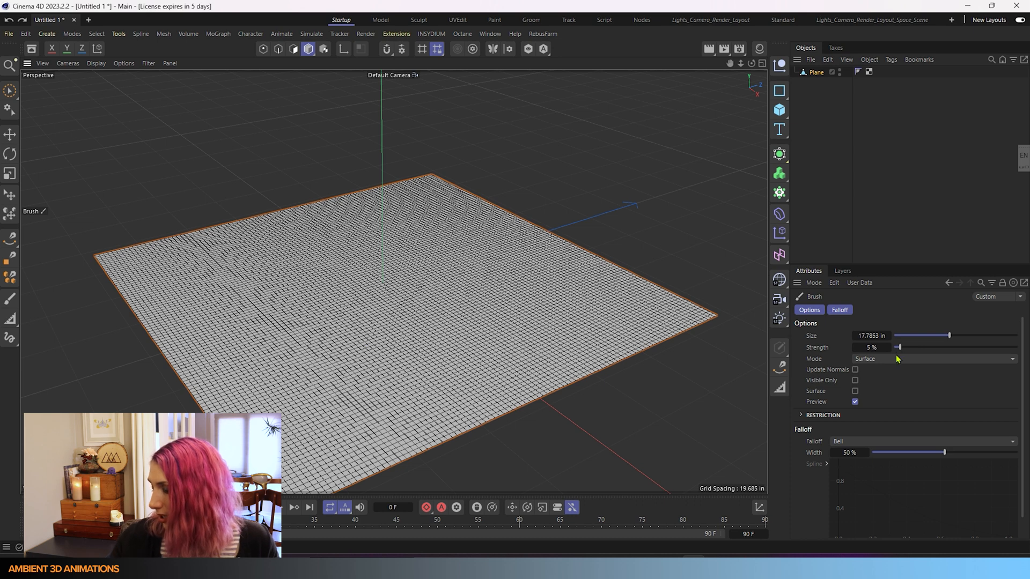
# Expand the brush Restriction section showing World space with X, Y, Z at 100%
pyautogui.click(931, 358)
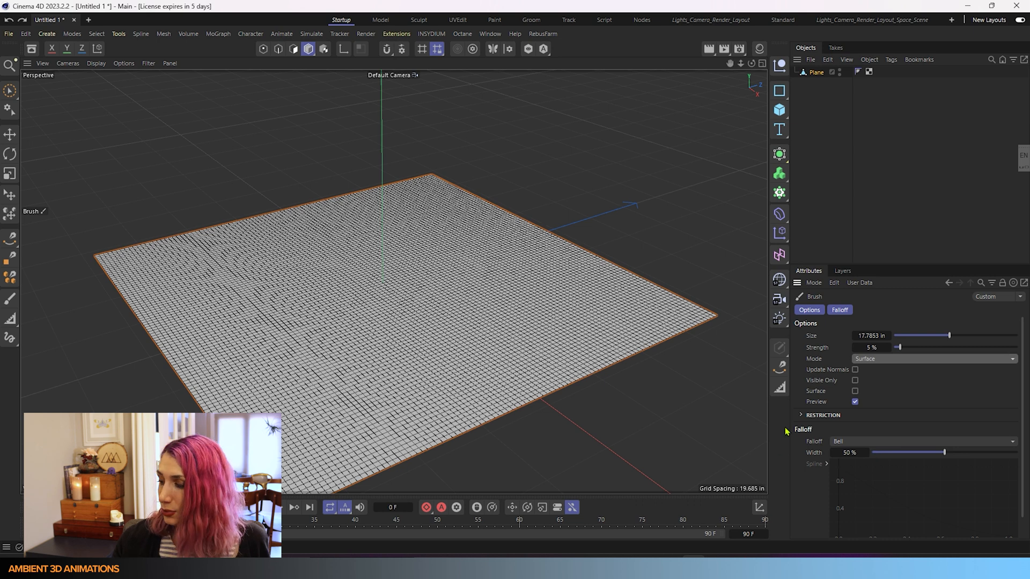
pyautogui.click(801, 414)
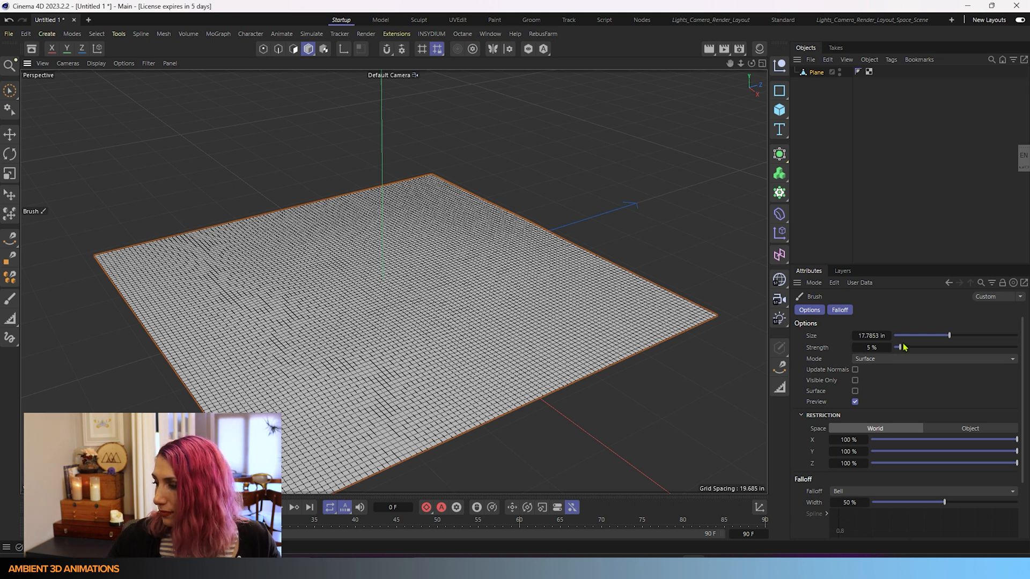
# Raise brush Strength and sculpt a soft wave and tall ridge test strokes across the plane
pyautogui.moveTo(903, 346); pyautogui.dragTo(932, 347)
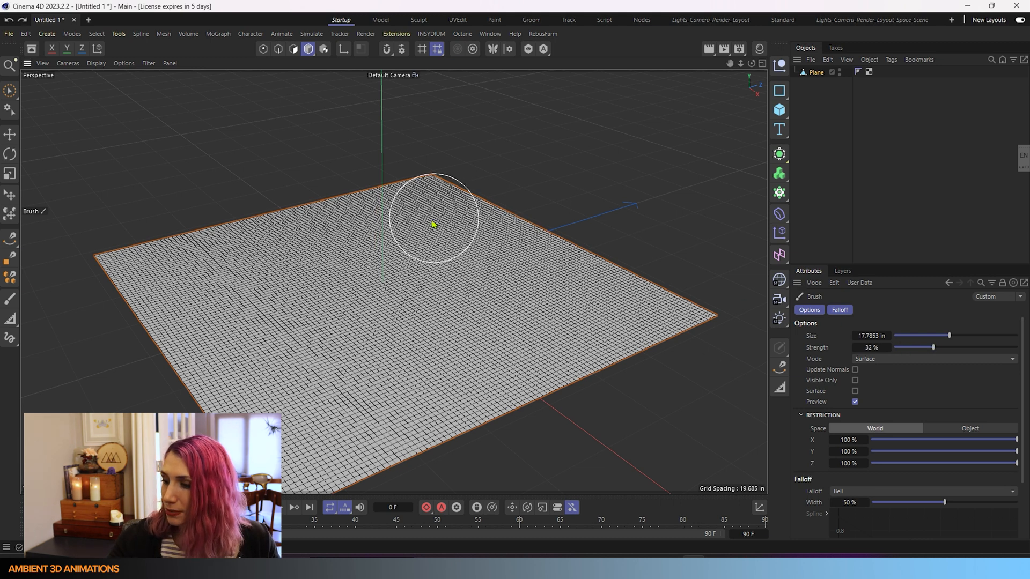
pyautogui.moveTo(433, 225); pyautogui.dragTo(650, 281)
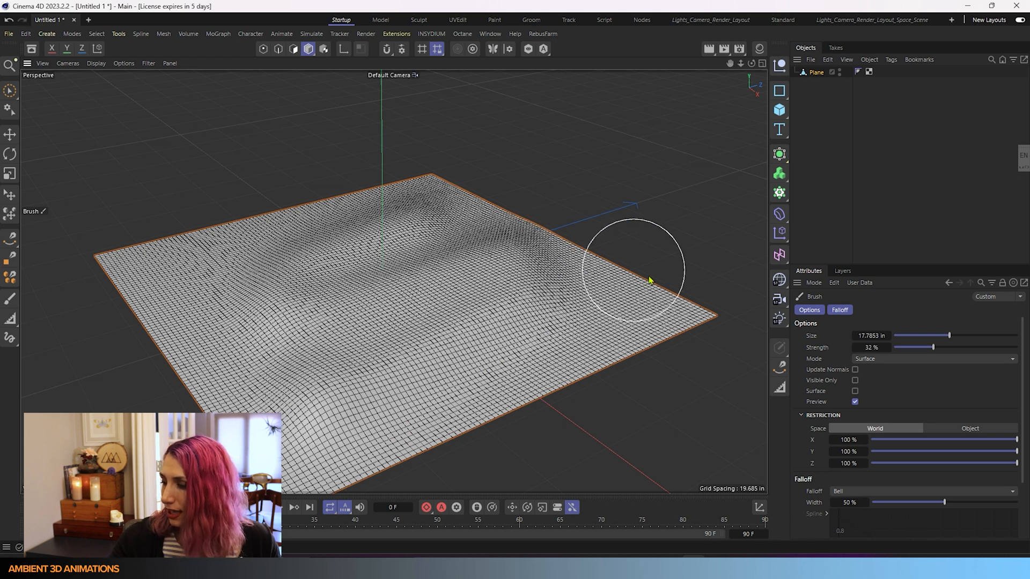
pyautogui.moveTo(647, 278); pyautogui.dragTo(239, 344)
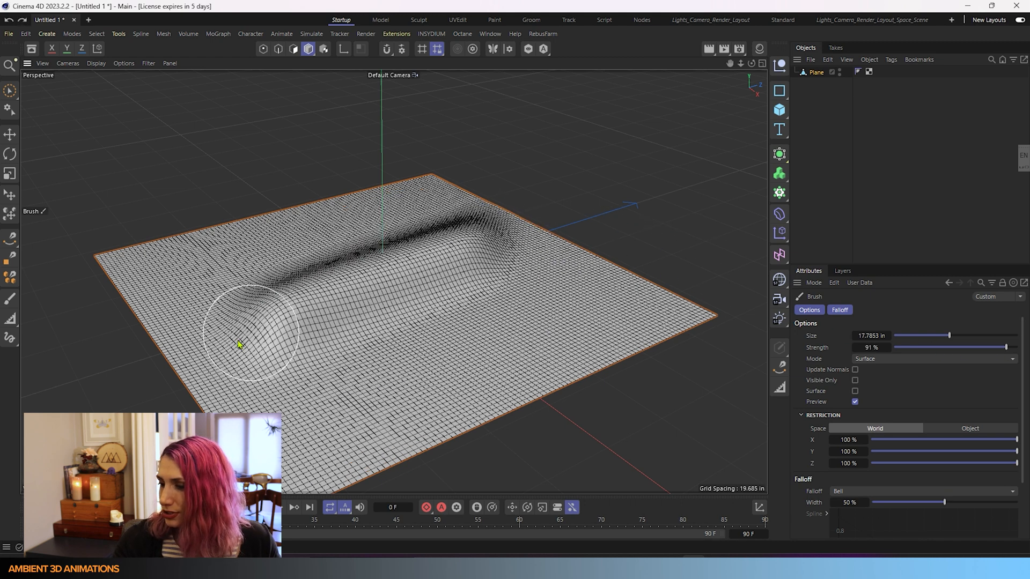
pyautogui.moveTo(236, 344); pyautogui.dragTo(319, 381)
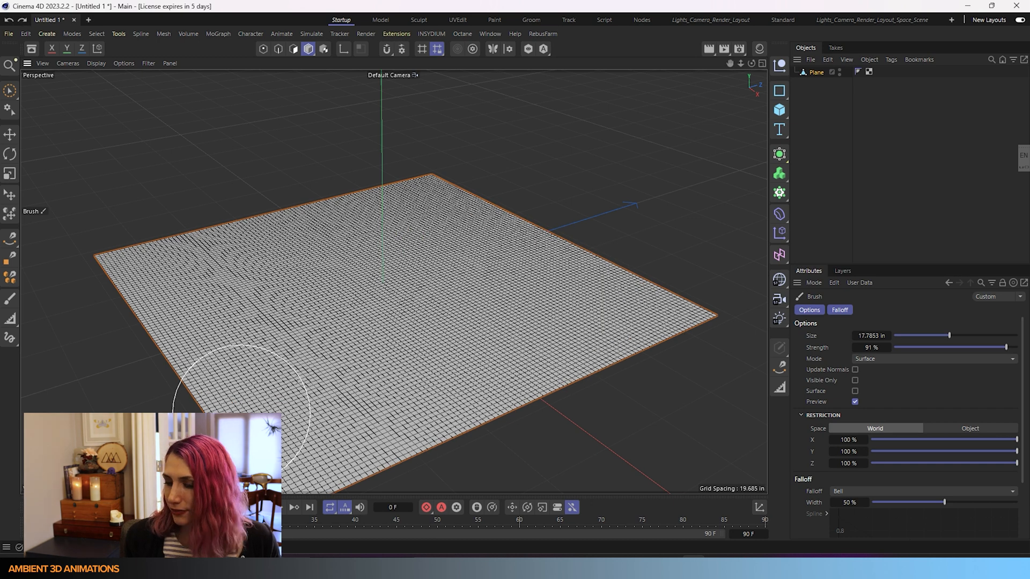
pyautogui.moveTo(426, 269)
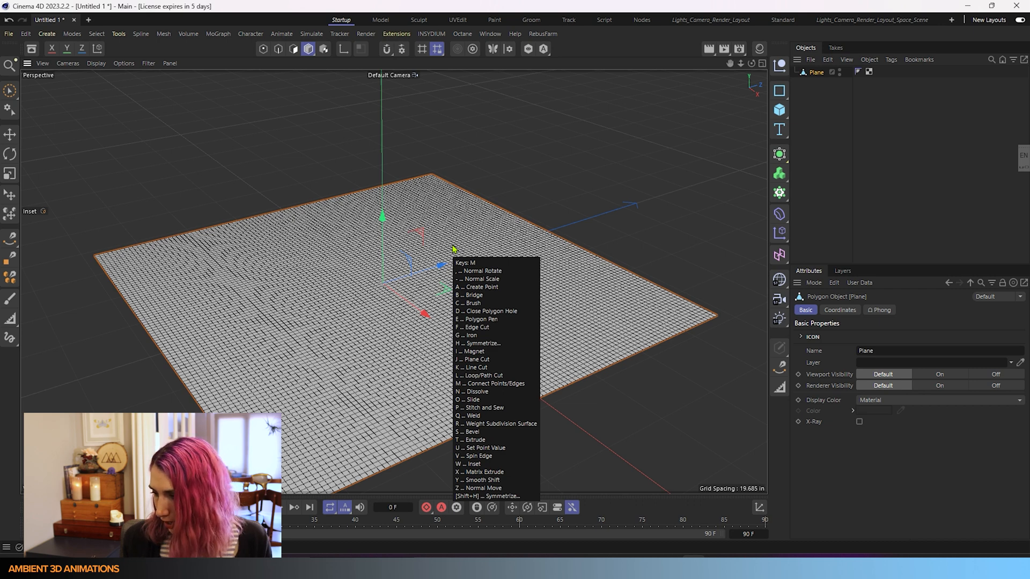
pyautogui.click(472, 351)
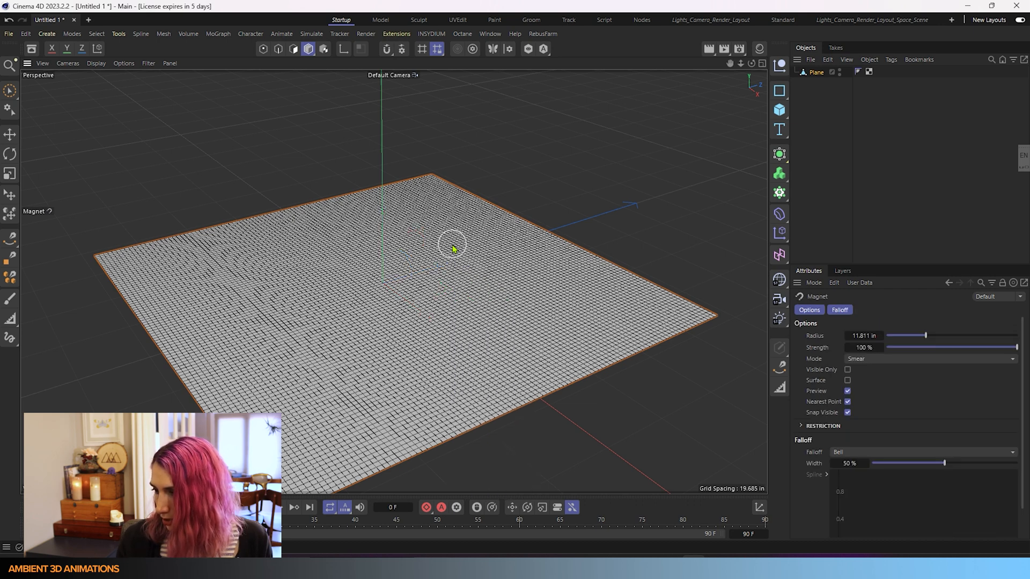
pyautogui.moveTo(911, 360)
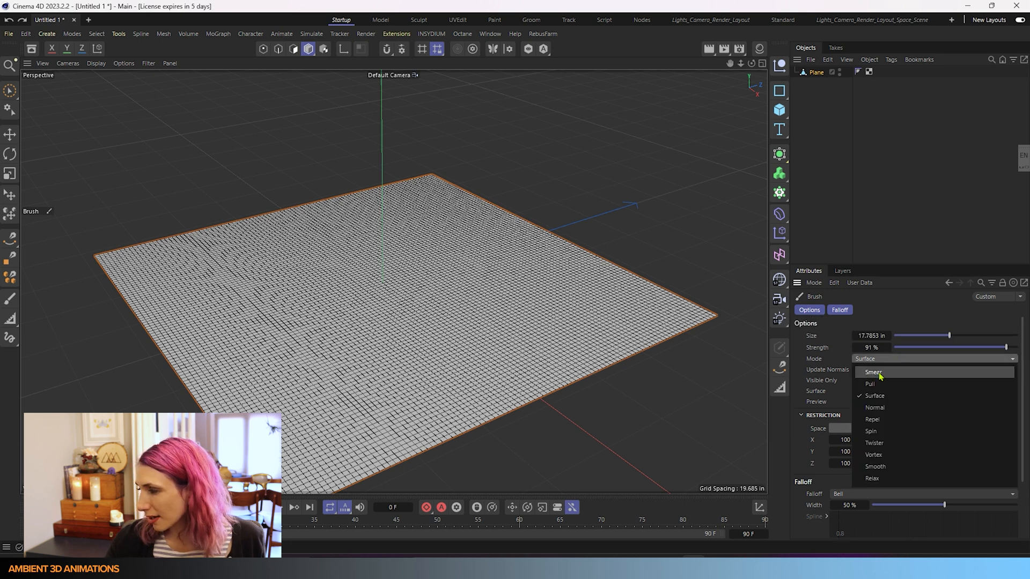
# Set the brush to Smear, streak across the plane, and lower Strength to 48%
pyautogui.click(874, 372)
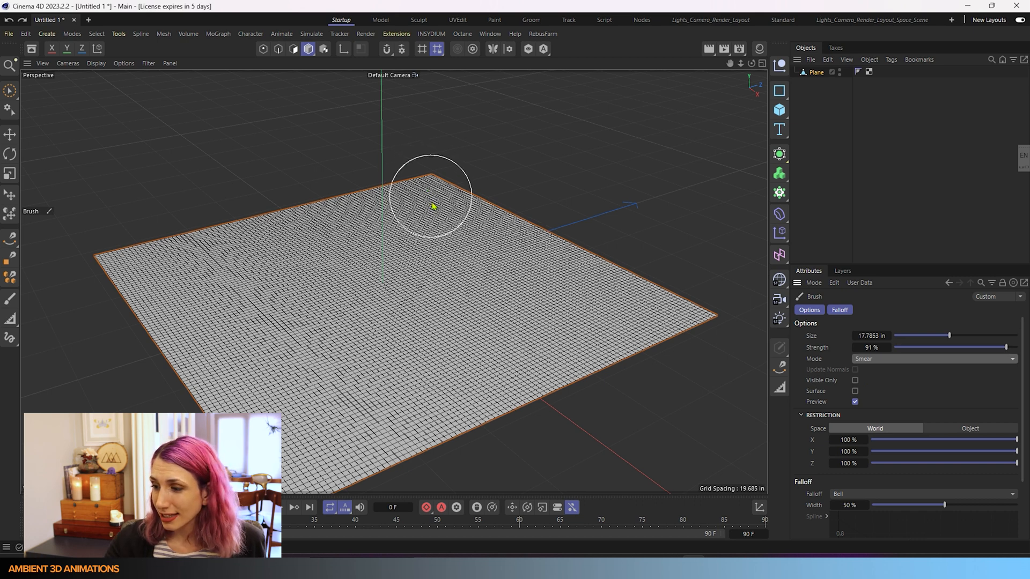
pyautogui.moveTo(430, 191); pyautogui.dragTo(269, 296)
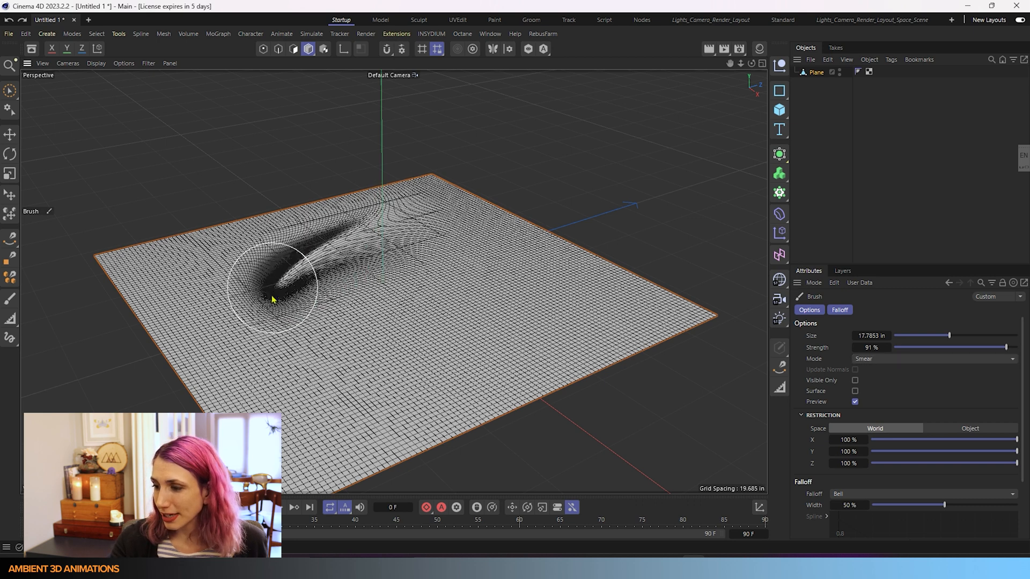
pyautogui.moveTo(273, 300); pyautogui.dragTo(572, 321)
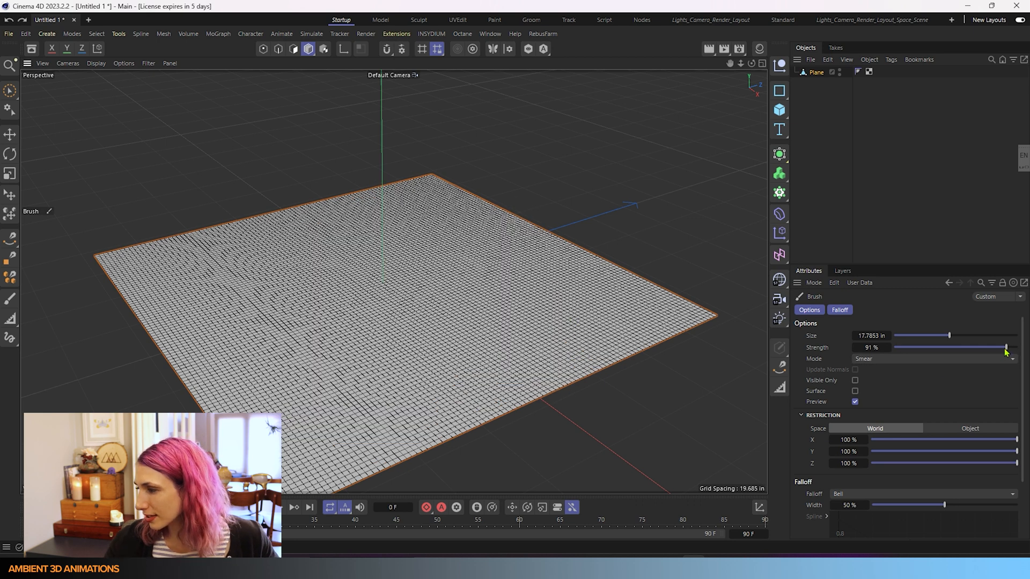
pyautogui.moveTo(1005, 347); pyautogui.dragTo(951, 348)
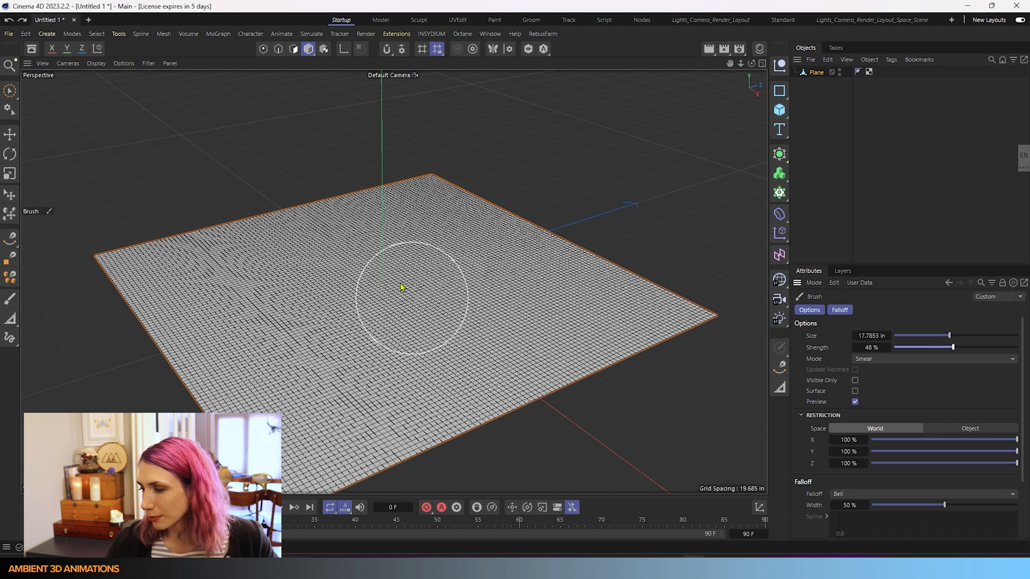
# Smear gentle folds across the plane, inspect them, then undo back to a flat plane
pyautogui.moveTo(400, 299); pyautogui.dragTo(430, 338)
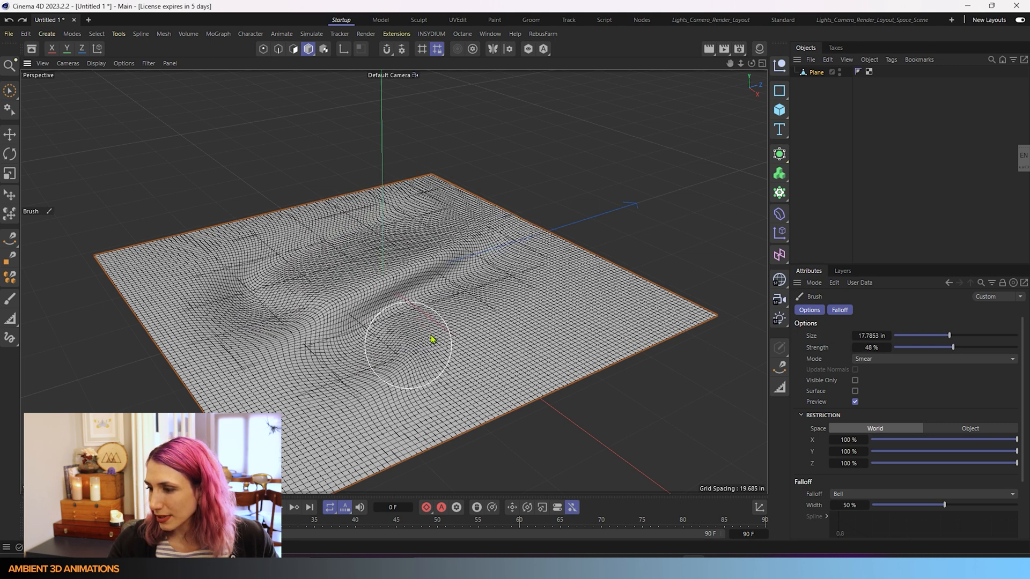
pyautogui.moveTo(430, 340); pyautogui.dragTo(335, 377)
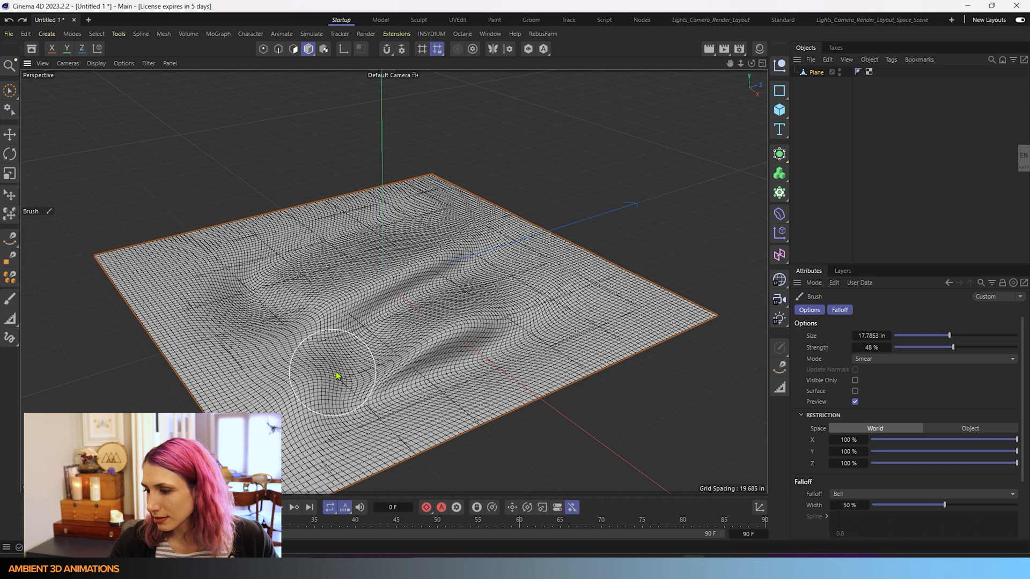
pyautogui.moveTo(335, 377); pyautogui.dragTo(485, 197)
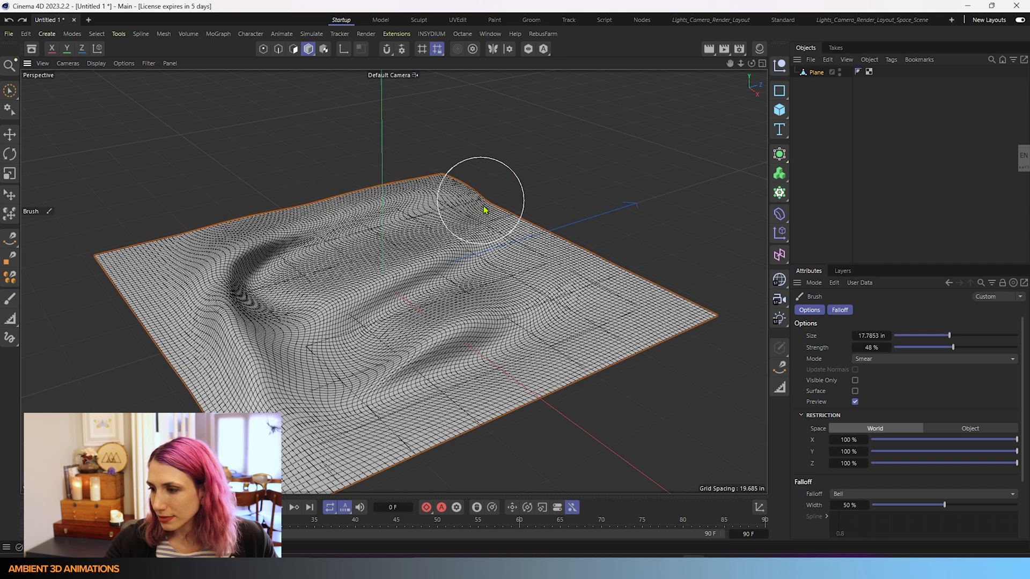
pyautogui.moveTo(483, 198); pyautogui.dragTo(322, 460)
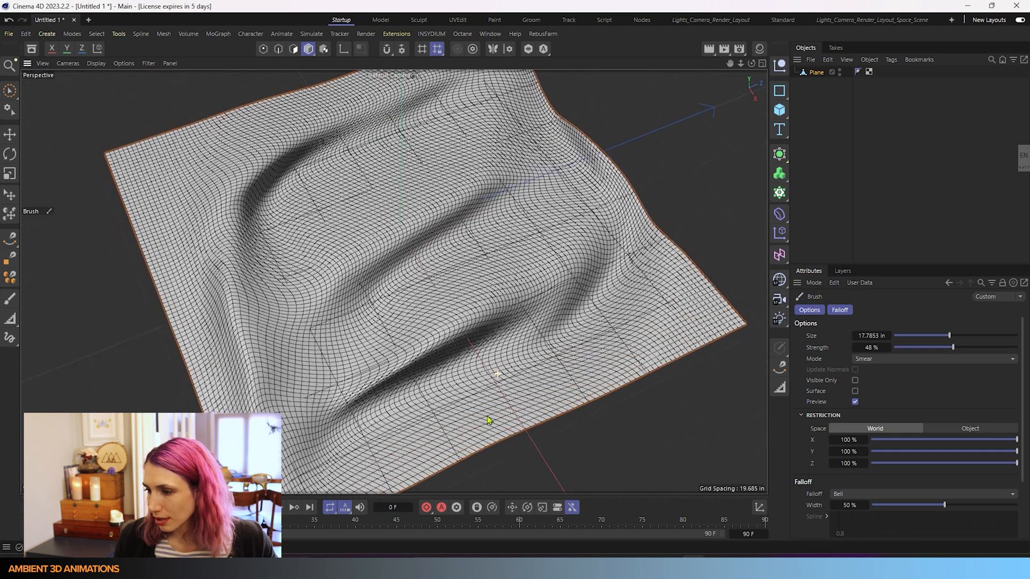
pyautogui.press('ctrl+z')
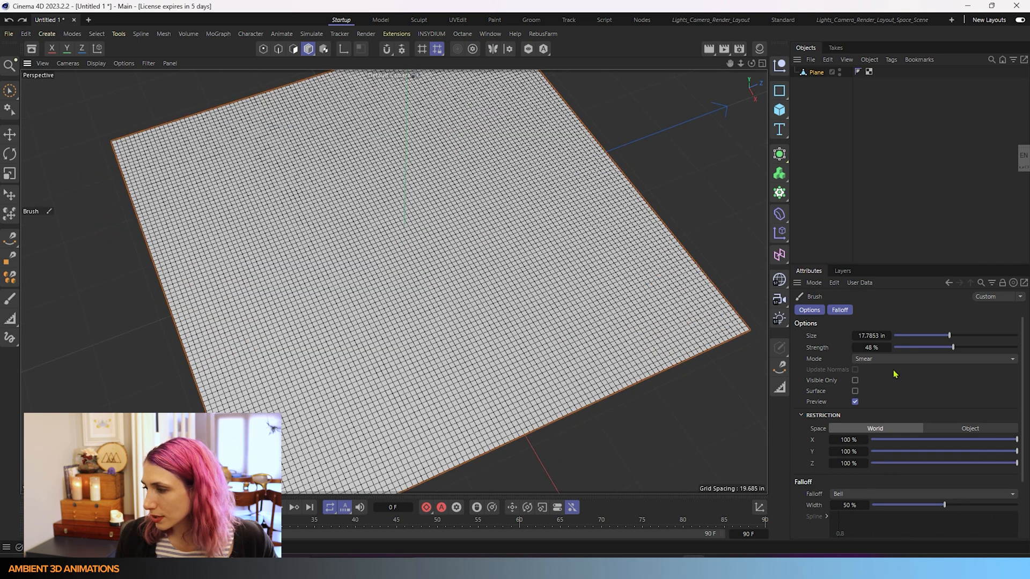
pyautogui.click(932, 359)
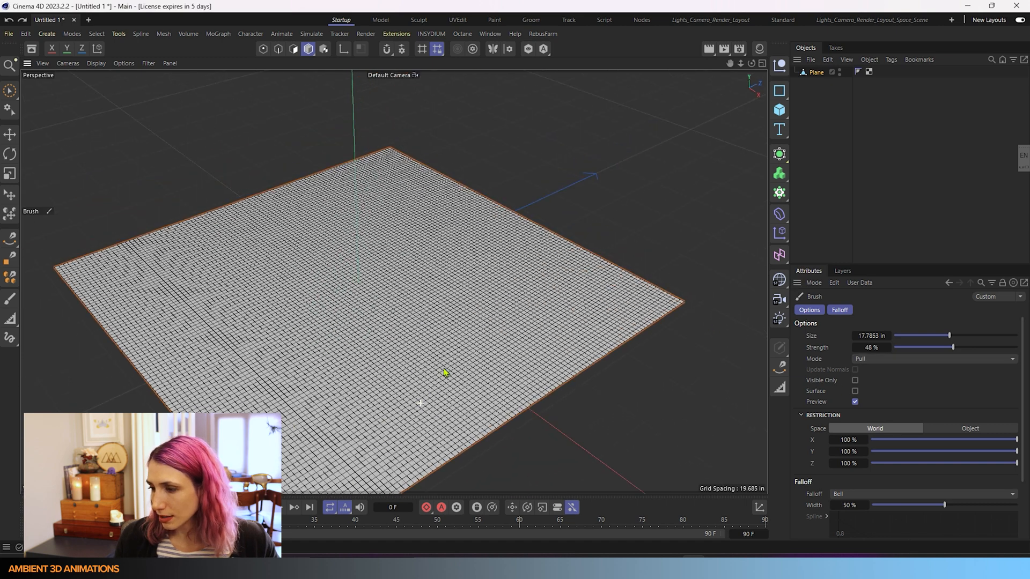
pyautogui.moveTo(433, 373)
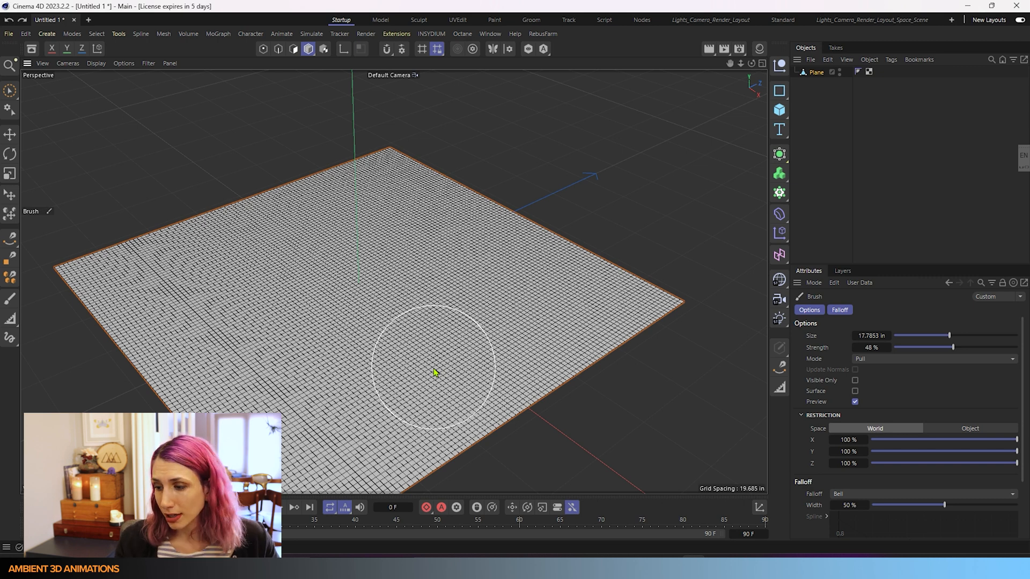
# Pull ridges and a tall peak up from the plane and orbit down to edge level to inspect
pyautogui.moveTo(433, 368); pyautogui.dragTo(257, 328)
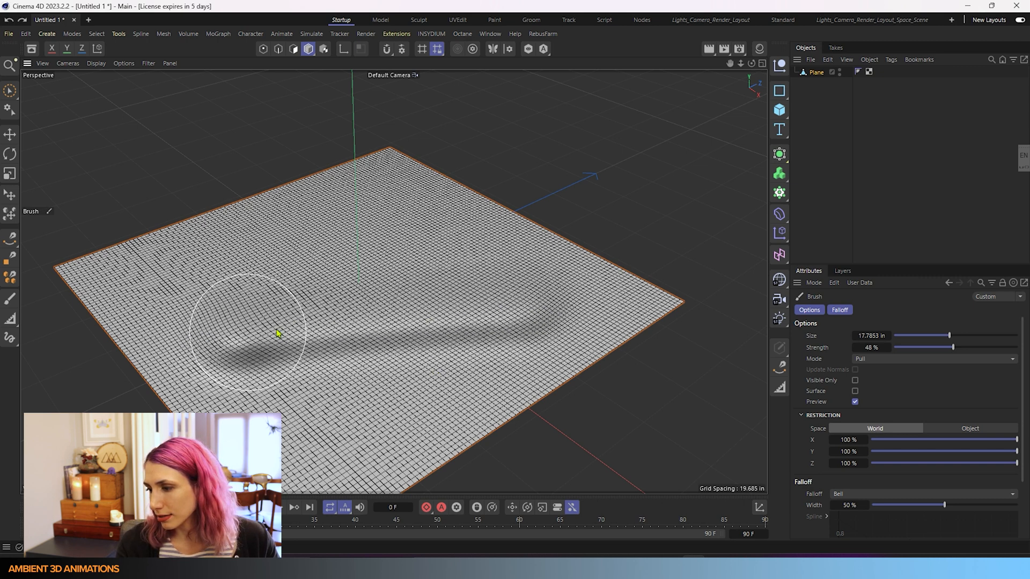
pyautogui.moveTo(256, 332); pyautogui.dragTo(476, 305)
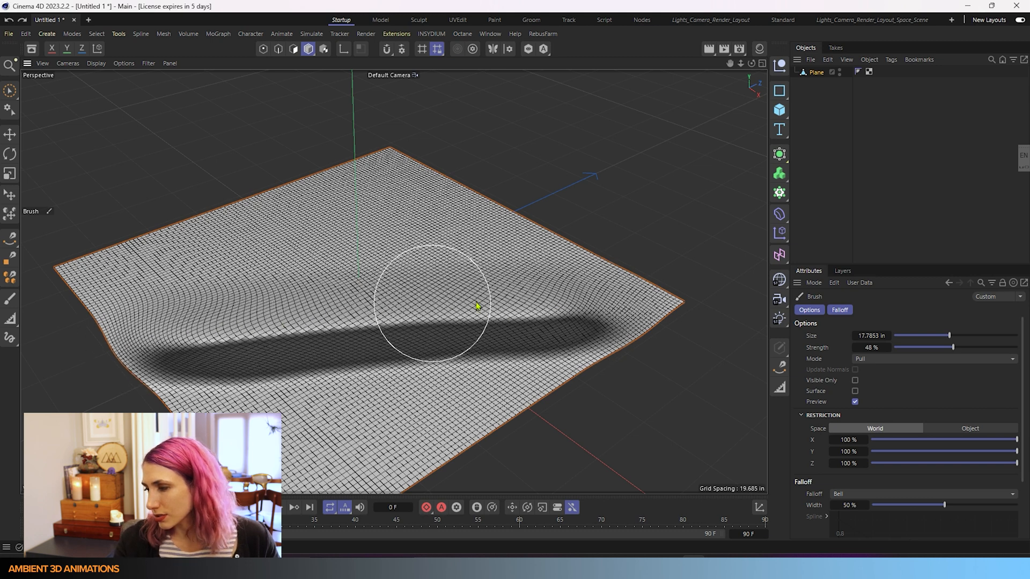
pyautogui.moveTo(476, 306); pyautogui.dragTo(183, 332)
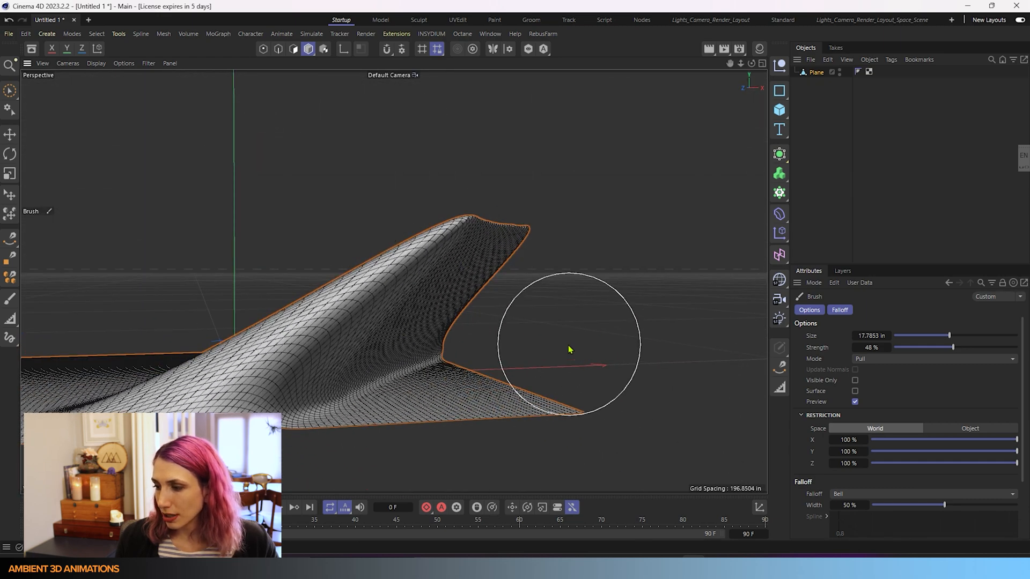
pyautogui.moveTo(569, 348); pyautogui.dragTo(467, 383)
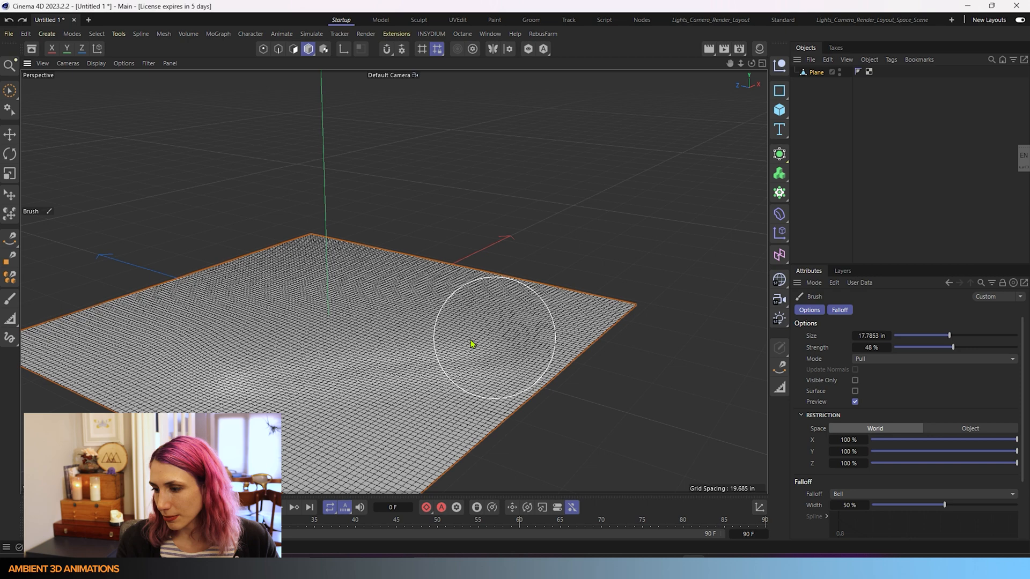
pyautogui.moveTo(498, 338); pyautogui.dragTo(443, 358)
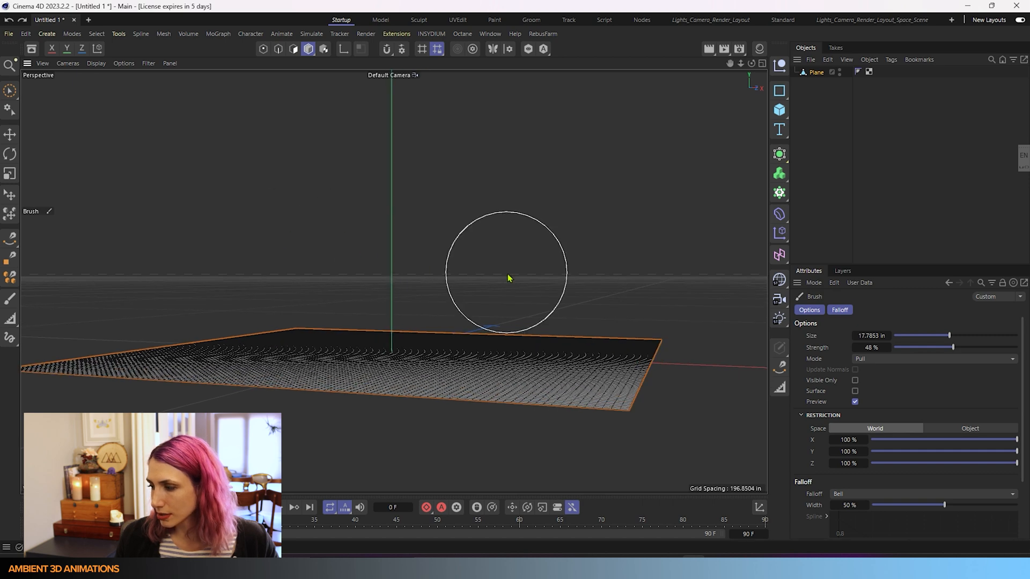
# Set the brush Mode to Surface
pyautogui.click(932, 358)
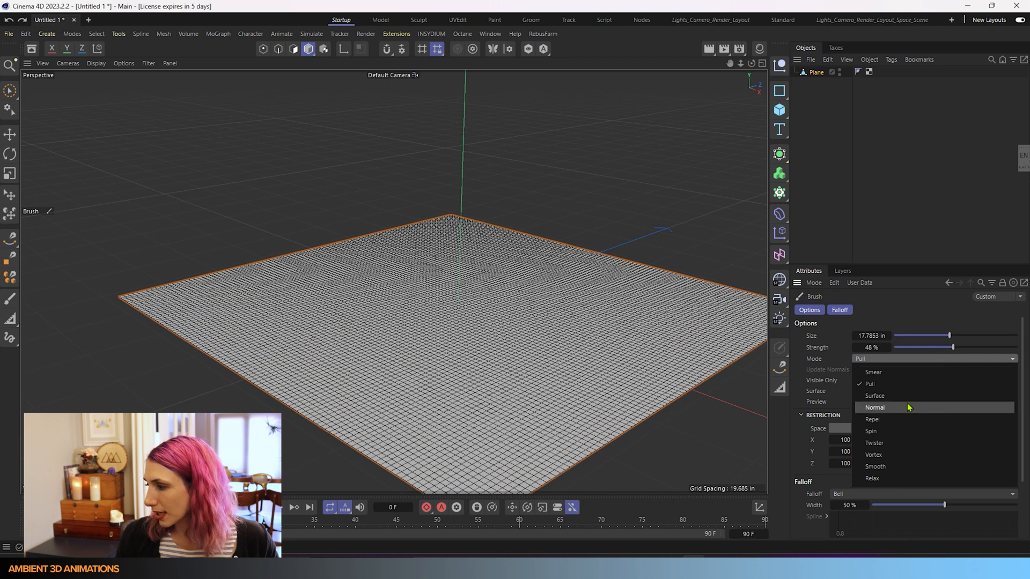
pyautogui.moveTo(906, 396)
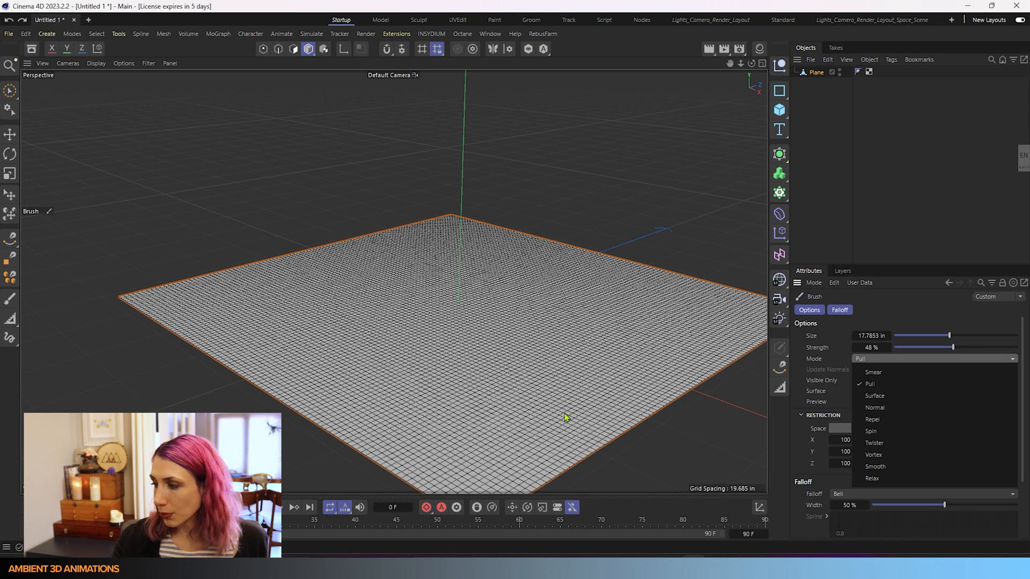
pyautogui.moveTo(875, 396)
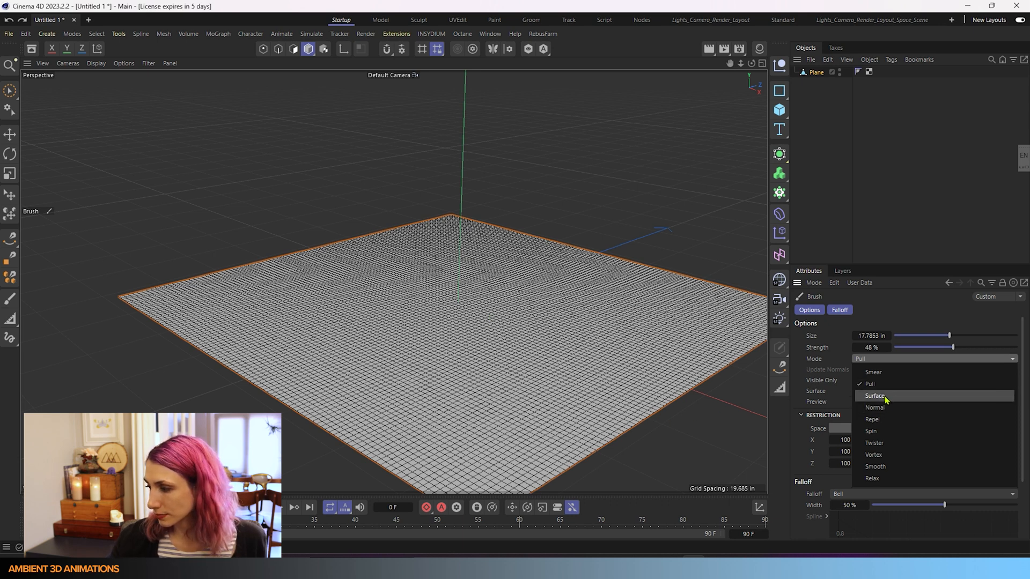
pyautogui.click(874, 395)
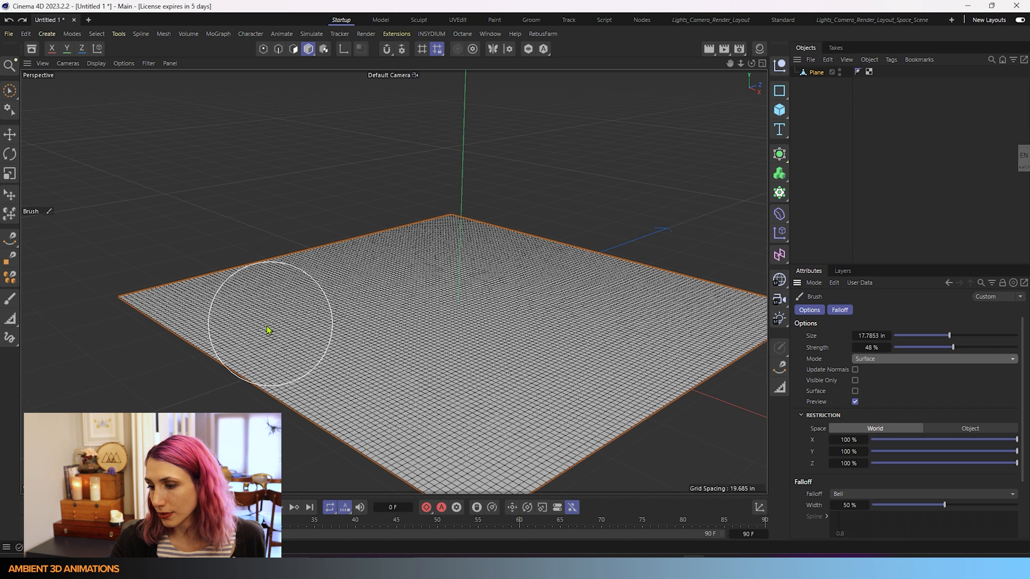
# Raise a tall curved ridge with a rounded bump along the back of the plane
pyautogui.moveTo(269, 329); pyautogui.dragTo(446, 257)
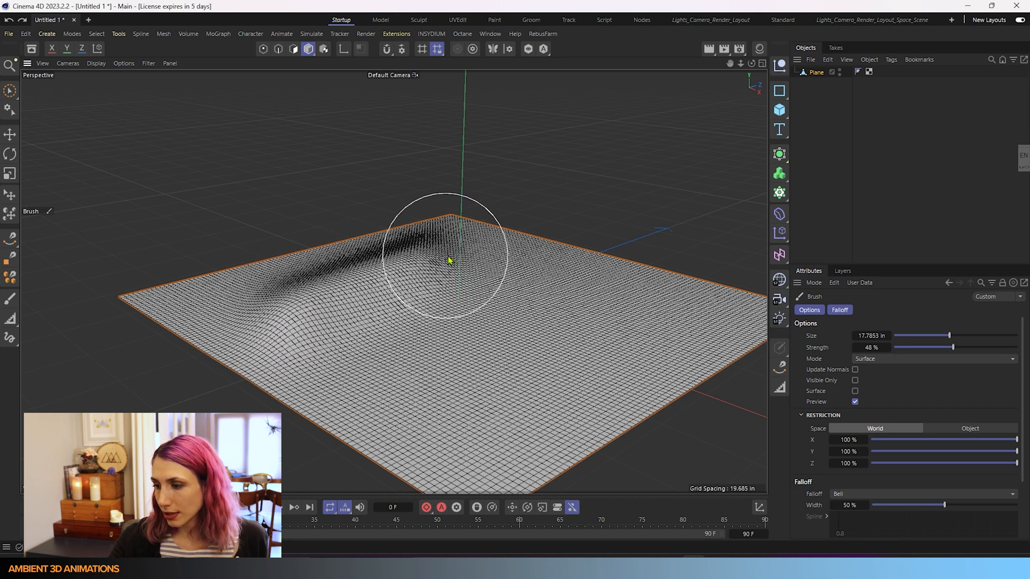
pyautogui.moveTo(449, 259); pyautogui.dragTo(338, 302)
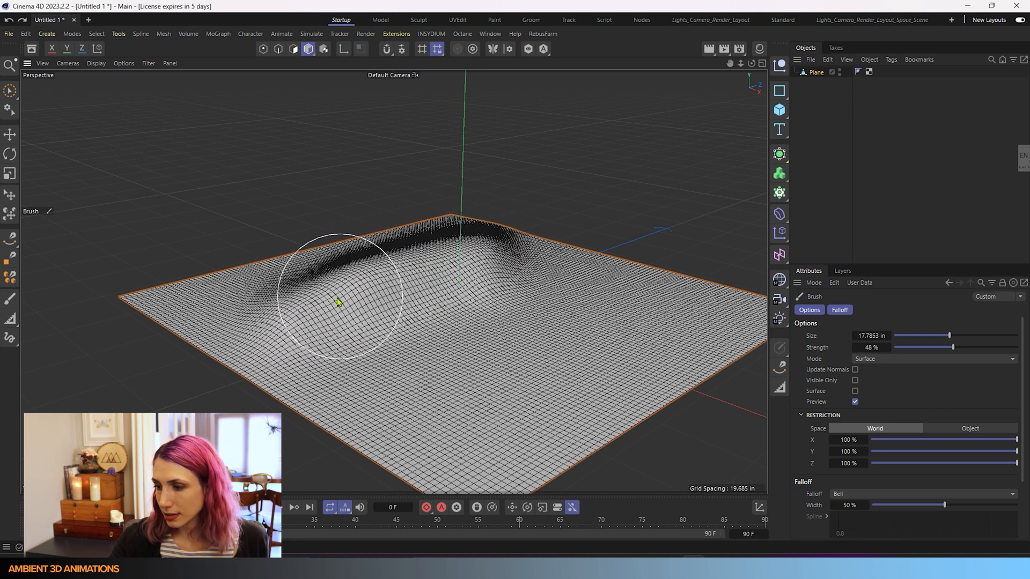
pyautogui.moveTo(338, 303); pyautogui.dragTo(394, 272)
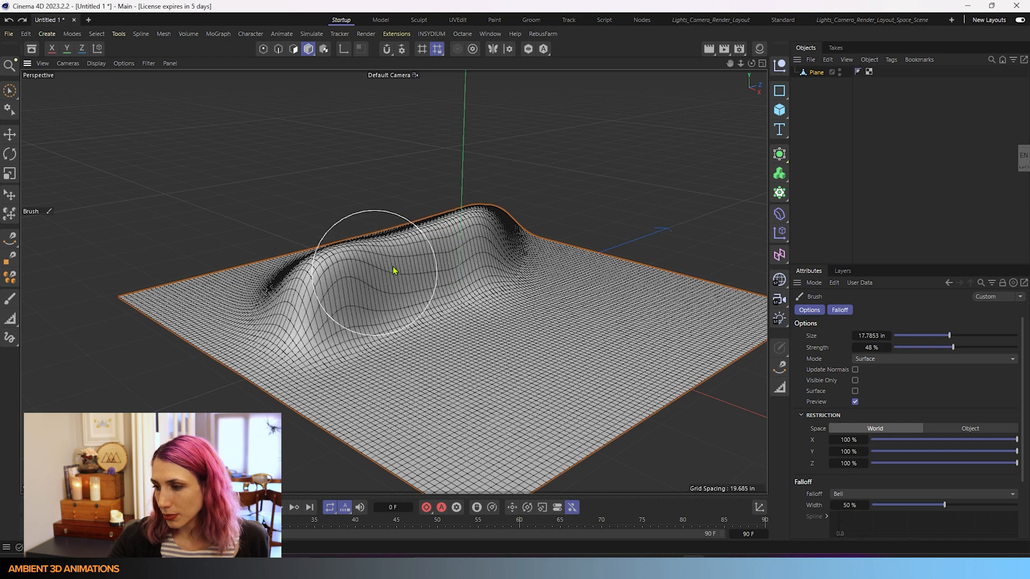
pyautogui.moveTo(391, 266); pyautogui.dragTo(506, 200)
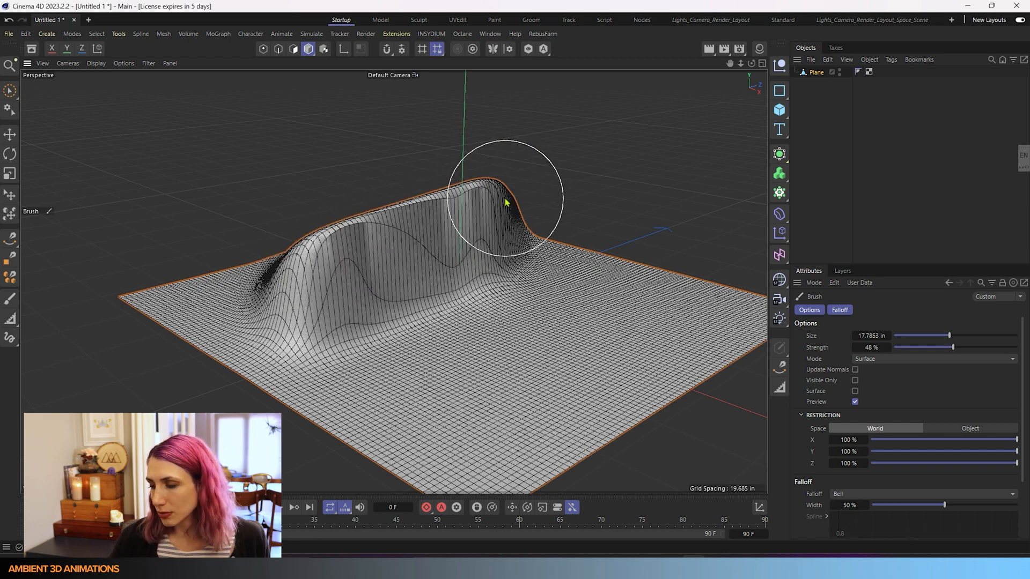
pyautogui.moveTo(505, 197); pyautogui.dragTo(400, 309)
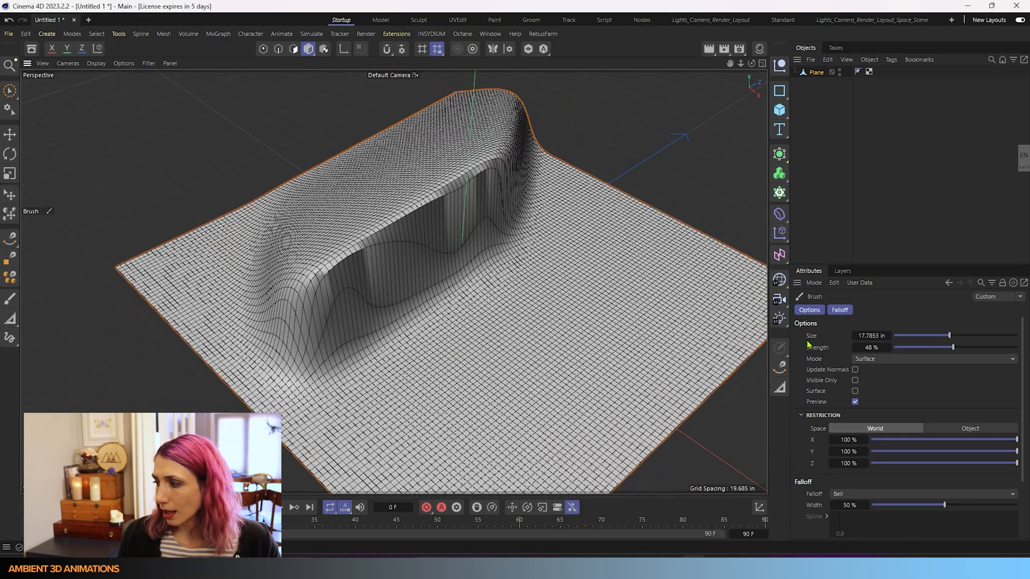
# Set the sculpt brush Mode to Normal and stroke a long ridge across the plane
pyautogui.click(932, 359)
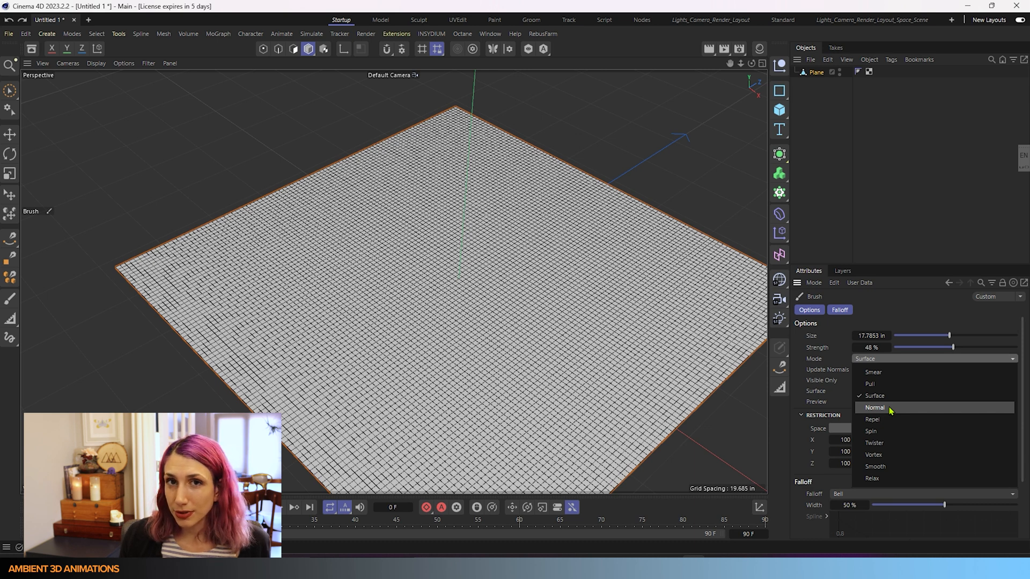
pyautogui.click(874, 407)
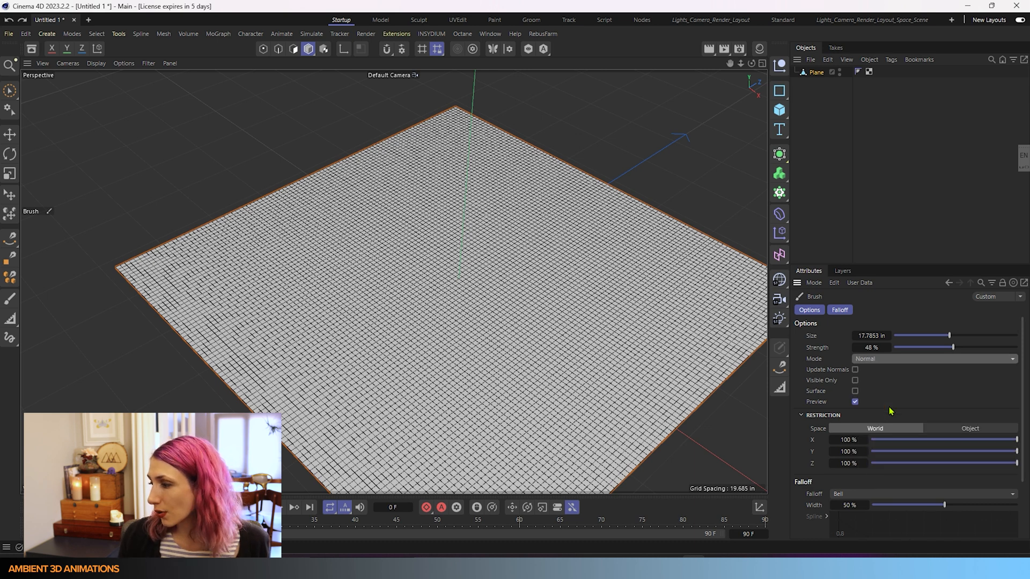
pyautogui.moveTo(296, 367)
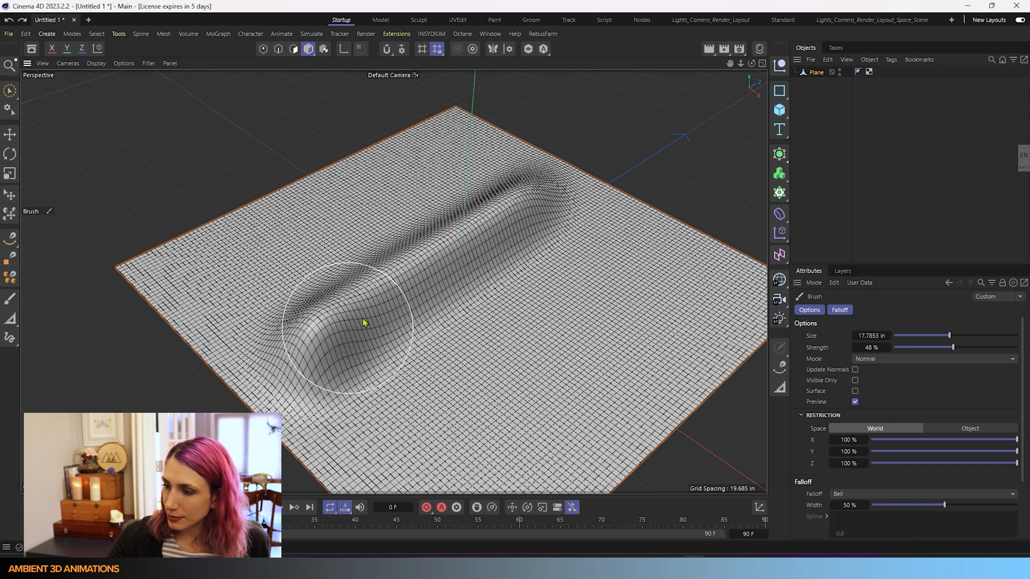
pyautogui.moveTo(365, 322); pyautogui.dragTo(519, 210)
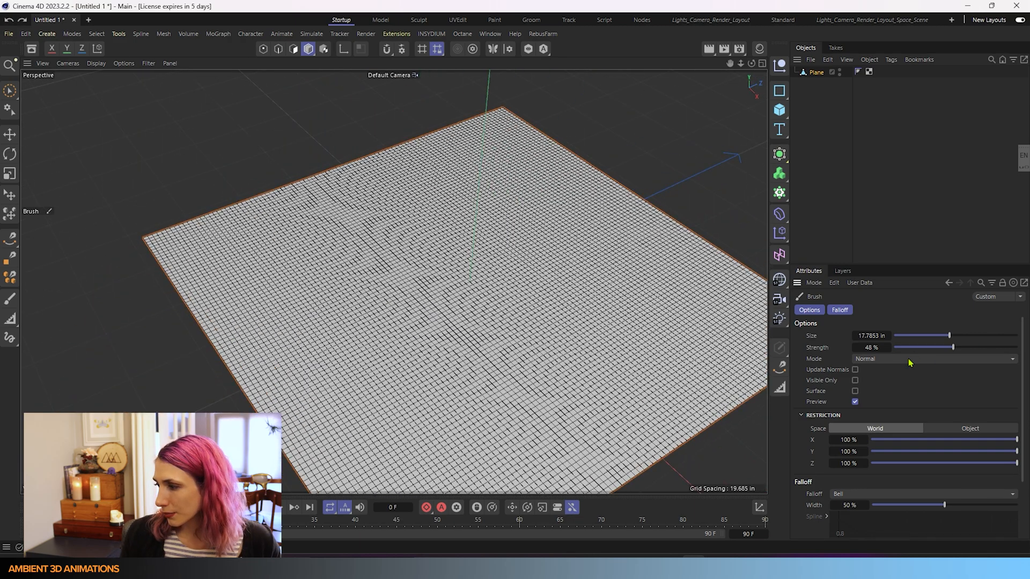
# Set the brush Mode to Repel and push two rounded bulges up near the plane's centre
pyautogui.click(932, 358)
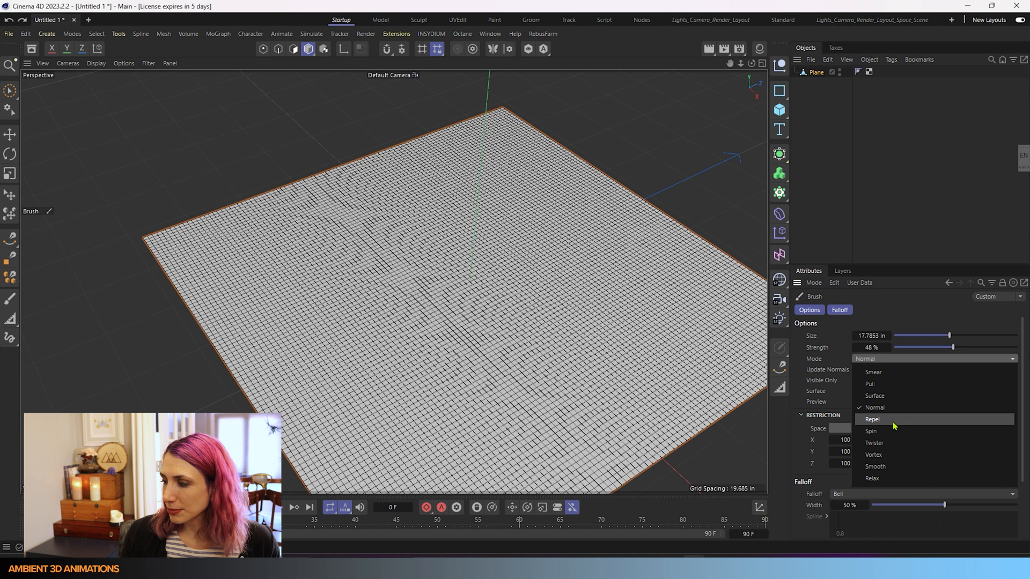
pyautogui.click(872, 420)
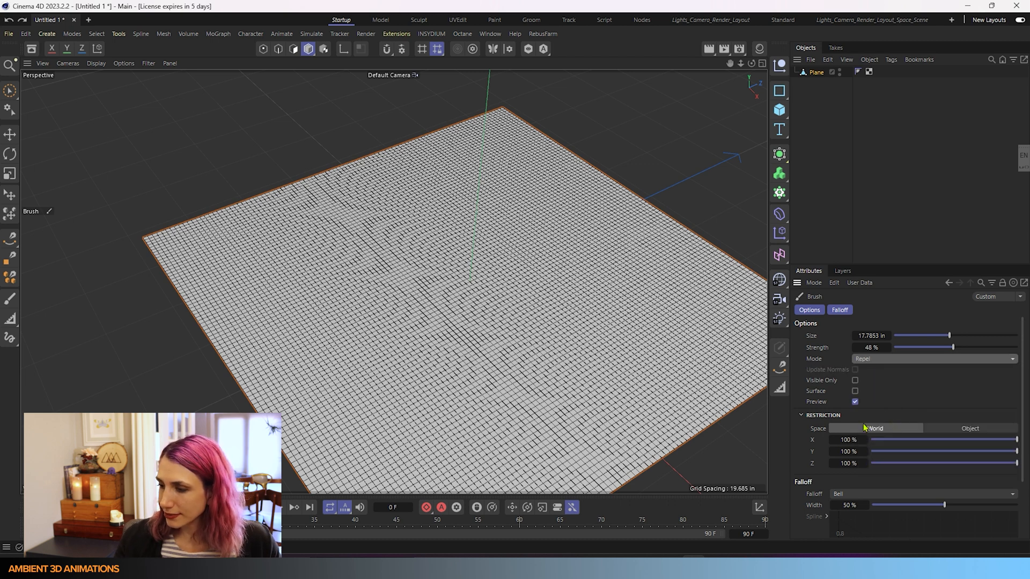
pyautogui.moveTo(464, 300)
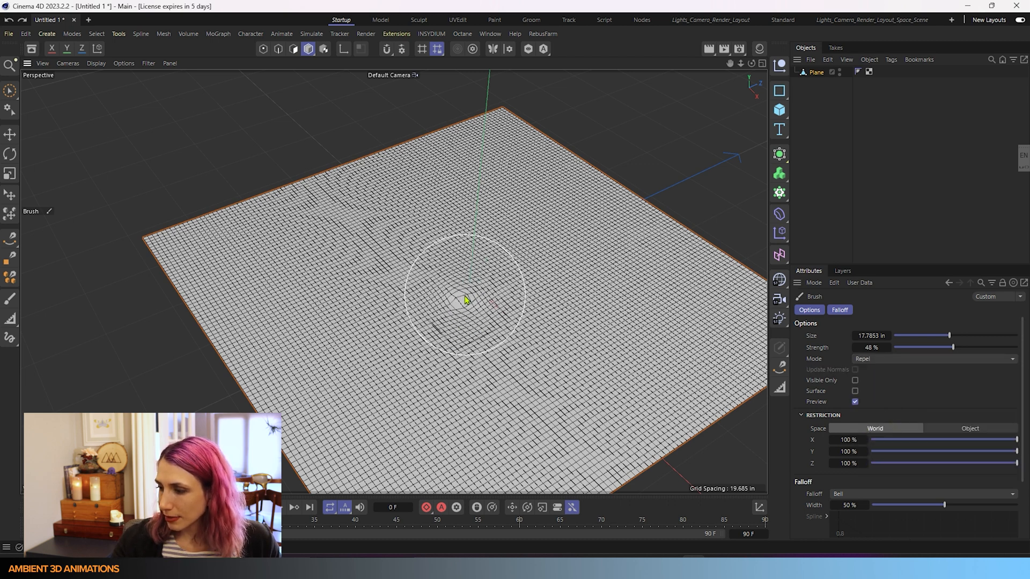
pyautogui.moveTo(464, 300); pyautogui.dragTo(464, 290)
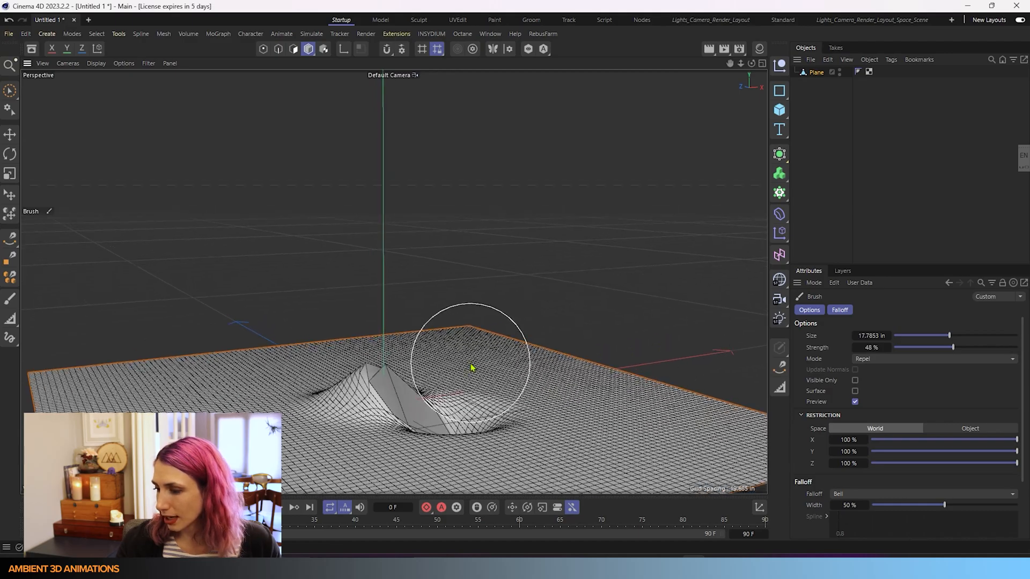
pyautogui.moveTo(470, 368); pyautogui.dragTo(588, 364)
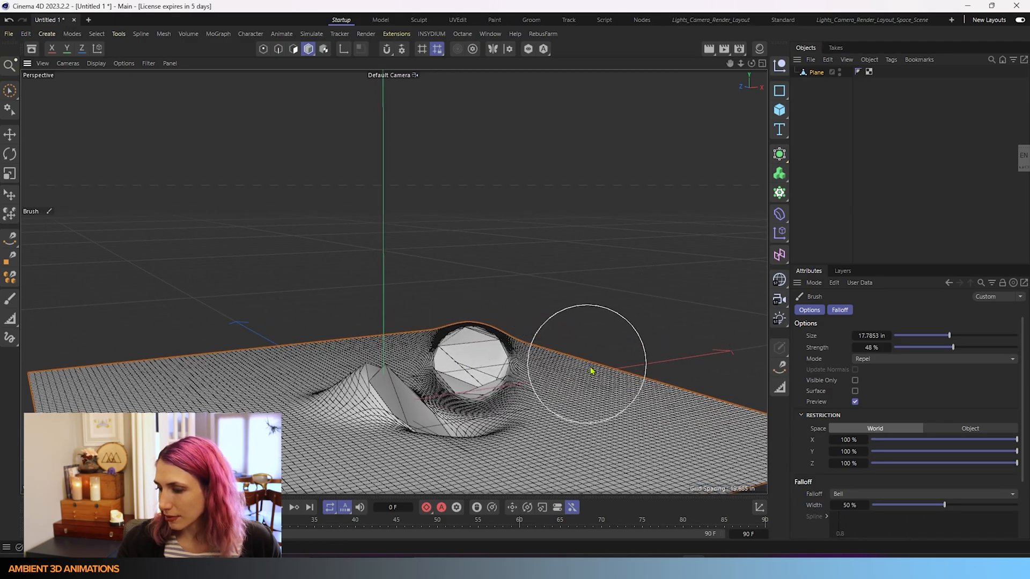
pyautogui.moveTo(591, 368); pyautogui.dragTo(492, 440)
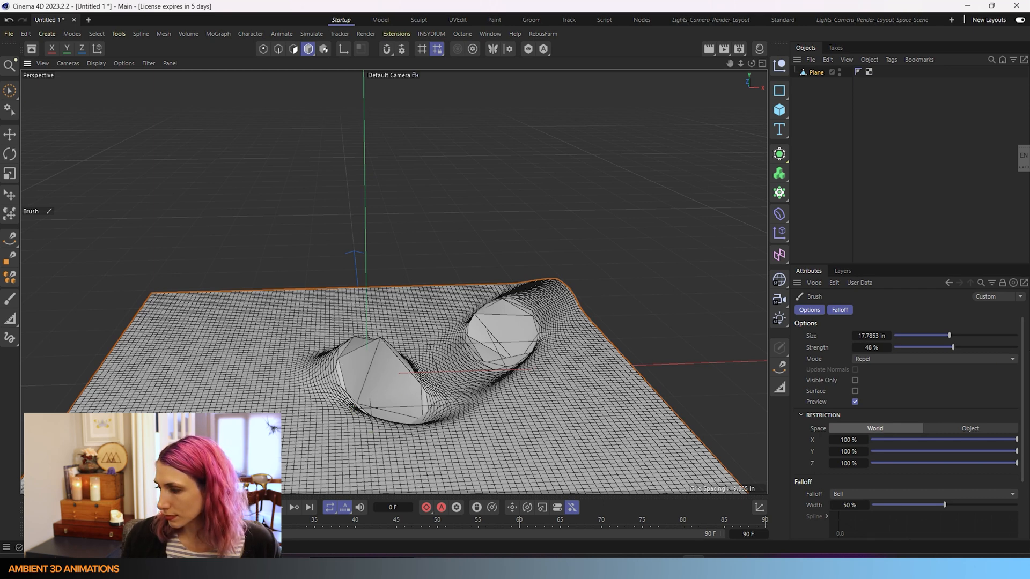
# Set the brush Mode to Spin and swirl a tightening spiral into the middle of the plane
pyautogui.click(932, 359)
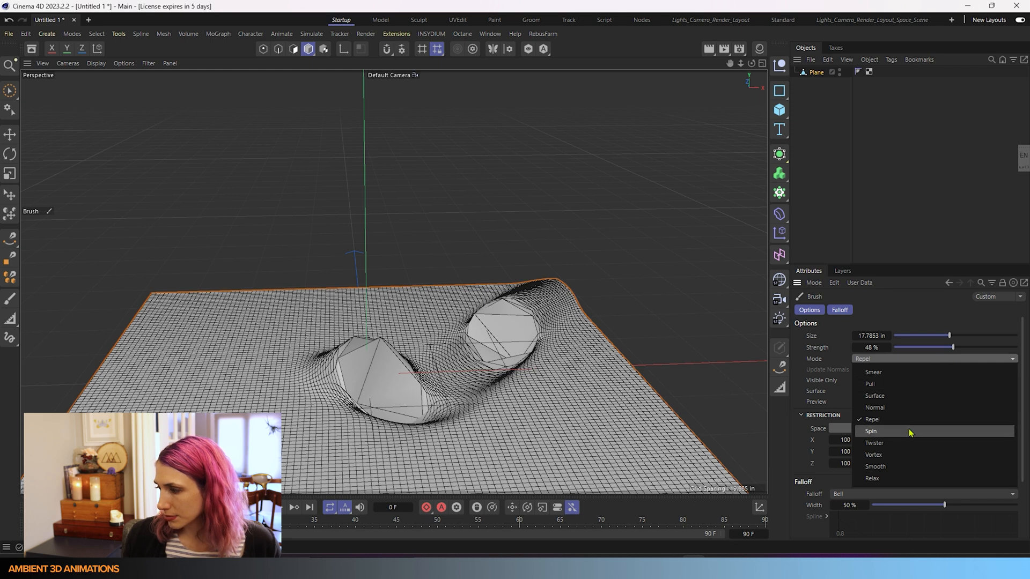
pyautogui.click(871, 431)
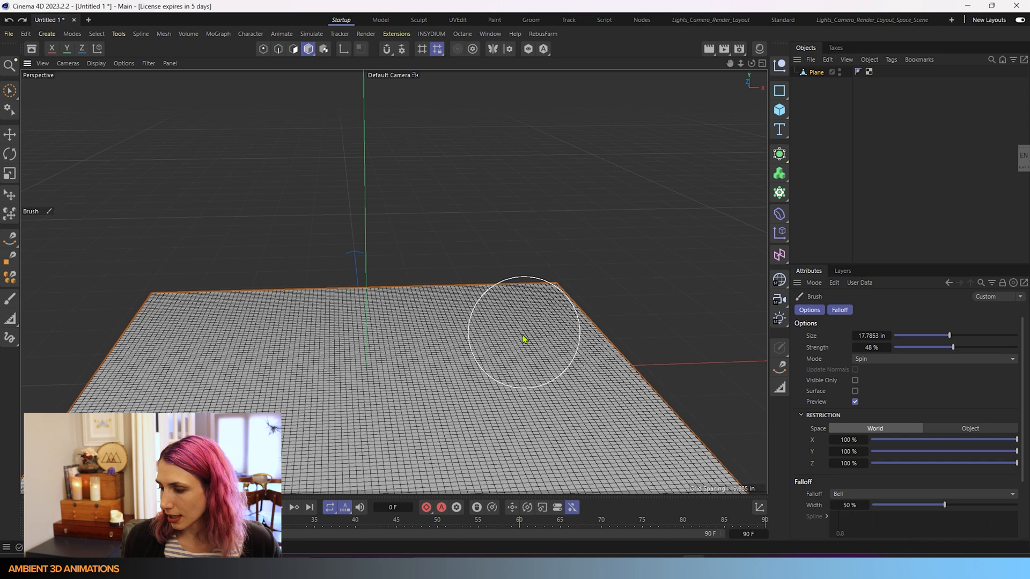
pyautogui.moveTo(524, 340); pyautogui.dragTo(635, 375)
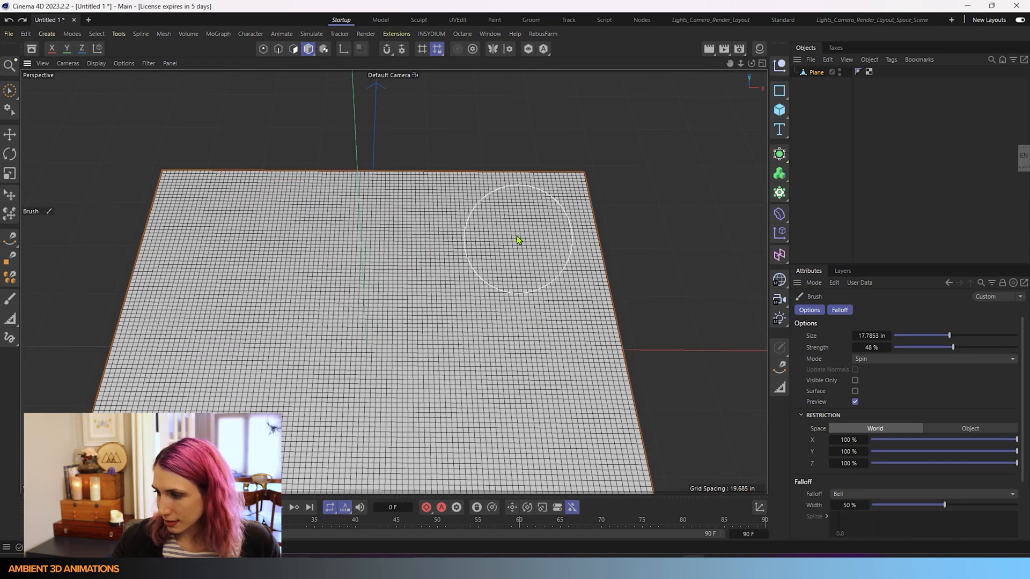
pyautogui.moveTo(516, 239); pyautogui.dragTo(442, 228)
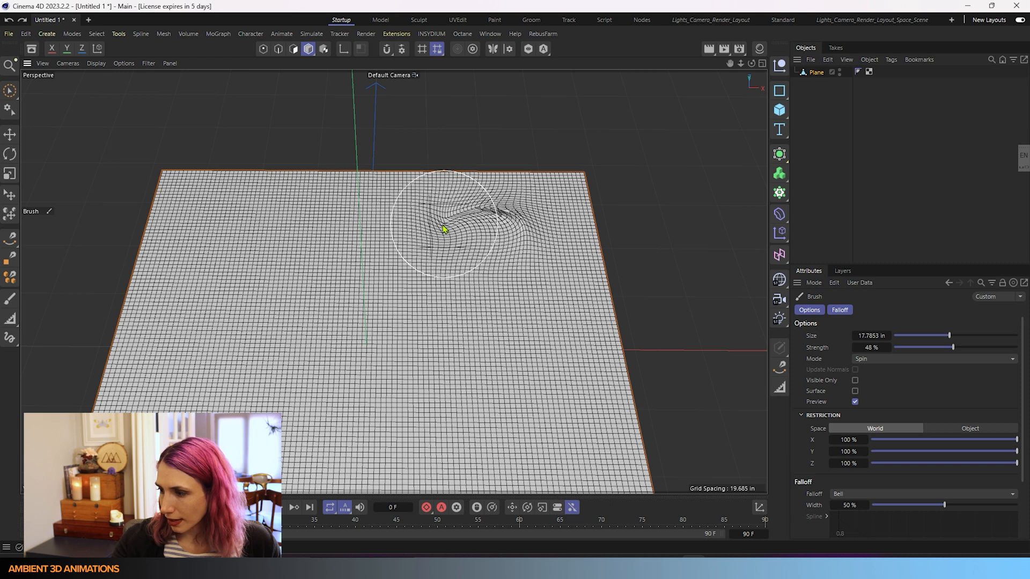
pyautogui.moveTo(443, 230); pyautogui.dragTo(461, 317)
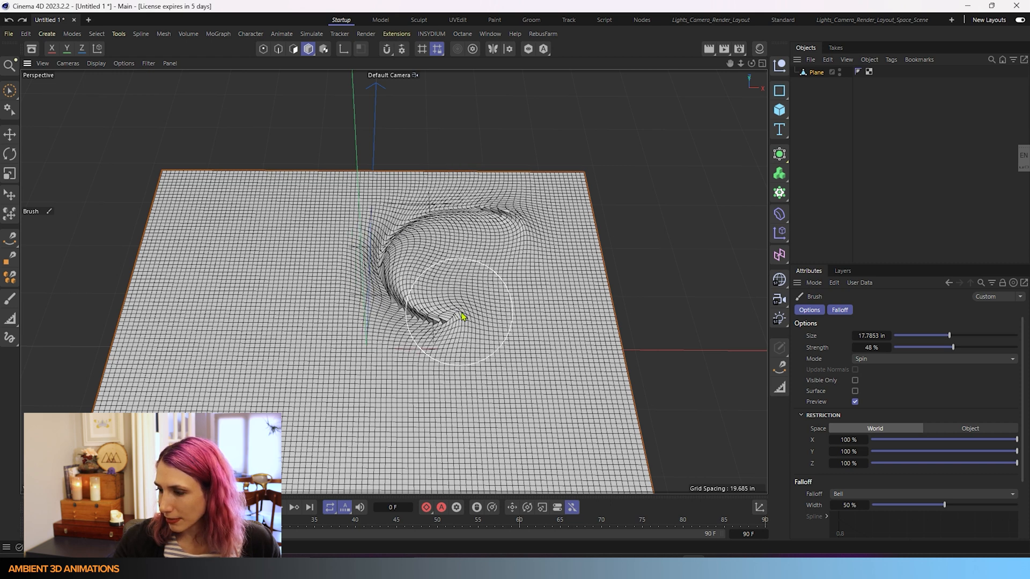
pyautogui.moveTo(460, 315); pyautogui.dragTo(463, 250)
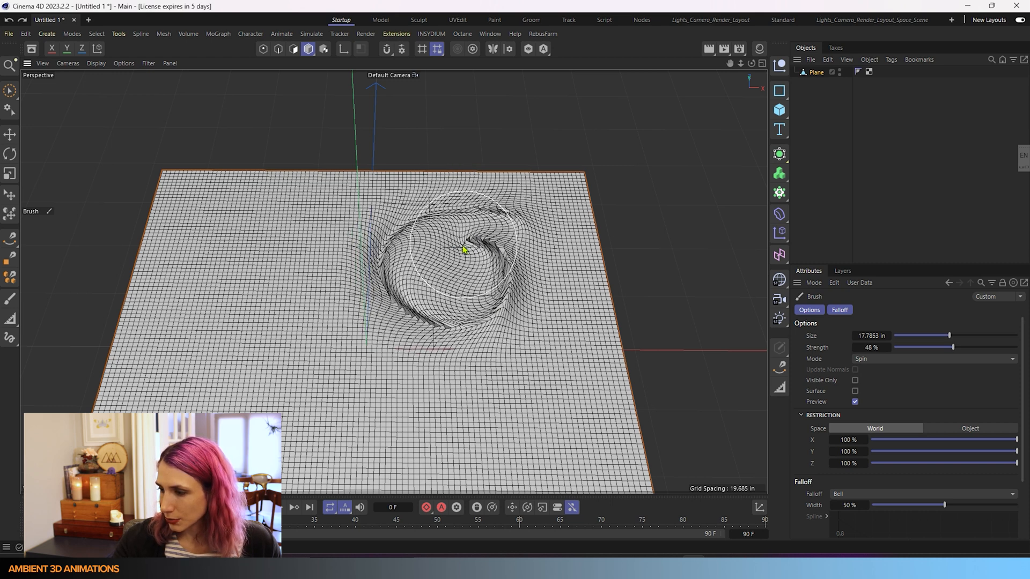
pyautogui.moveTo(463, 250); pyautogui.dragTo(443, 283)
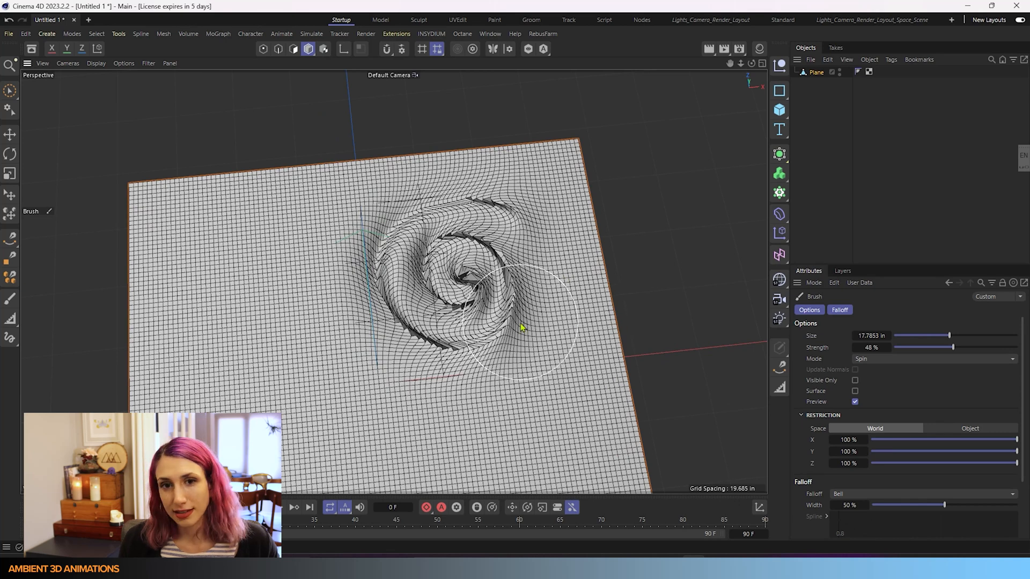
pyautogui.moveTo(338, 315)
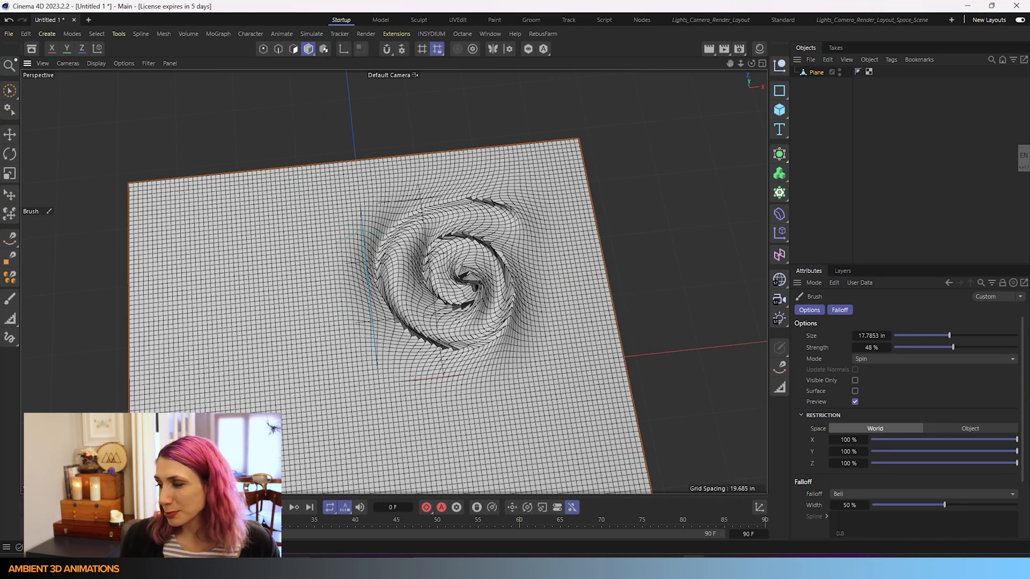
# Set the brush Mode to Twister and twist a deepening knot into the plane's centre
pyautogui.click(932, 359)
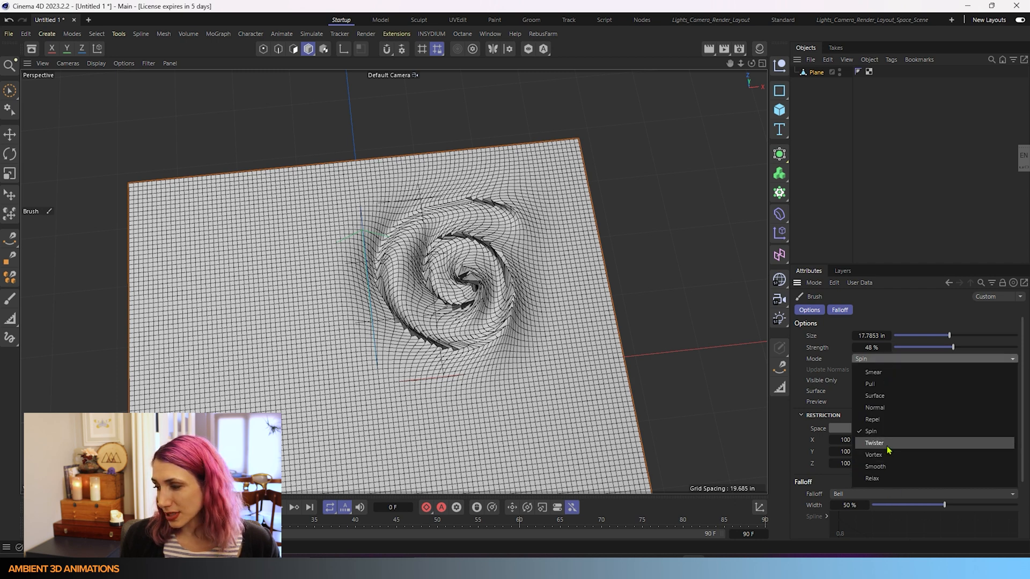
pyautogui.click(874, 442)
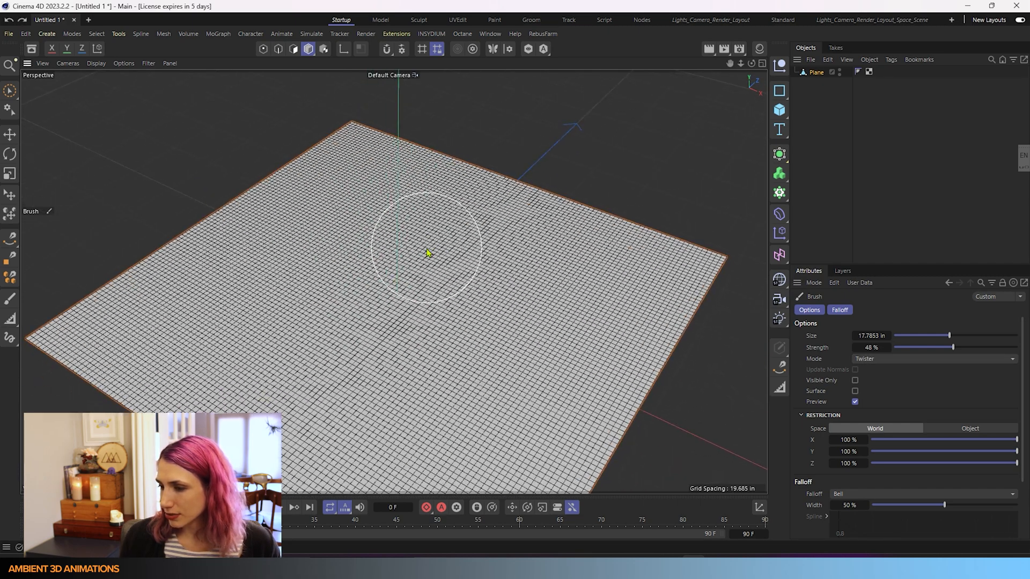
pyautogui.moveTo(427, 253); pyautogui.dragTo(411, 322)
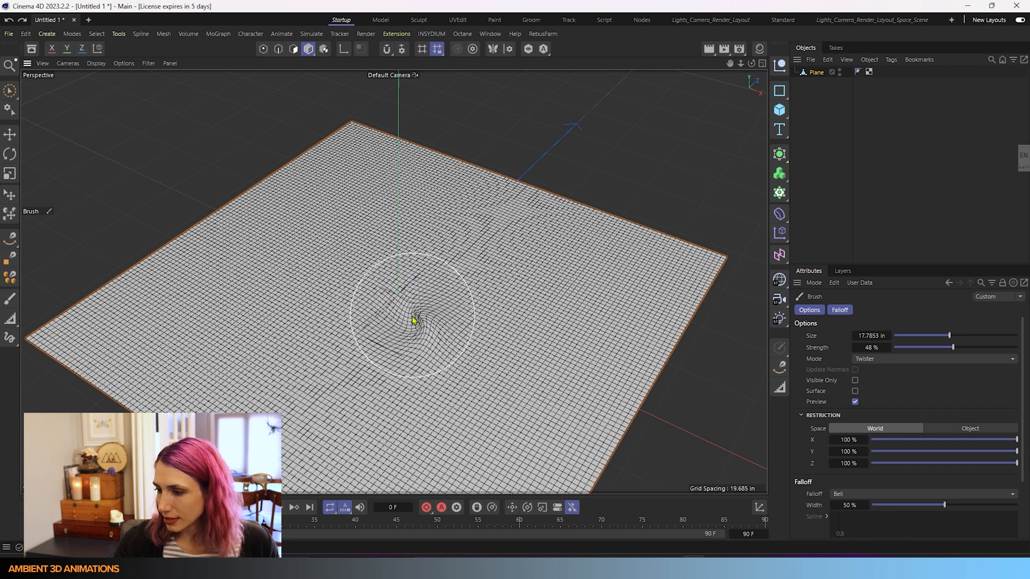
pyautogui.moveTo(411, 321); pyautogui.dragTo(407, 336)
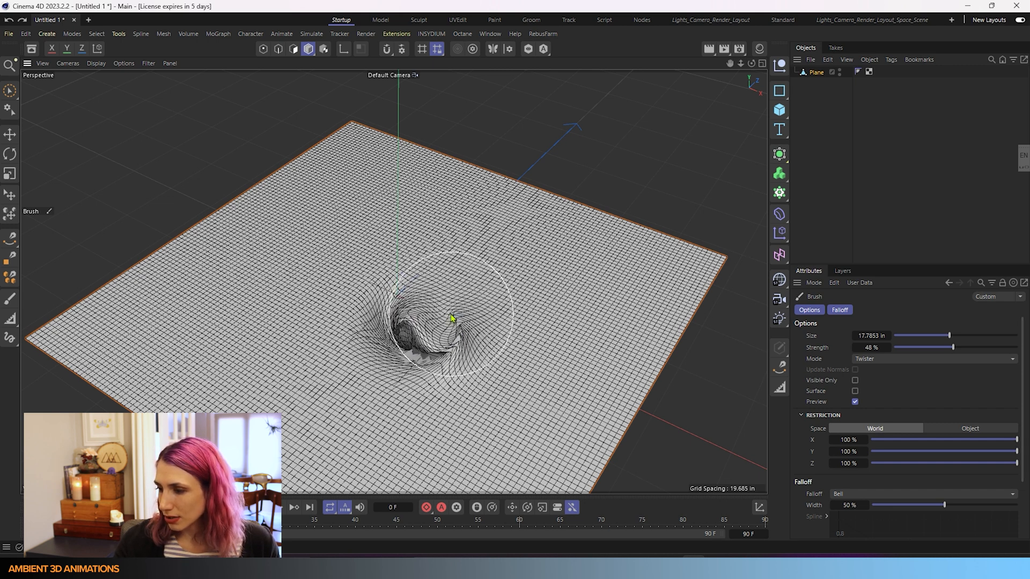
pyautogui.moveTo(449, 319); pyautogui.dragTo(387, 347)
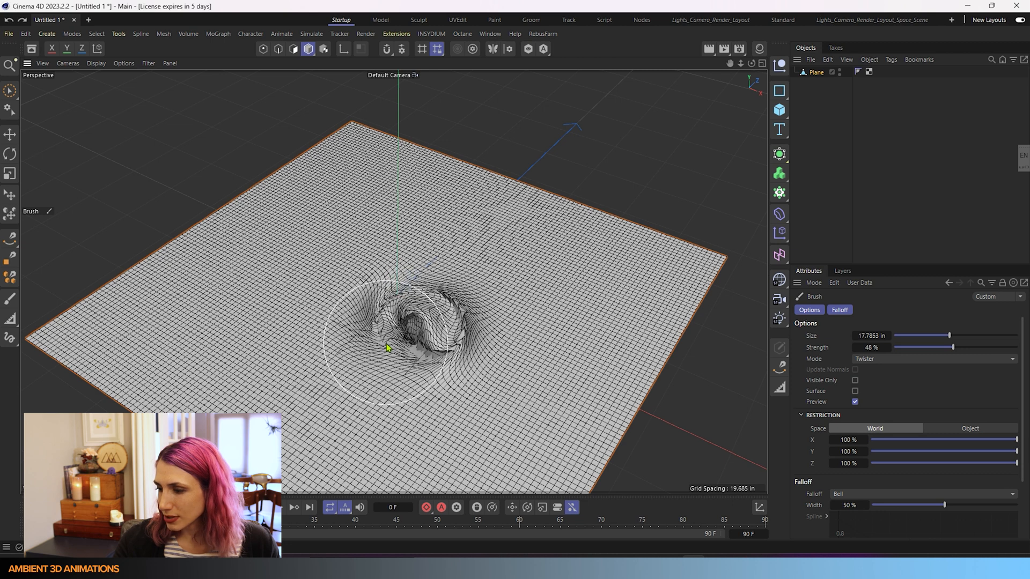
pyautogui.moveTo(386, 347); pyautogui.dragTo(460, 363)
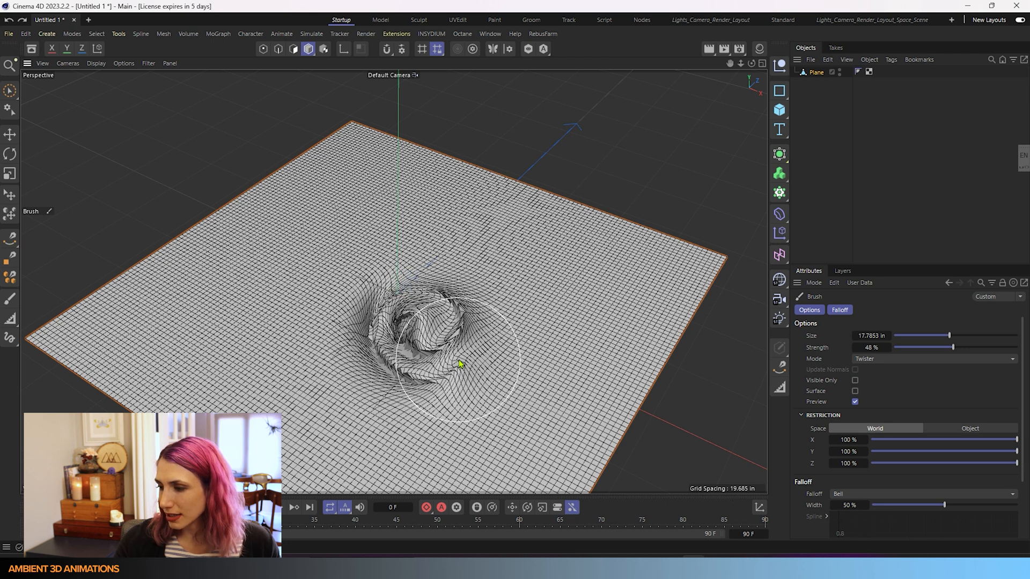
pyautogui.moveTo(461, 361); pyautogui.dragTo(473, 341)
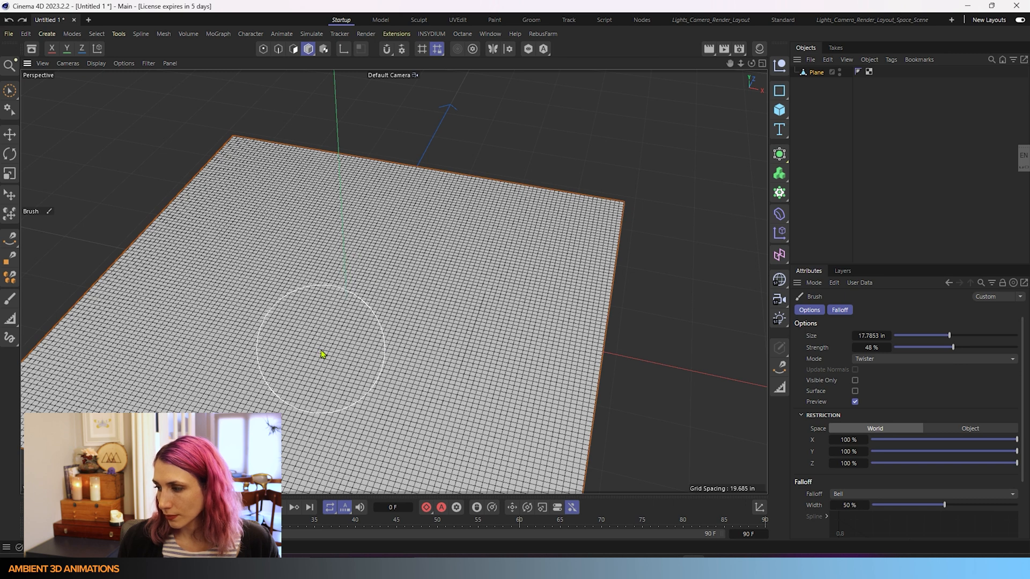
# Set the brush Mode to Vortex and sink a tightly swirling funnel into the plane
pyautogui.click(932, 358)
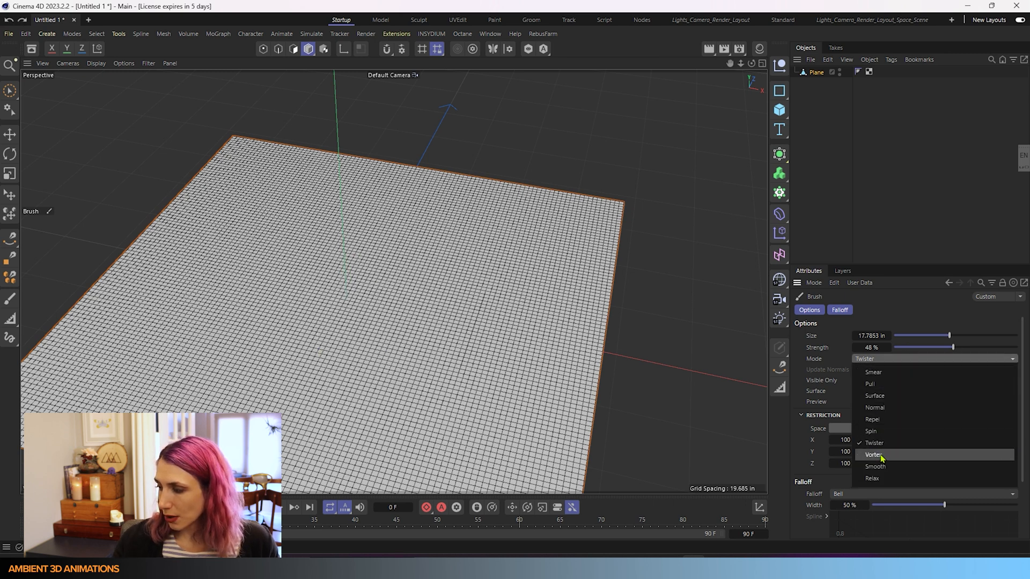
pyautogui.click(873, 455)
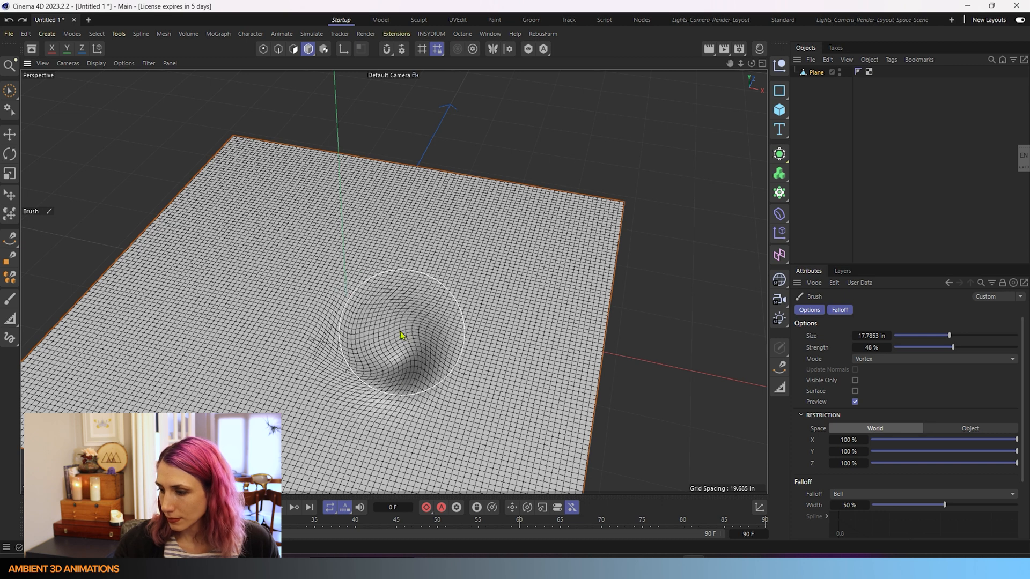
pyautogui.moveTo(400, 335); pyautogui.dragTo(408, 340)
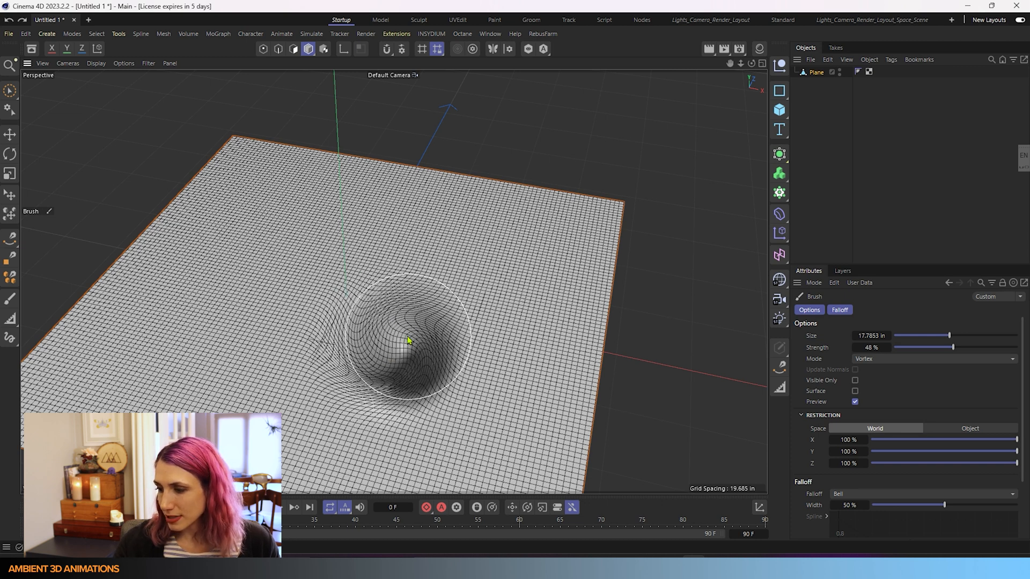
pyautogui.moveTo(408, 340); pyautogui.dragTo(412, 358)
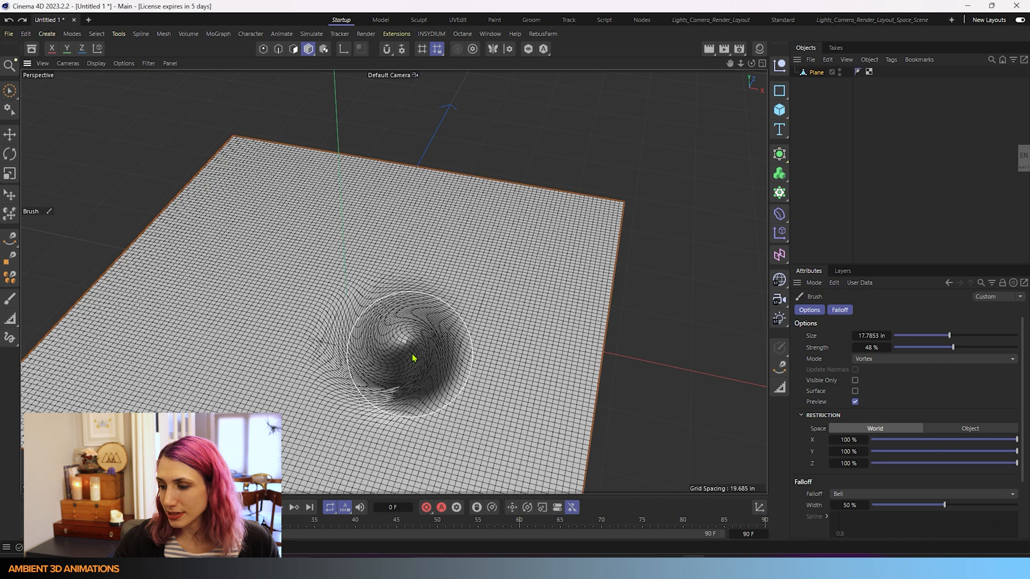
pyautogui.moveTo(412, 358); pyautogui.dragTo(404, 345)
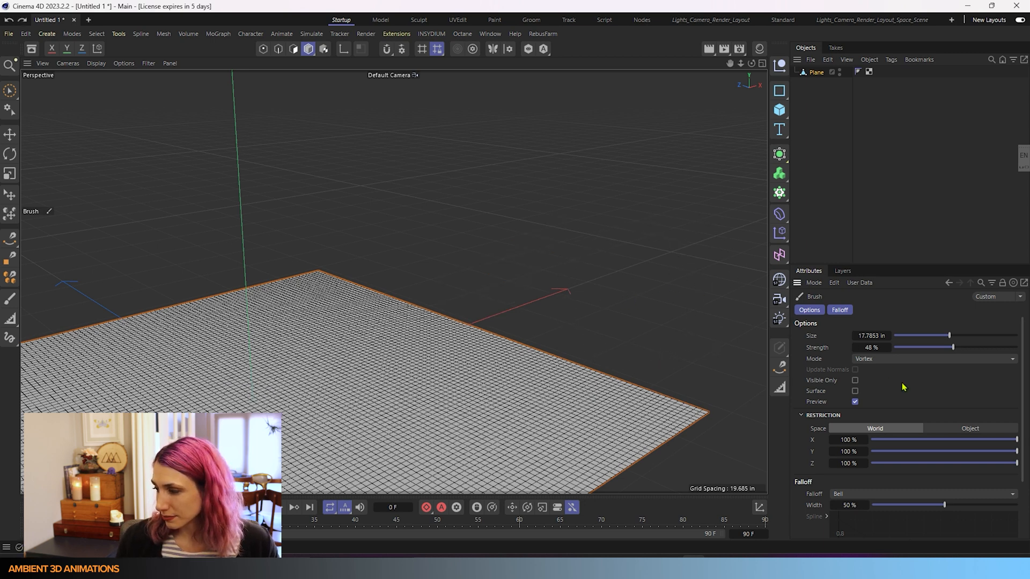
pyautogui.click(932, 358)
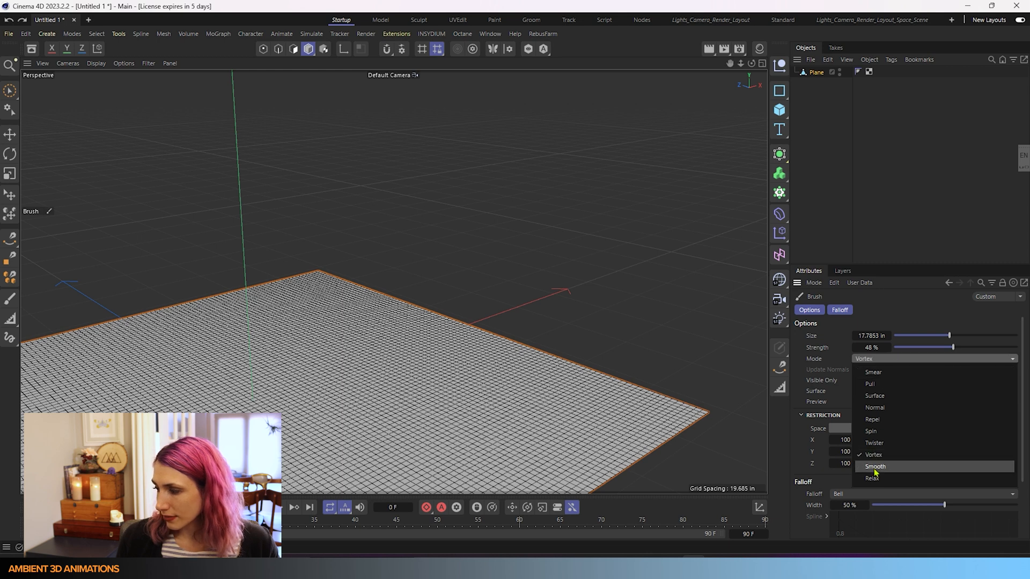
pyautogui.moveTo(872, 443)
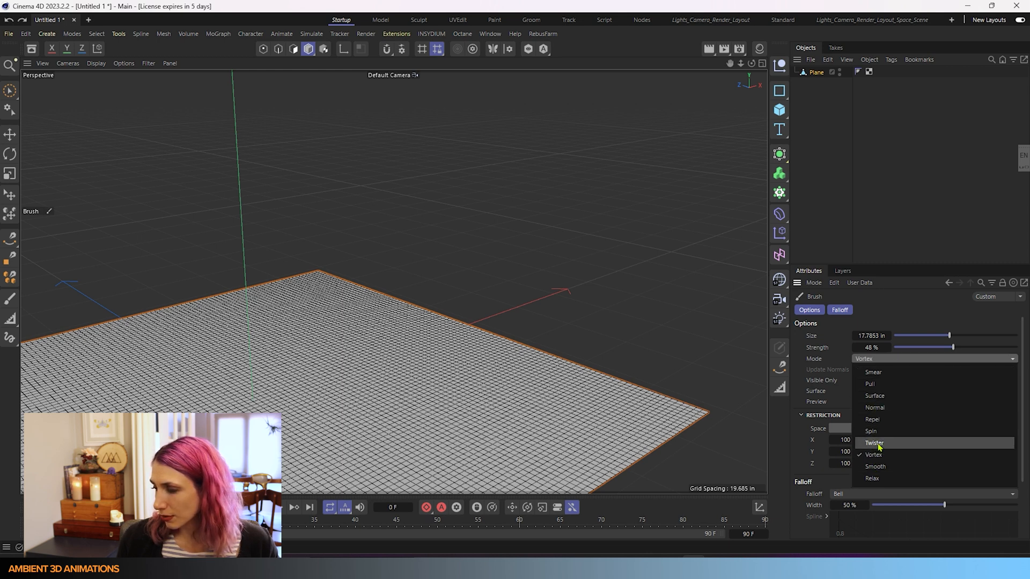
# Set the brush Mode to Smooth and soften both sharp bulges into rounded mounds
pyautogui.click(871, 419)
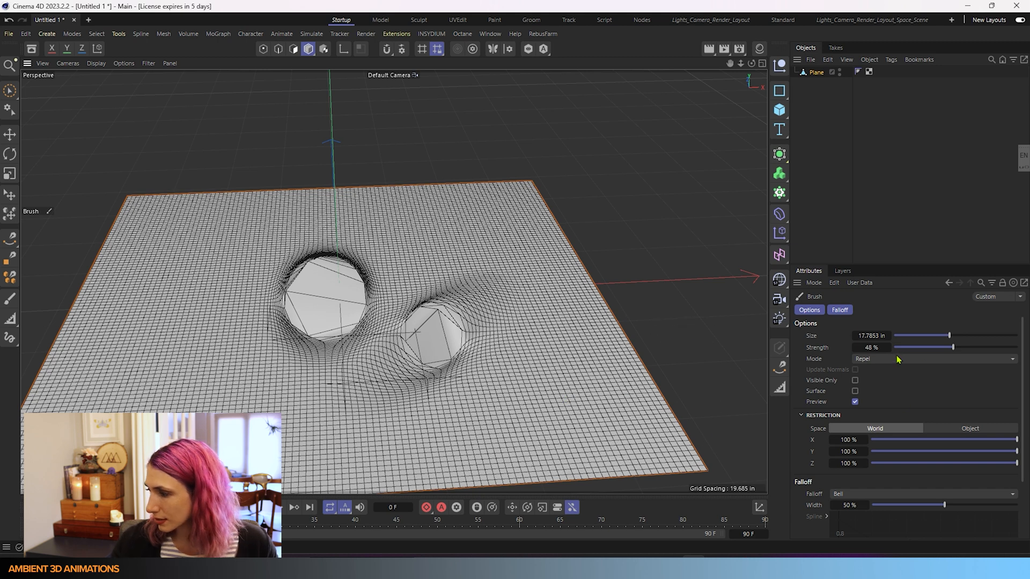
pyautogui.click(932, 358)
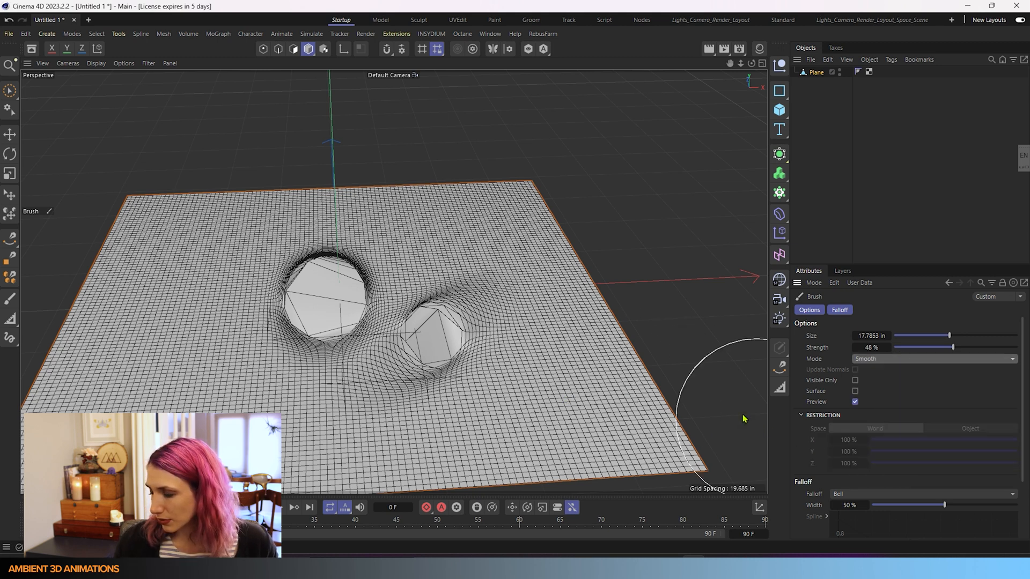
pyautogui.moveTo(888, 361)
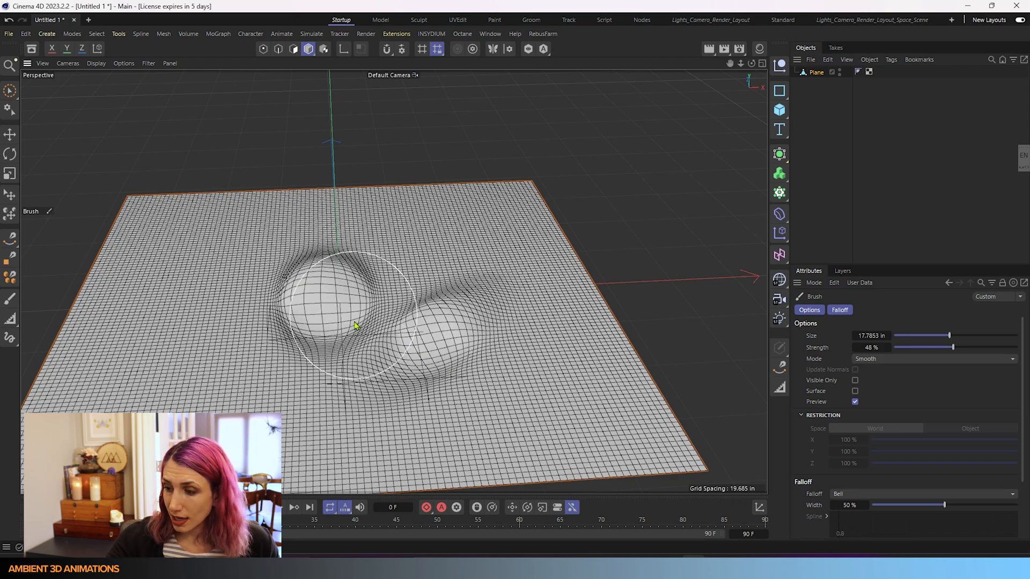
pyautogui.moveTo(355, 325); pyautogui.dragTo(620, 296)
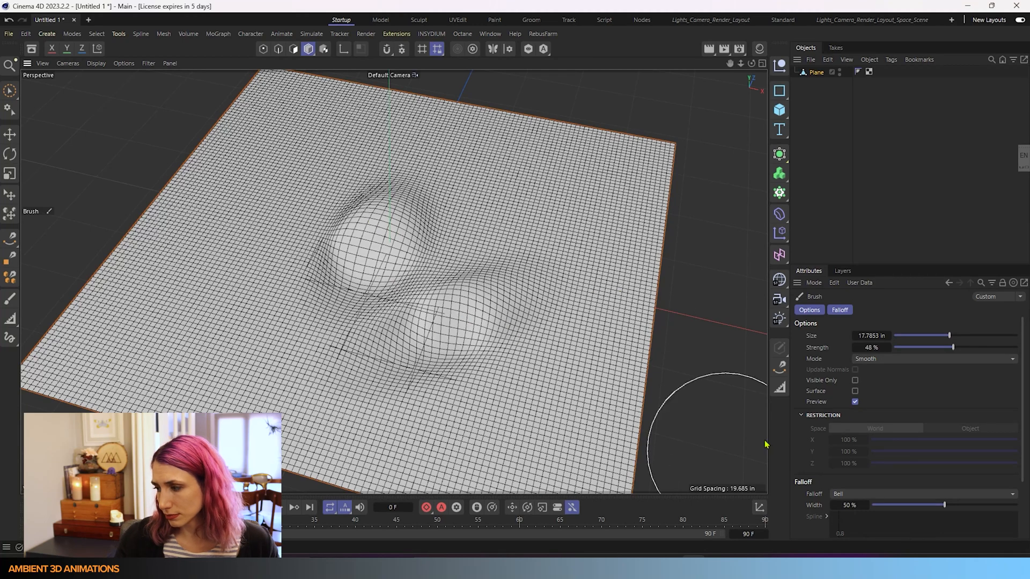
pyautogui.click(931, 358)
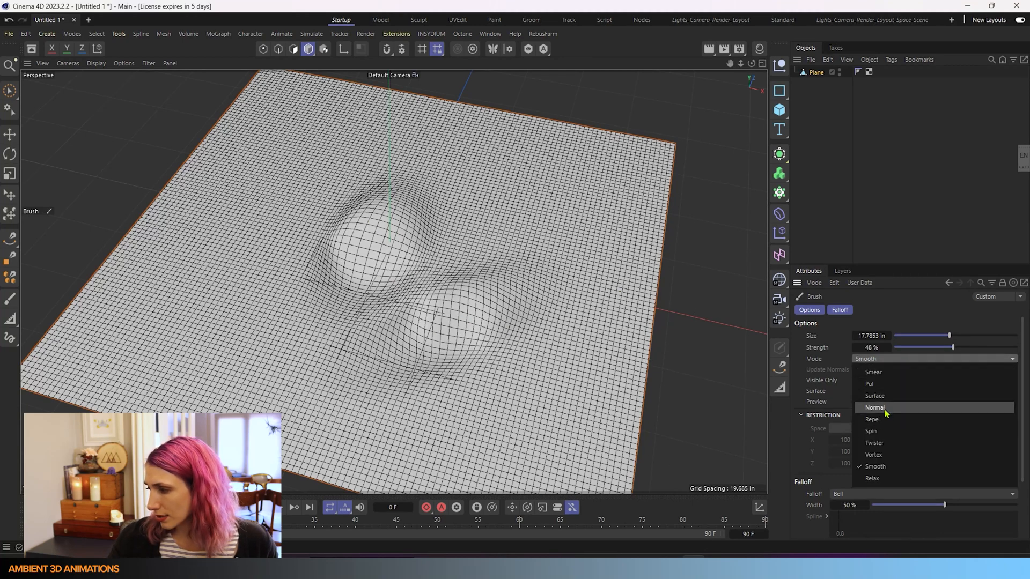
# Set the brush Mode to Repel and push both mounds back out into sharp, faceted spheres
pyautogui.click(872, 419)
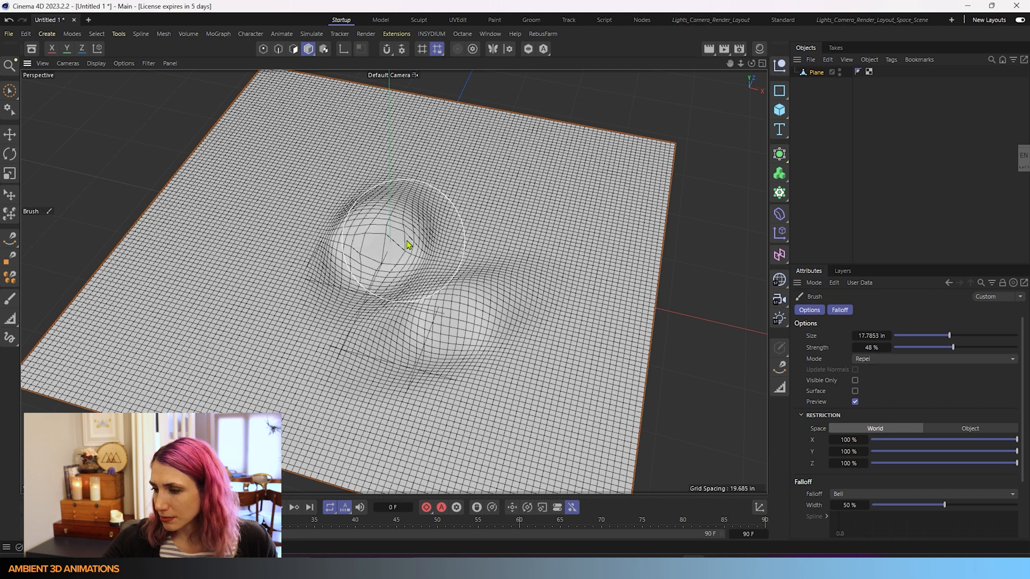
pyautogui.moveTo(406, 246); pyautogui.dragTo(496, 312)
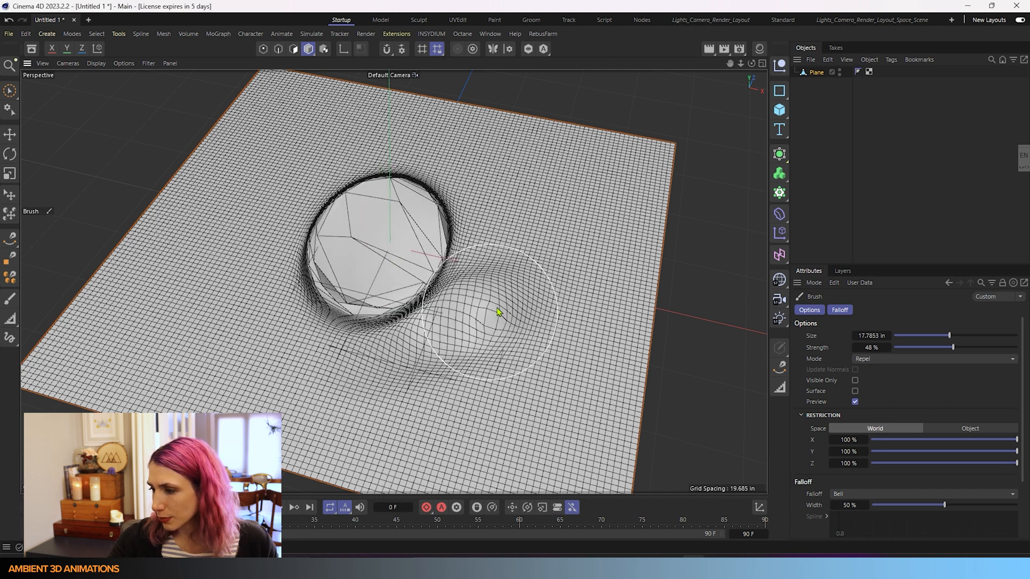
pyautogui.moveTo(499, 312); pyautogui.dragTo(597, 451)
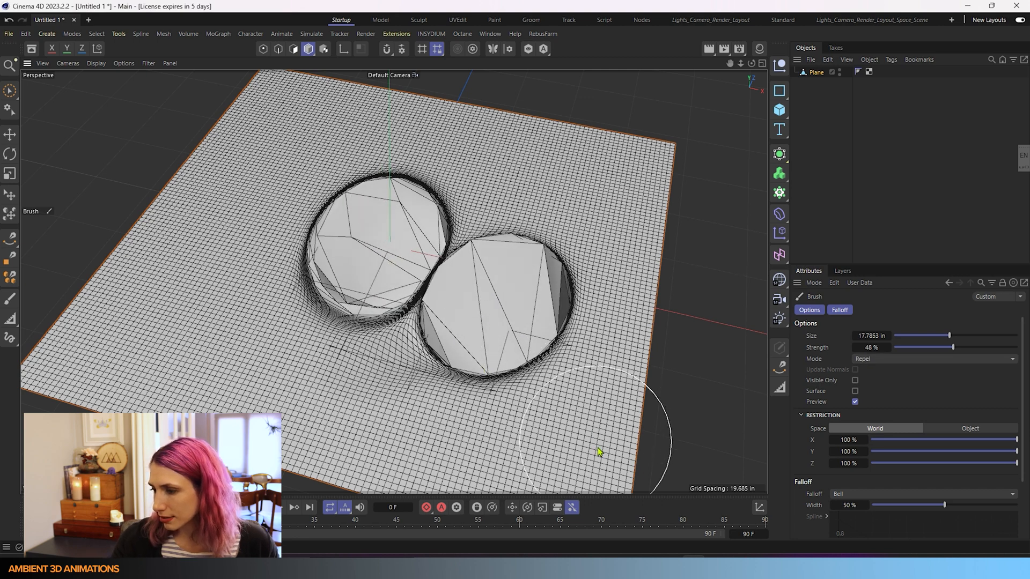
pyautogui.moveTo(663, 388)
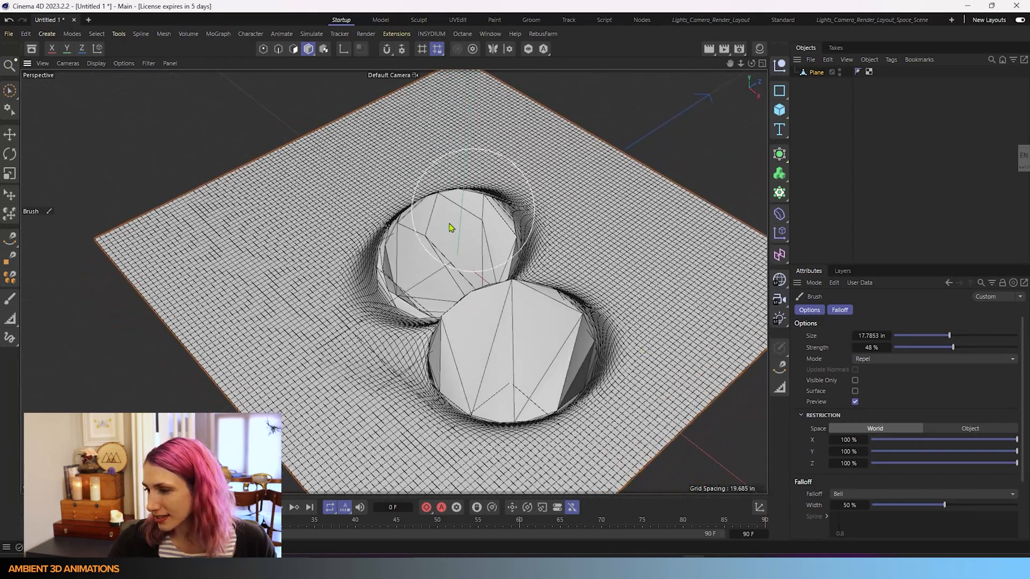
pyautogui.click(932, 358)
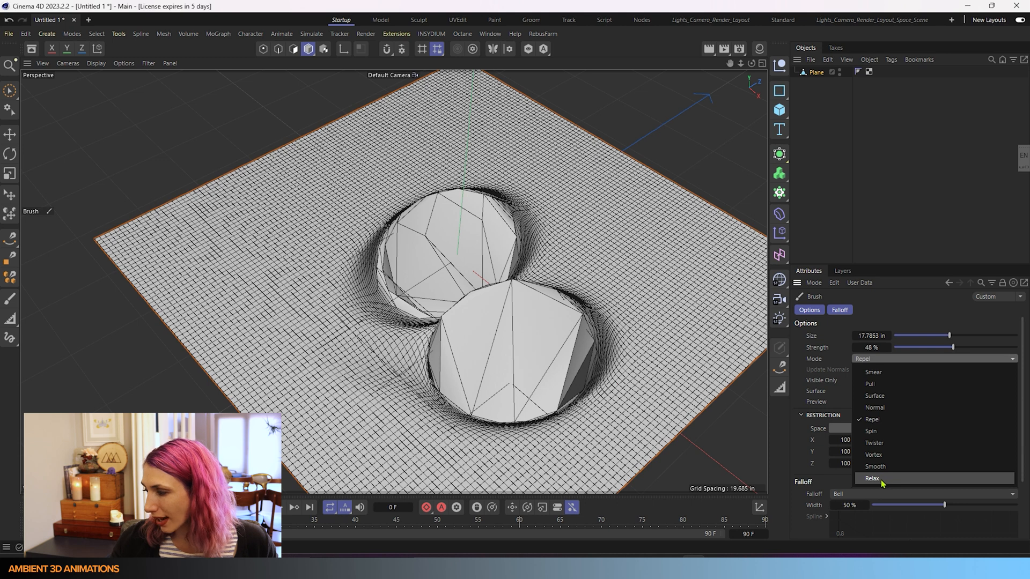
# Set the brush Mode to Relax and loosen the two spheres into soft, lip-like folds
pyautogui.click(873, 478)
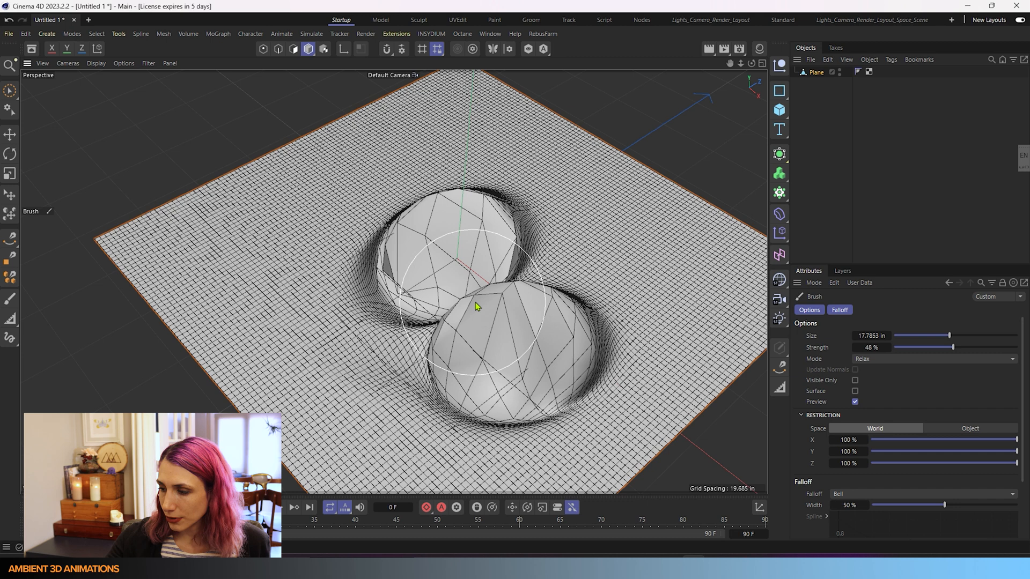
pyautogui.moveTo(476, 306); pyautogui.dragTo(404, 223)
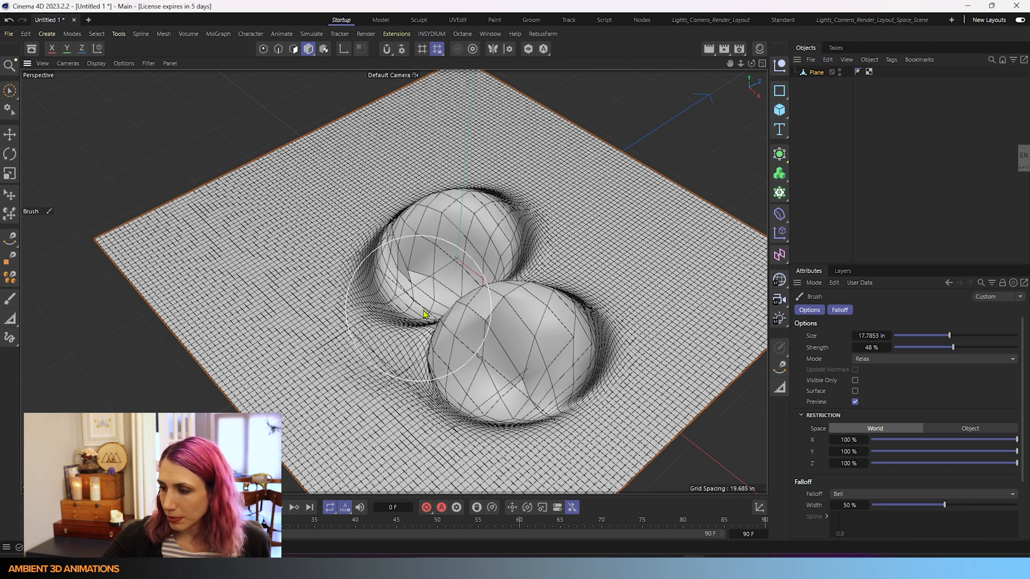
pyautogui.moveTo(420, 313); pyautogui.dragTo(591, 377)
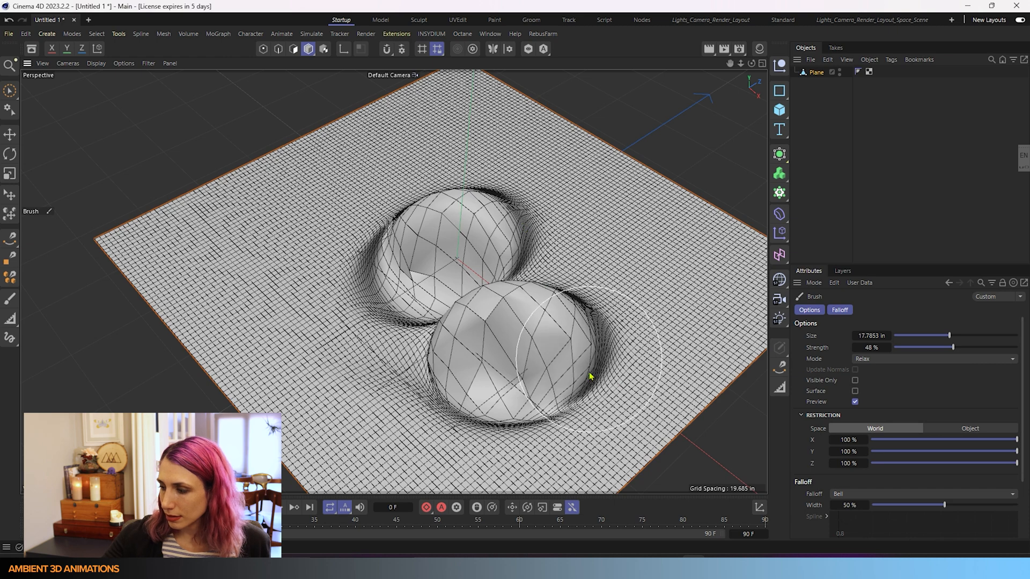
pyautogui.moveTo(591, 374); pyautogui.dragTo(568, 404)
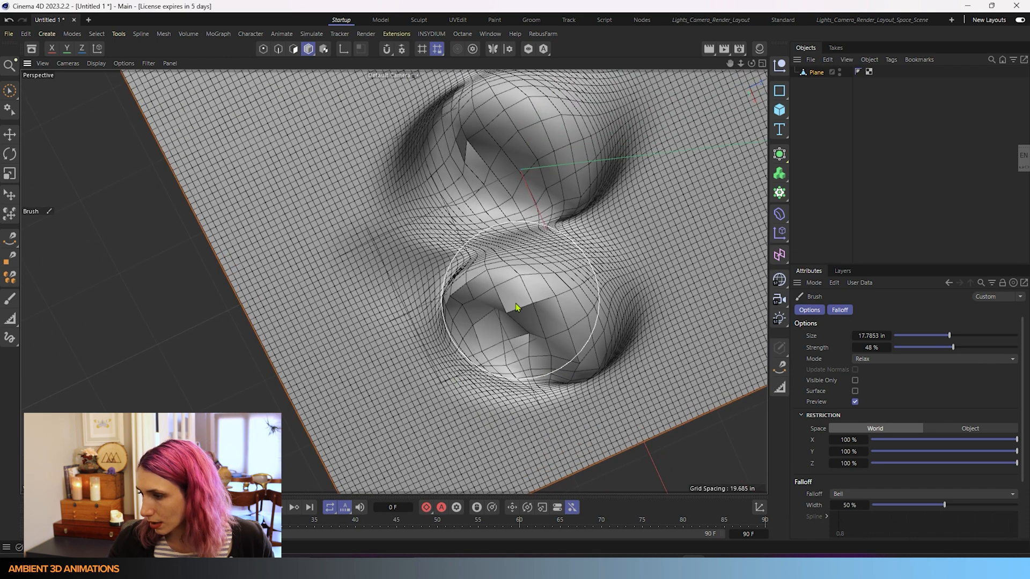
pyautogui.moveTo(516, 308); pyautogui.dragTo(445, 362)
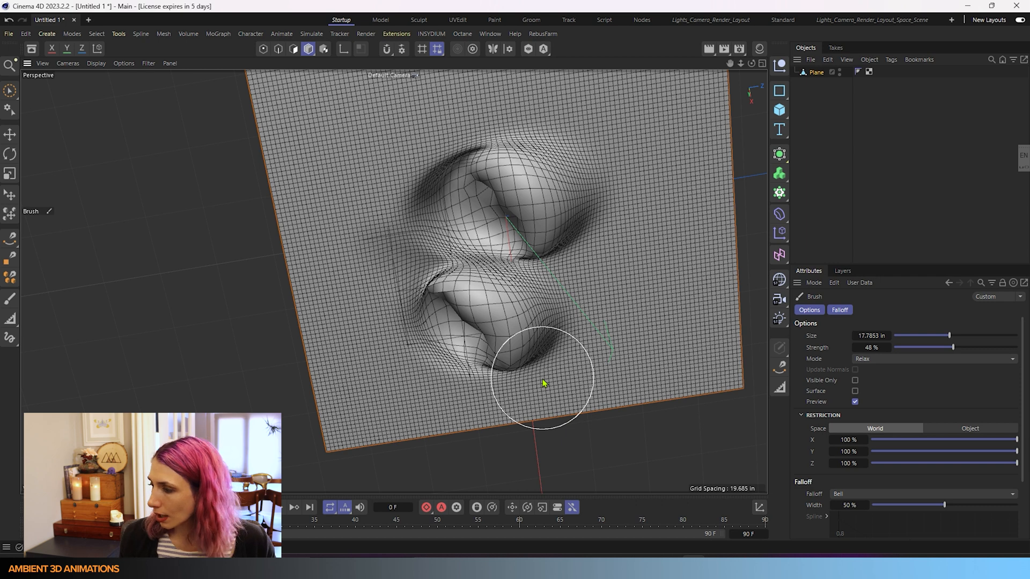
pyautogui.moveTo(542, 380); pyautogui.dragTo(647, 365)
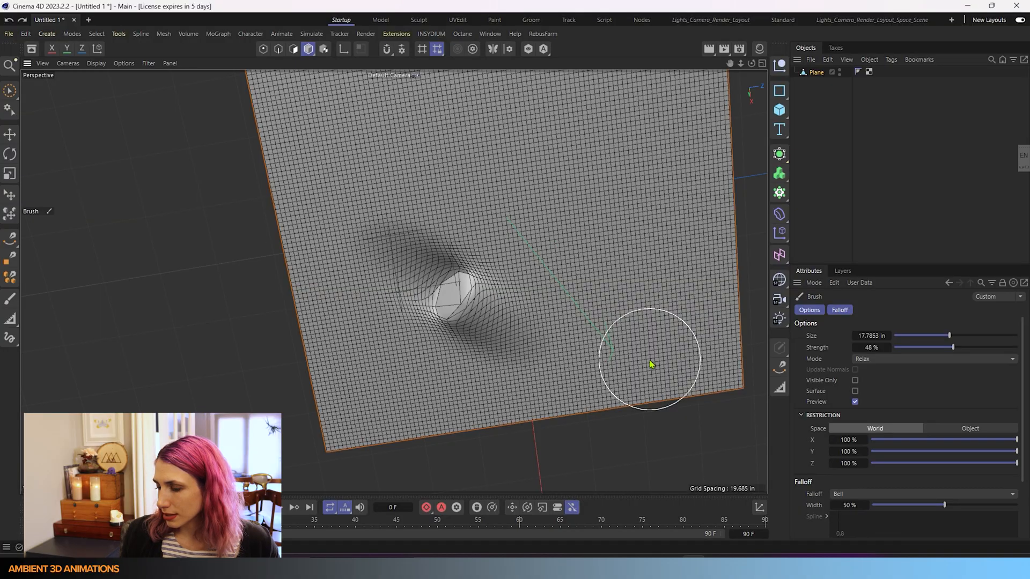
# Relax the last bump flat, keep Relax mode, and review the Falloff choices with Bell set
pyautogui.moveTo(650, 364); pyautogui.dragTo(414, 365)
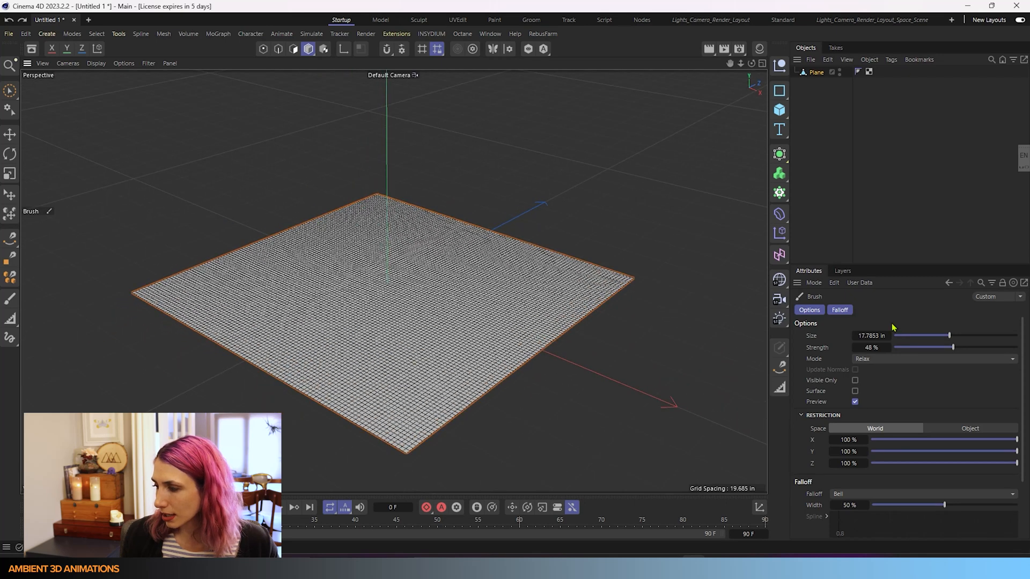
pyautogui.click(932, 358)
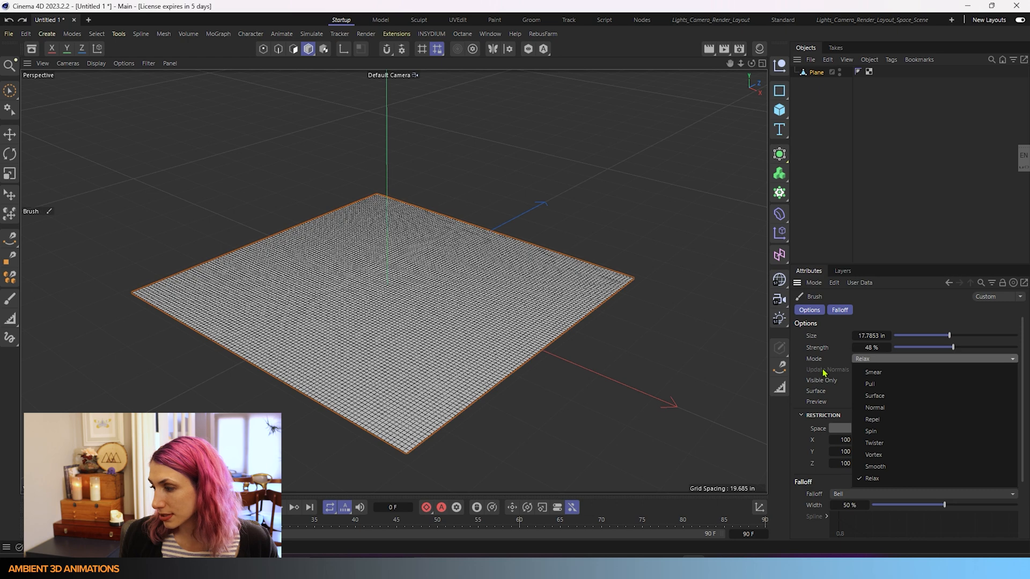
pyautogui.click(872, 478)
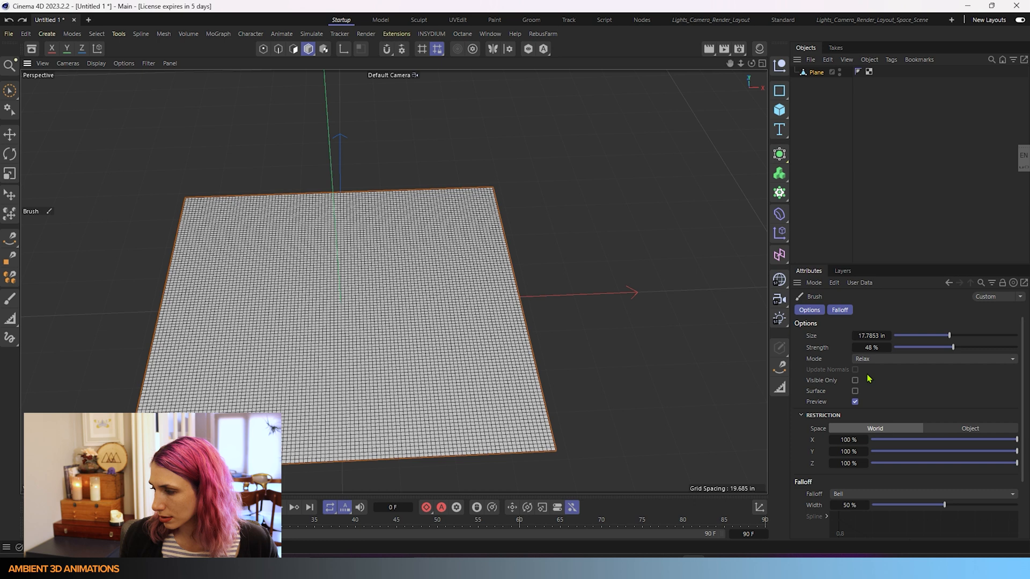
pyautogui.moveTo(897, 383)
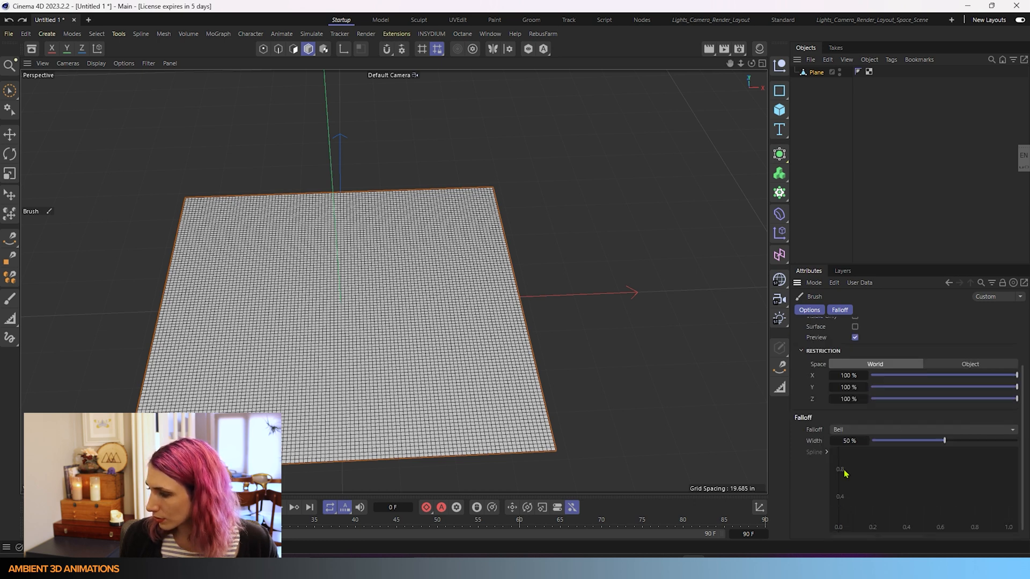
pyautogui.moveTo(857, 435)
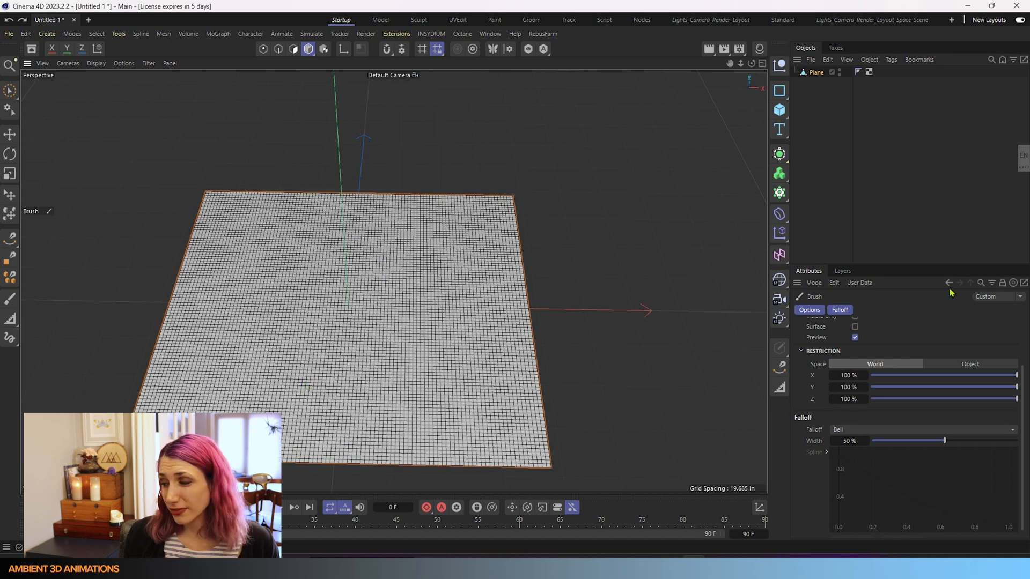
pyautogui.click(922, 429)
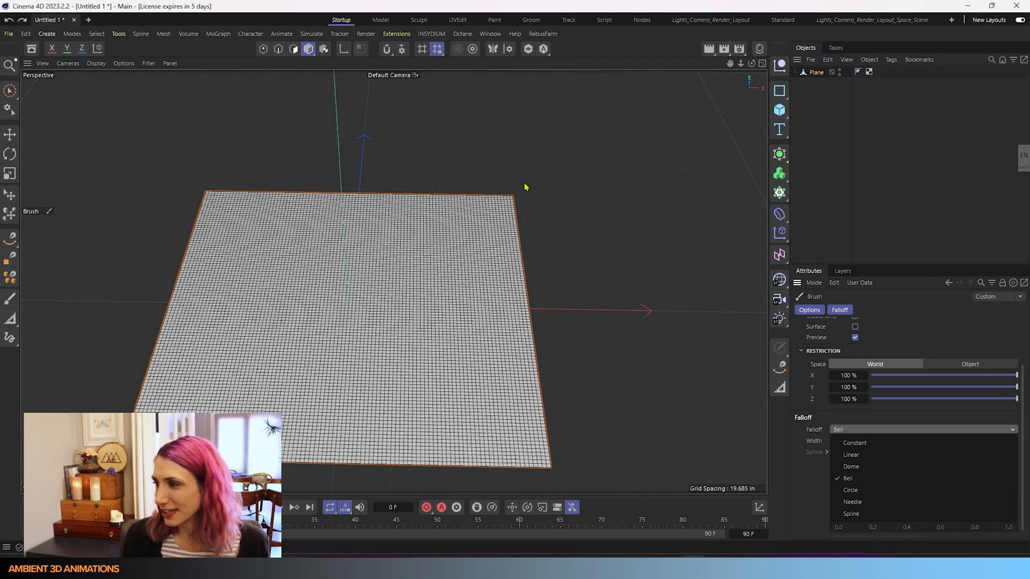
pyautogui.moveTo(971, 427)
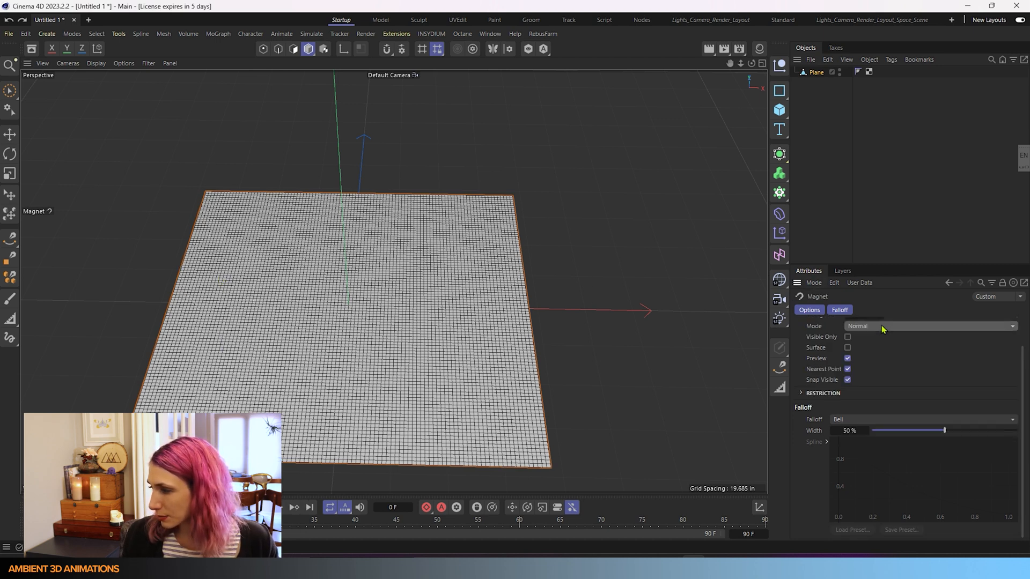
pyautogui.moveTo(961, 383)
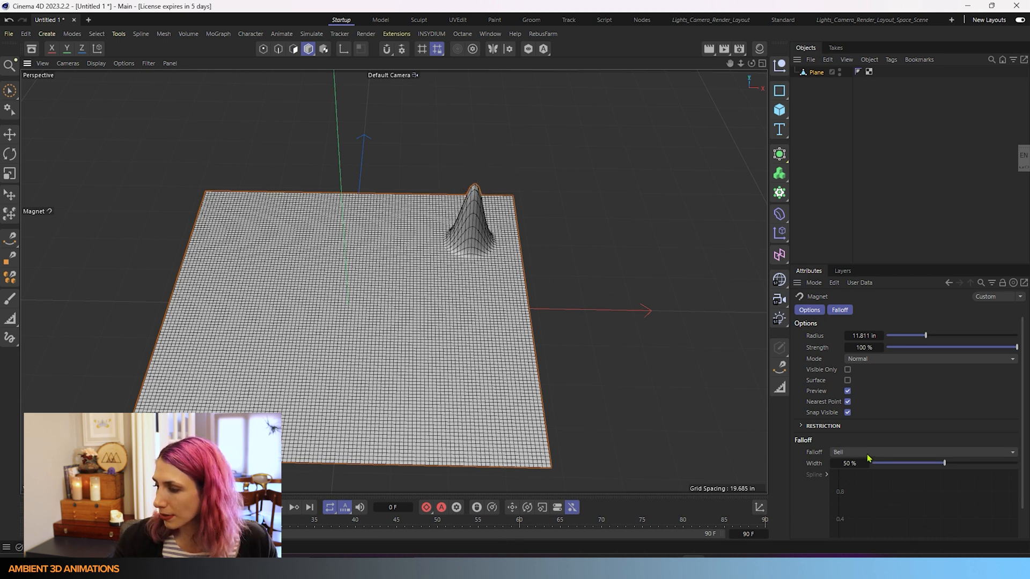
# Try Constant then Linear magnet falloff and pull a cone-shaped spike up from the plane
pyautogui.click(923, 451)
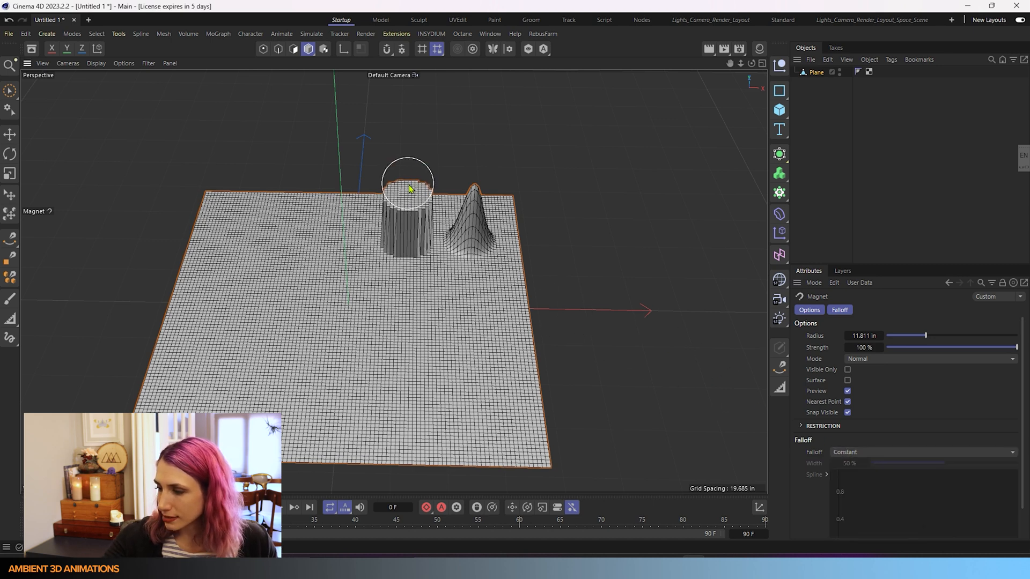
pyautogui.click(919, 452)
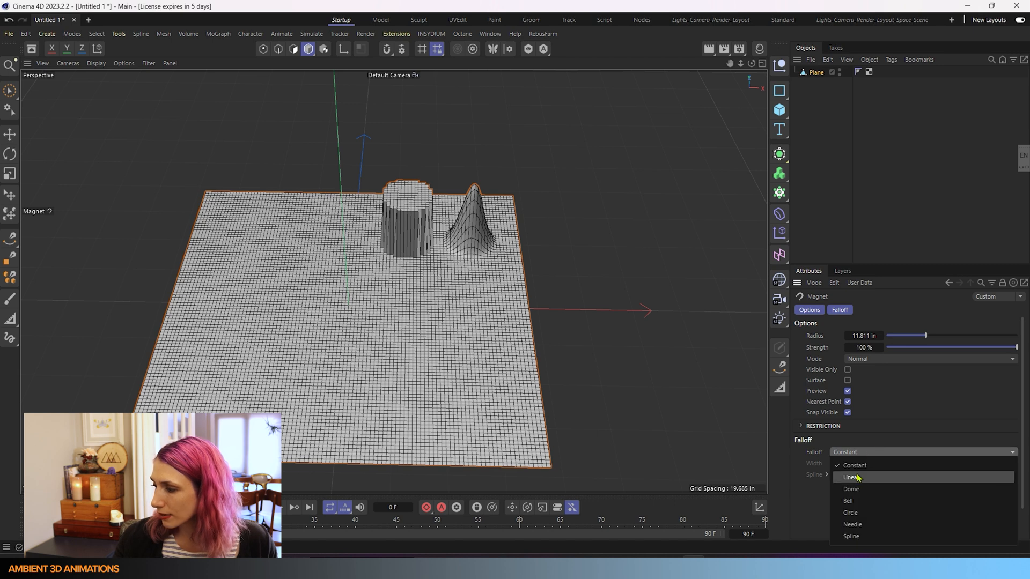
pyautogui.click(851, 476)
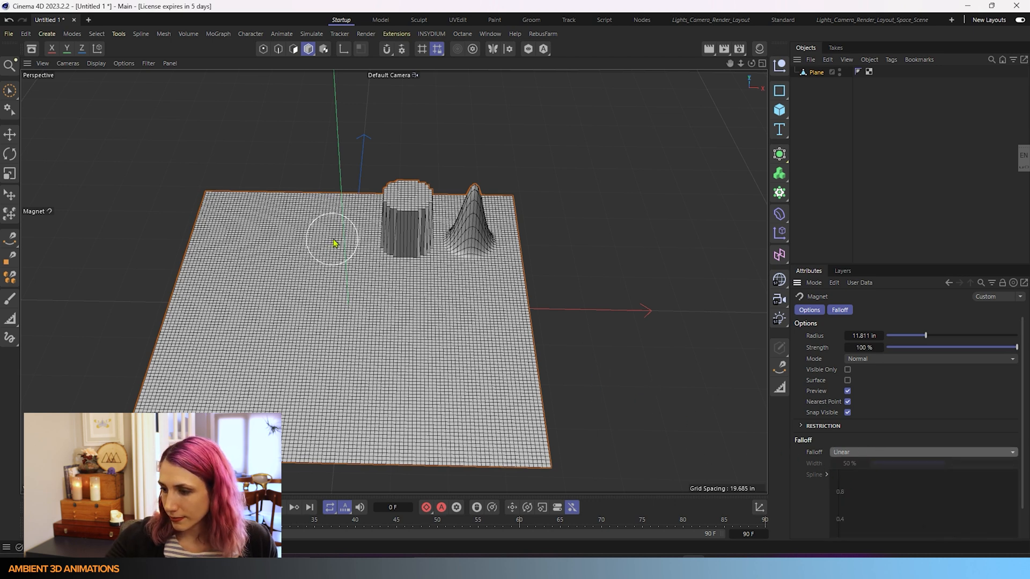
pyautogui.moveTo(331, 241); pyautogui.dragTo(344, 177)
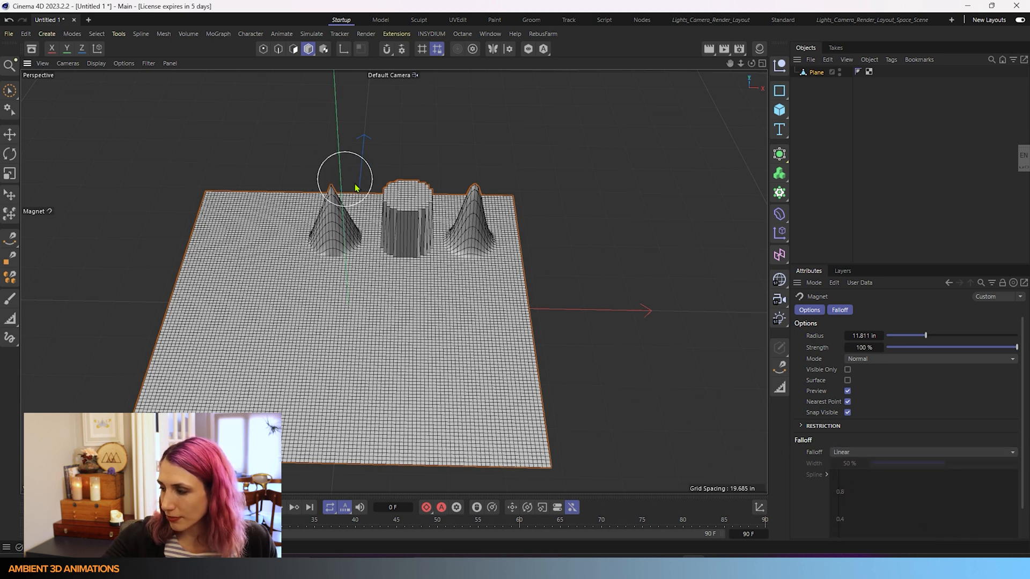
# Cycle the falloff through Dome and Needle shapes, ending on a custom Spline falloff
pyautogui.click(922, 452)
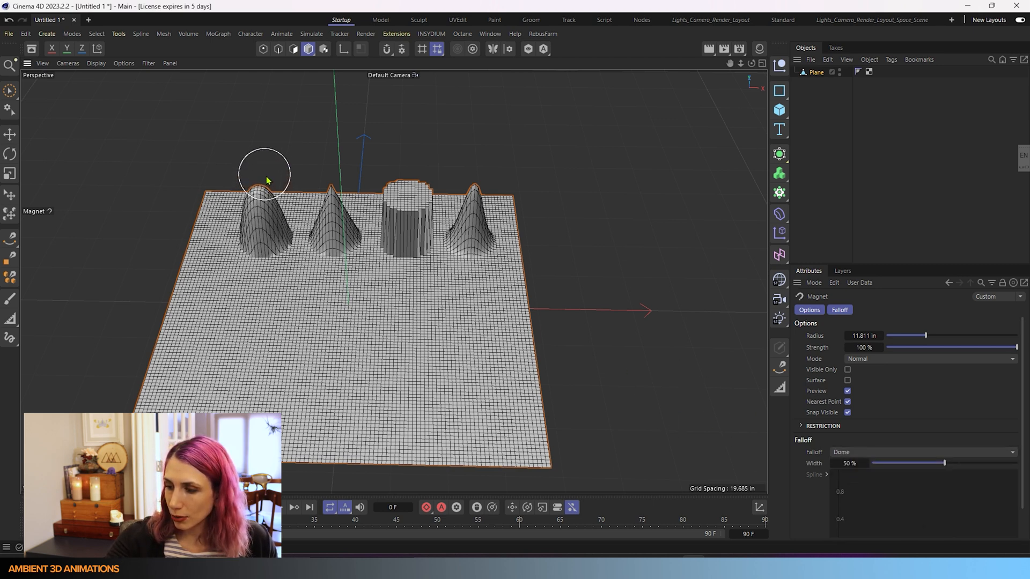
pyautogui.click(922, 452)
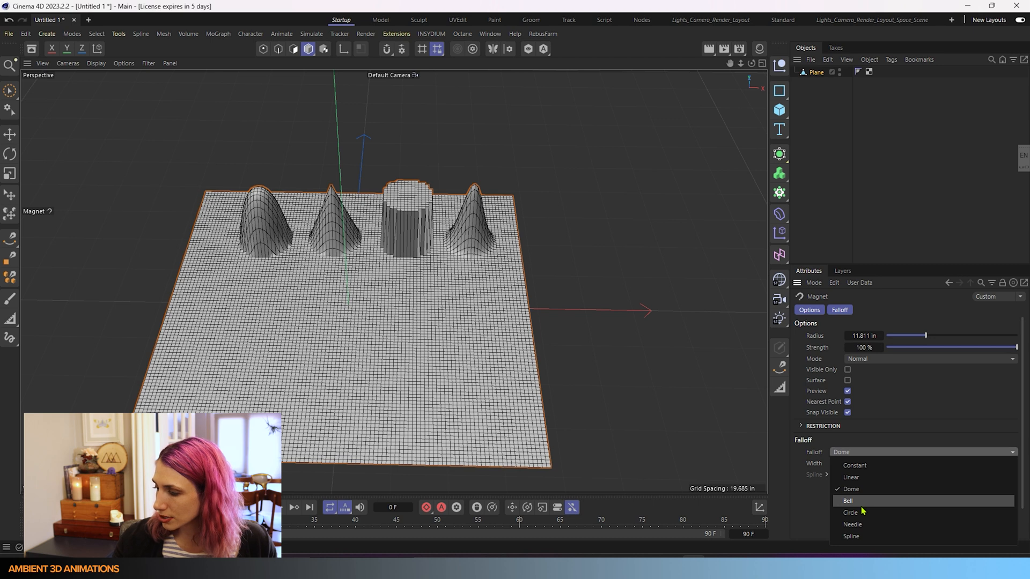
pyautogui.click(849, 512)
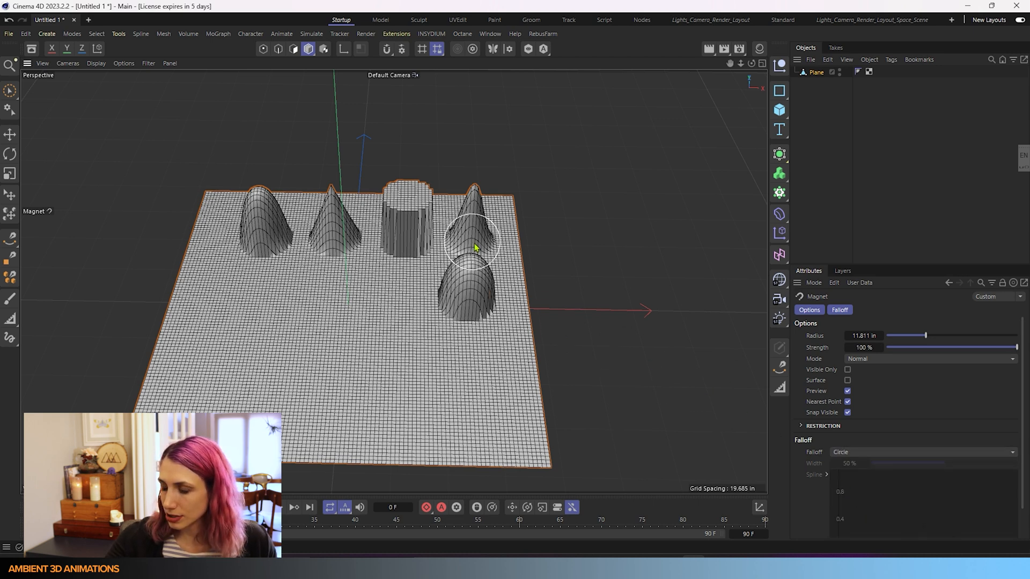
pyautogui.click(919, 451)
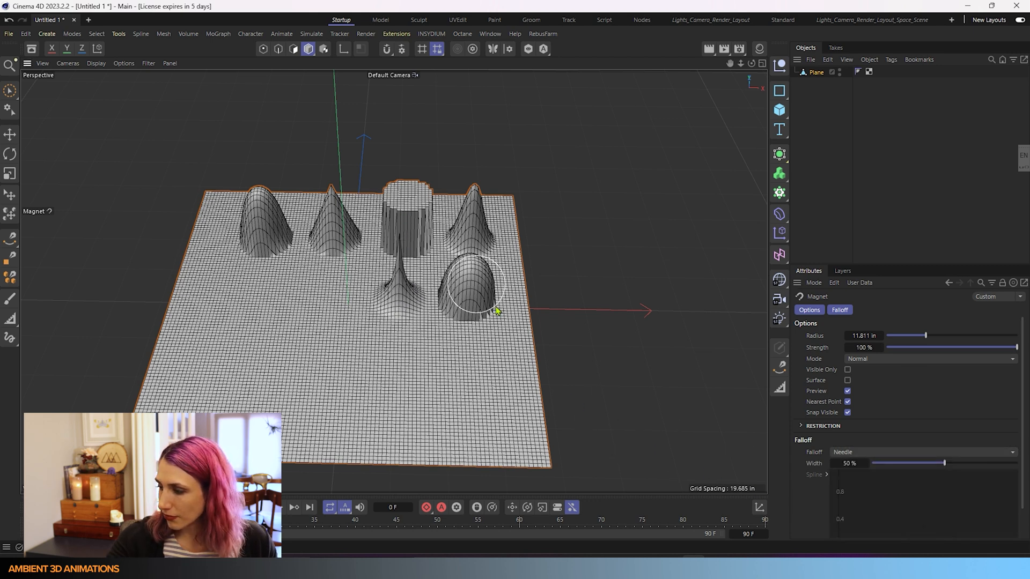
pyautogui.click(919, 452)
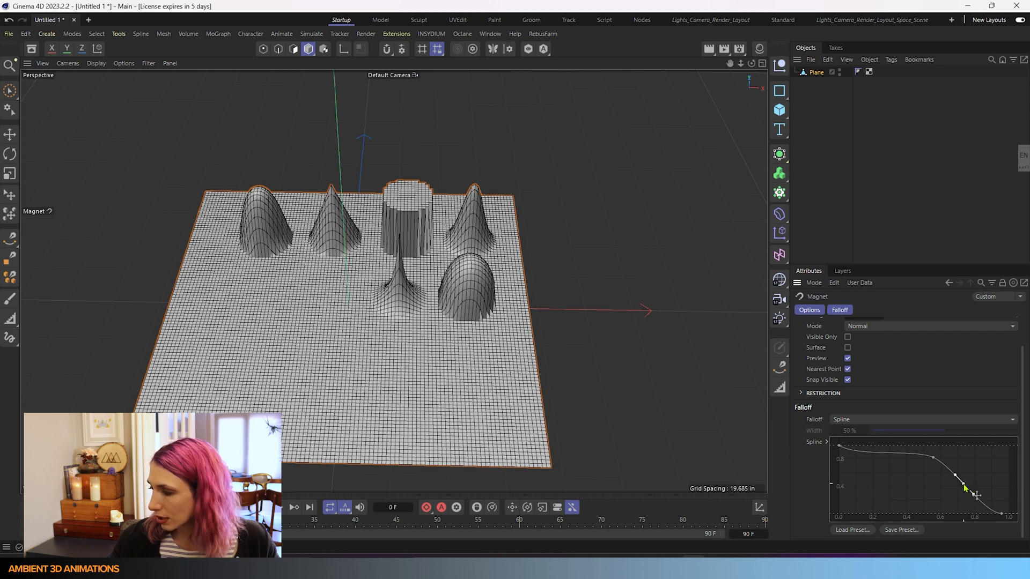
# Shape the falloff spline with a dip and an end peak, then pull up a terraced ring-edged mound
pyautogui.moveTo(965, 488); pyautogui.dragTo(945, 499)
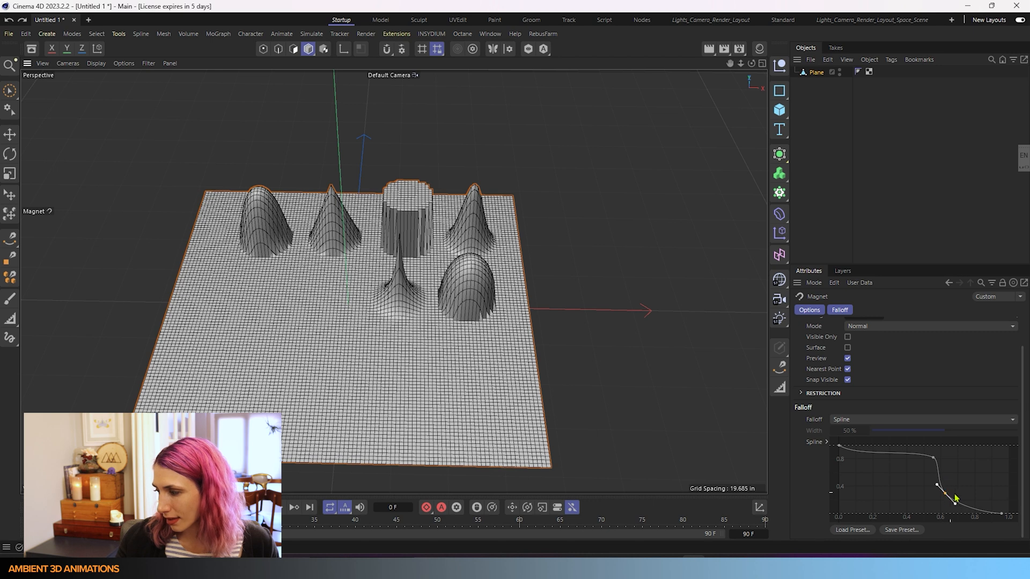
pyautogui.moveTo(935, 486); pyautogui.dragTo(971, 480)
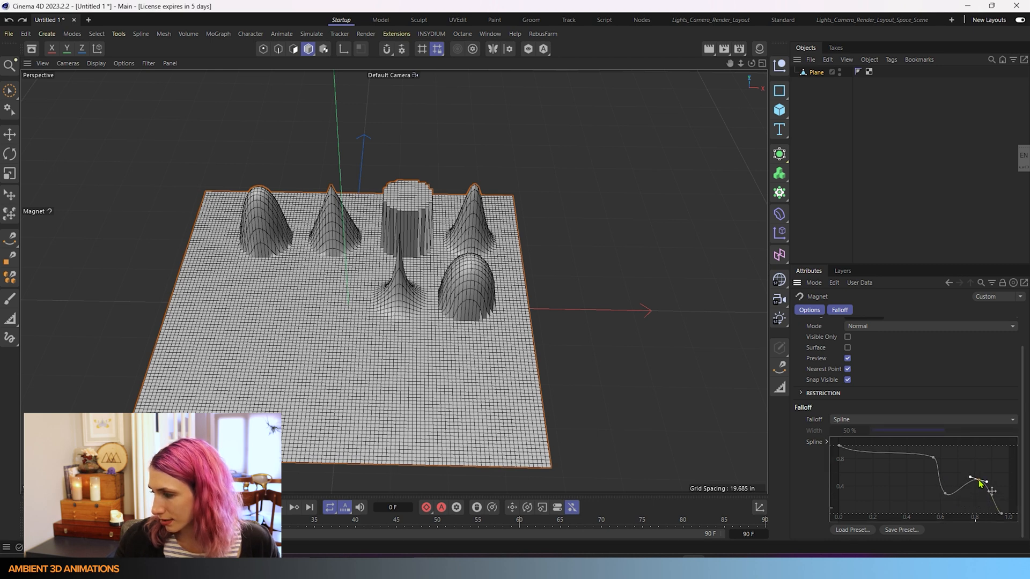
pyautogui.moveTo(978, 479); pyautogui.dragTo(978, 467)
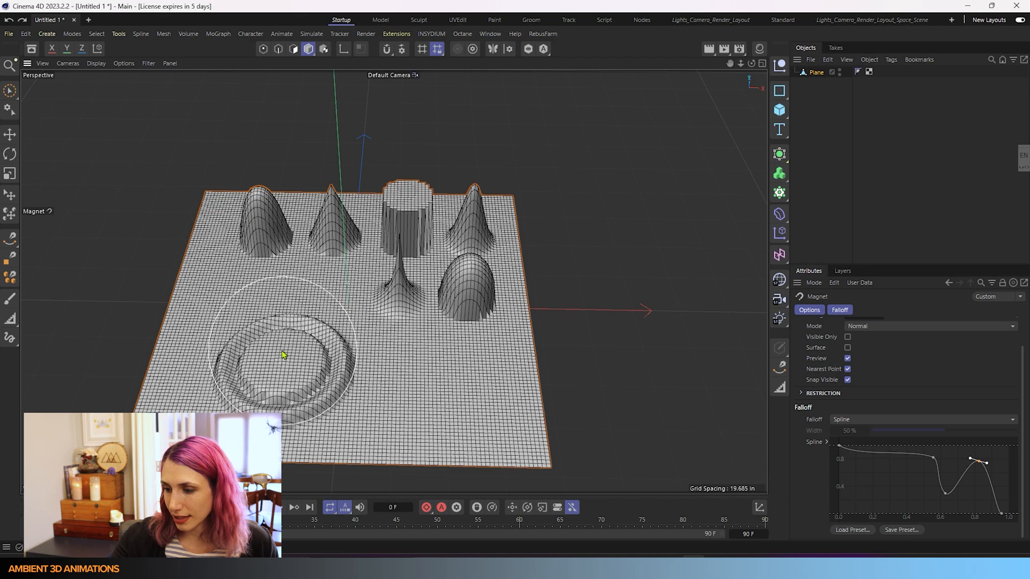
pyautogui.moveTo(282, 355); pyautogui.dragTo(285, 302)
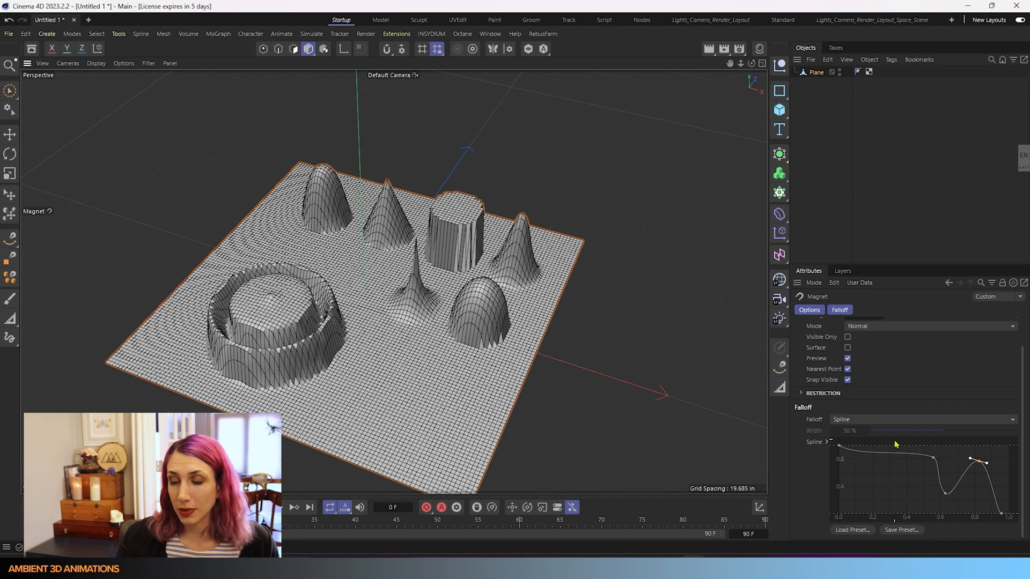
pyautogui.moveTo(616, 321)
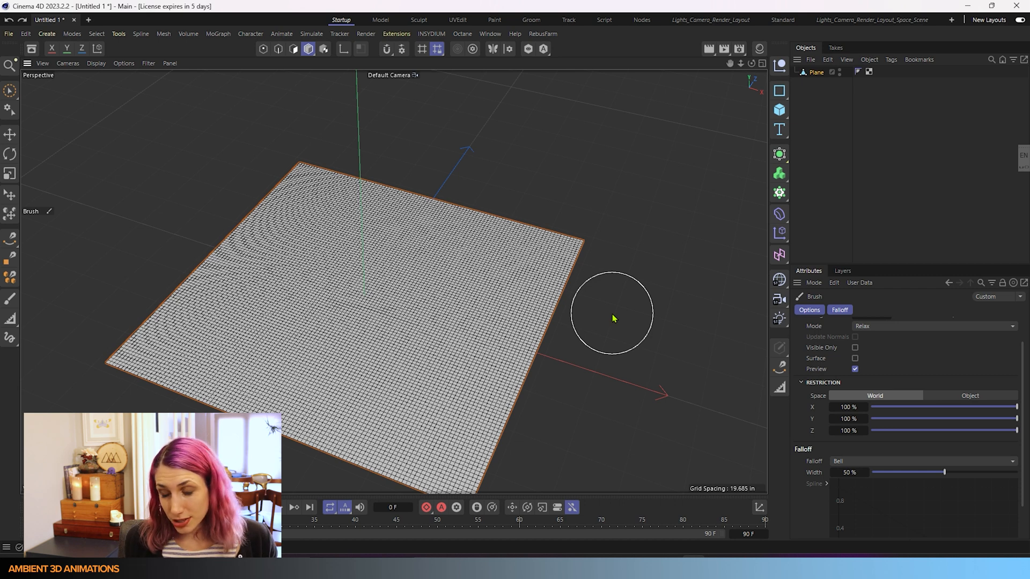
# Switch the brush falloff to Constant and its mode from Relax to Normal
pyautogui.click(919, 461)
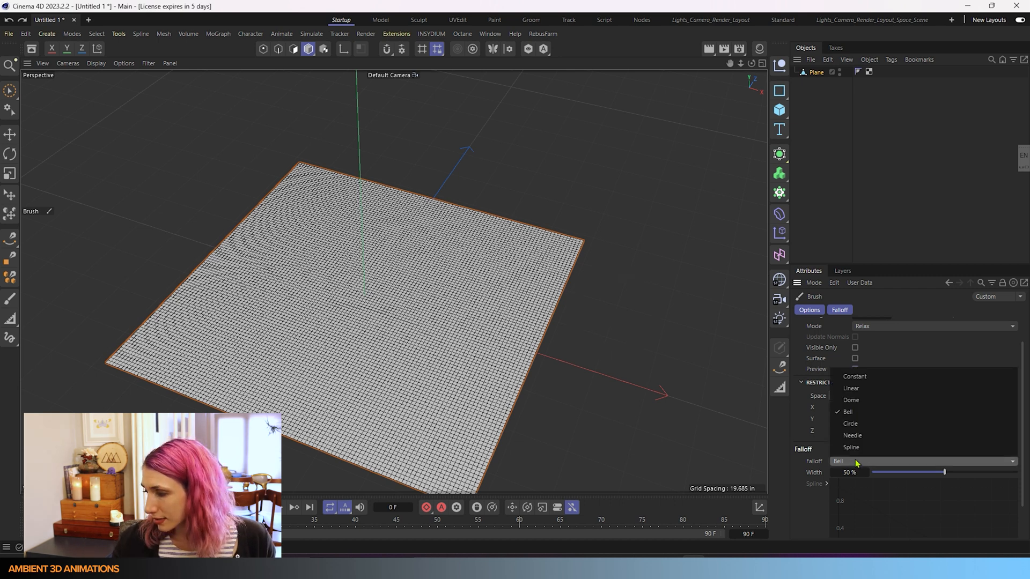
pyautogui.moveTo(866, 423)
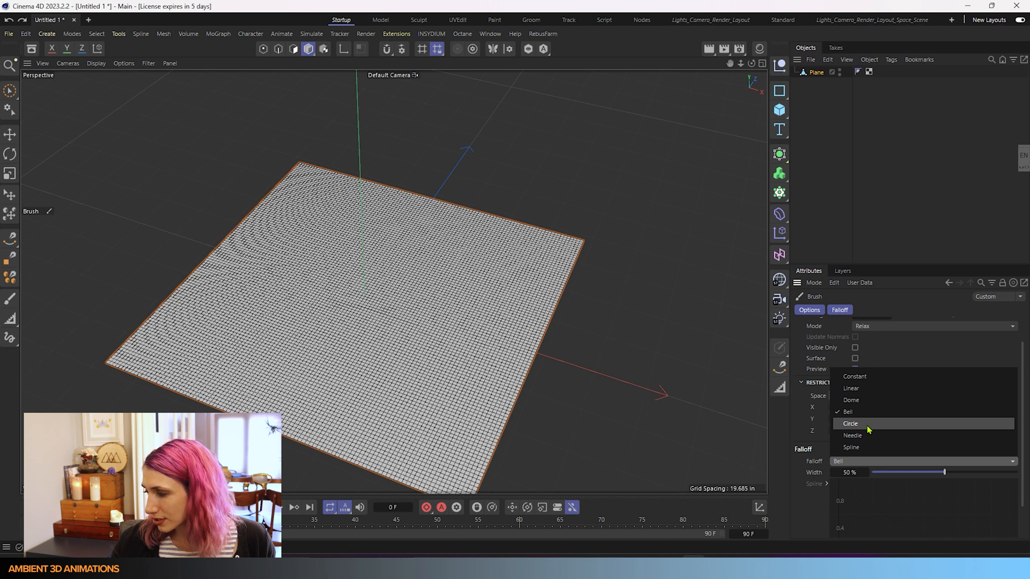
pyautogui.moveTo(862, 448)
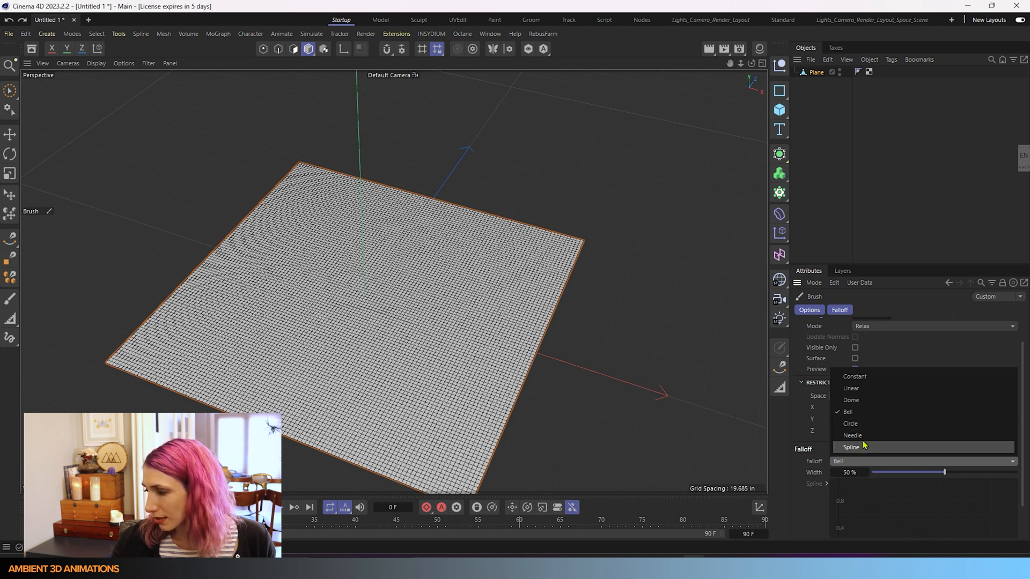
pyautogui.moveTo(862, 376)
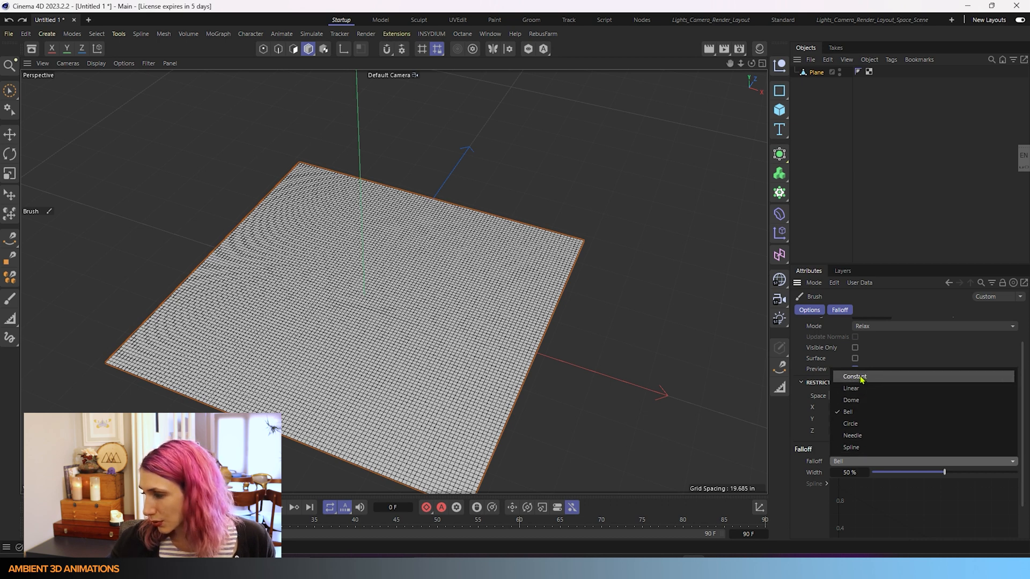
pyautogui.click(855, 376)
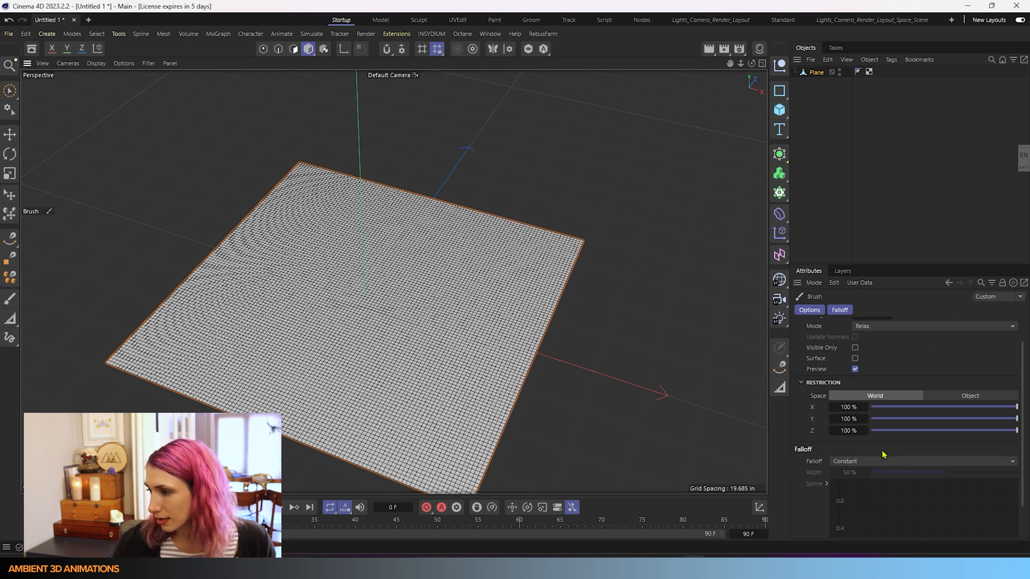
pyautogui.click(932, 355)
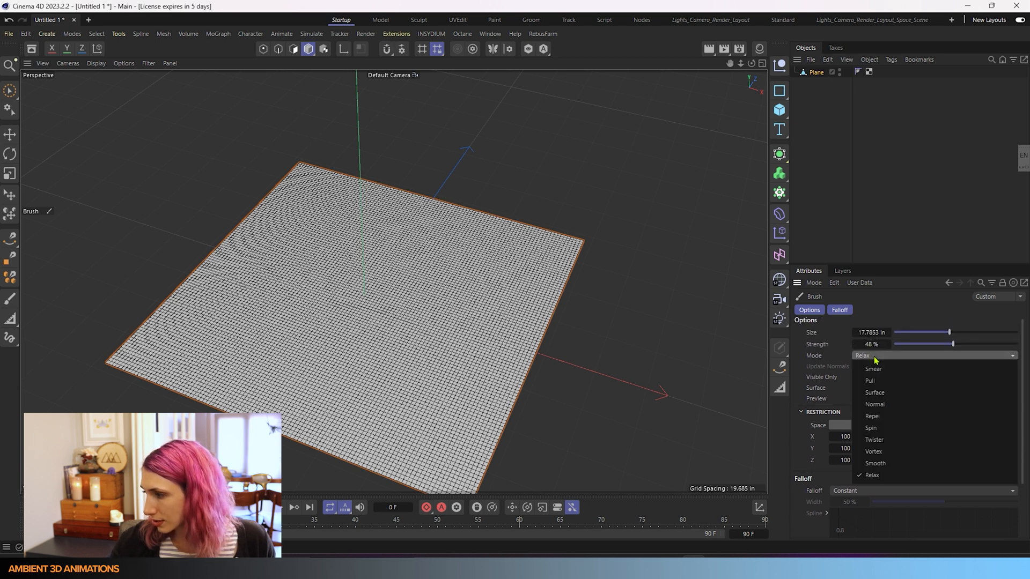
pyautogui.click(874, 404)
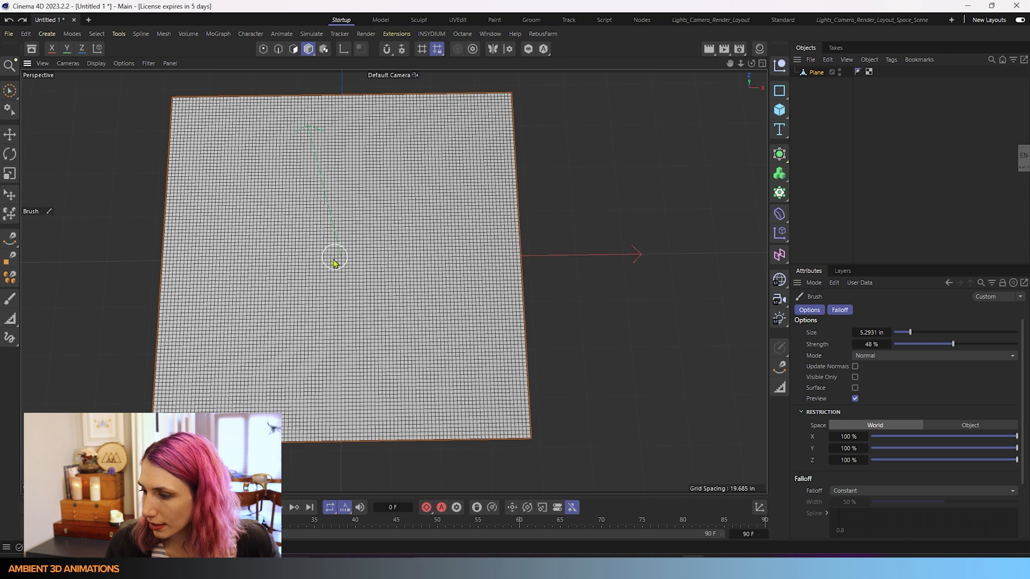
# Paint the wavy upper-lip ridge across the plane and a first lower-lip stroke beneath it
pyautogui.moveTo(335, 256); pyautogui.dragTo(276, 284)
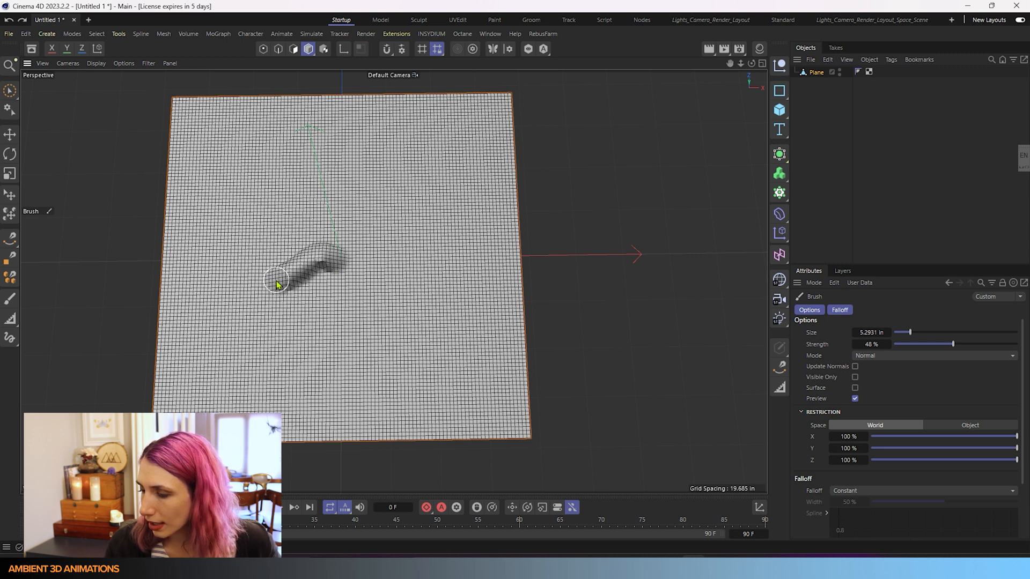
pyautogui.moveTo(276, 279); pyautogui.dragTo(381, 253)
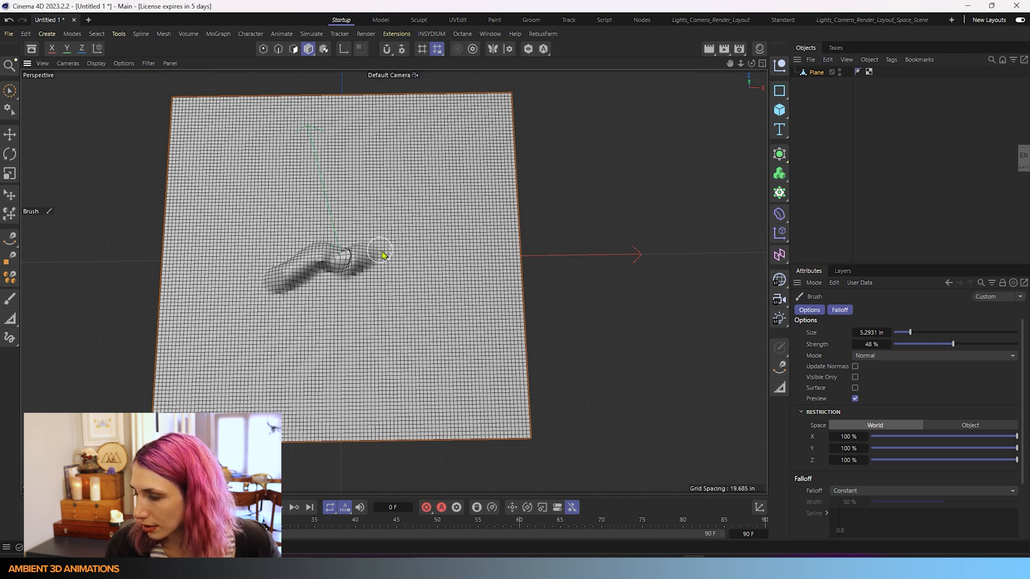
pyautogui.moveTo(380, 253); pyautogui.dragTo(368, 262)
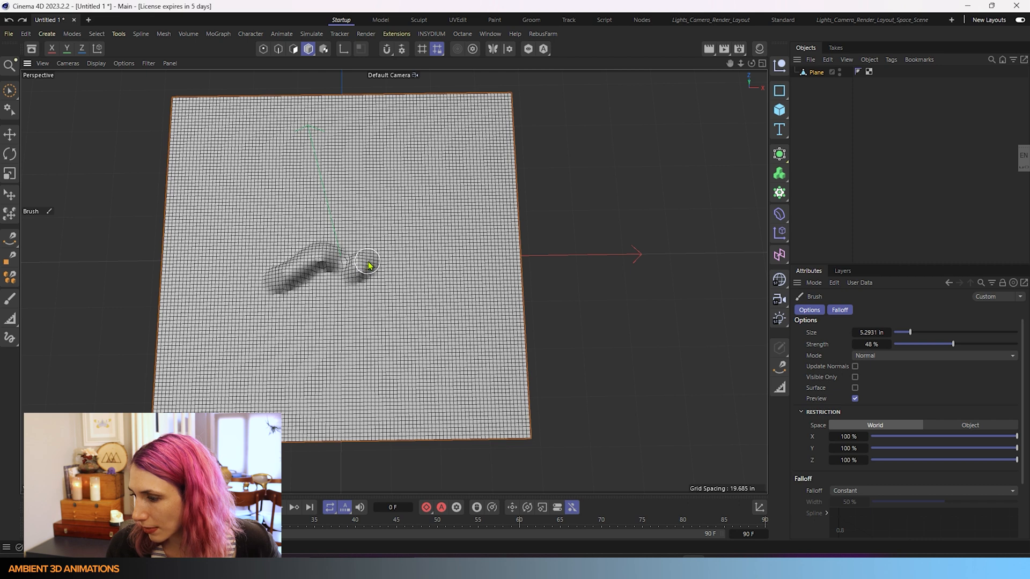
pyautogui.moveTo(368, 263); pyautogui.dragTo(423, 276)
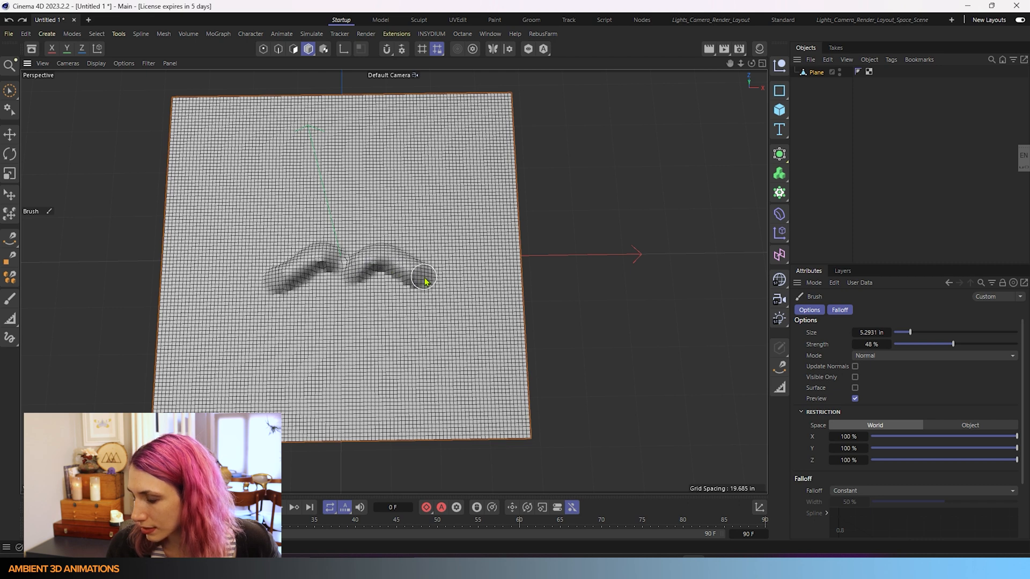
pyautogui.moveTo(424, 277); pyautogui.dragTo(300, 303)
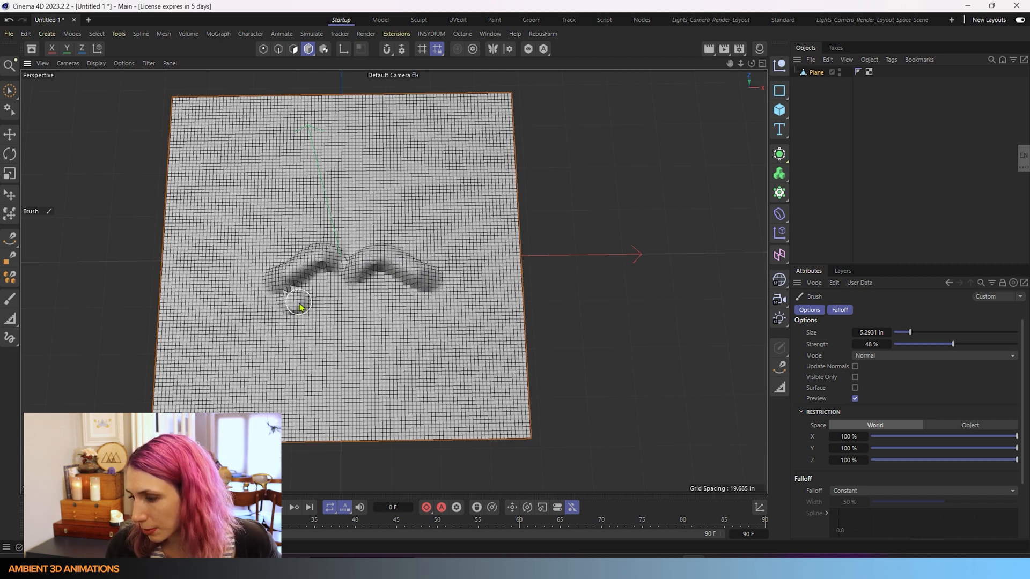
pyautogui.moveTo(300, 302); pyautogui.dragTo(418, 294)
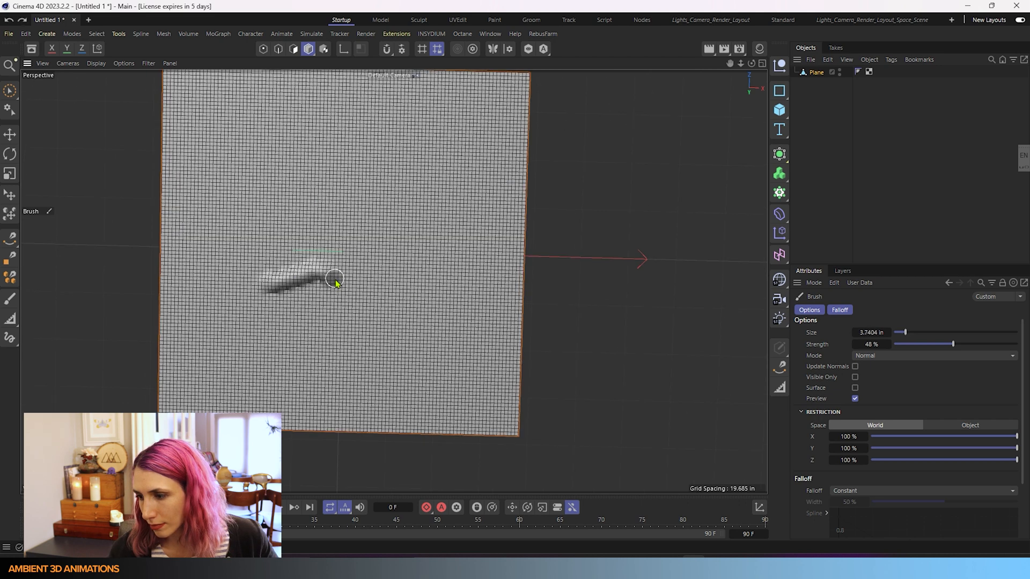
# Build up the thinner upper lip on the right and thicken the lower lip with further strokes
pyautogui.moveTo(335, 278); pyautogui.dragTo(393, 291)
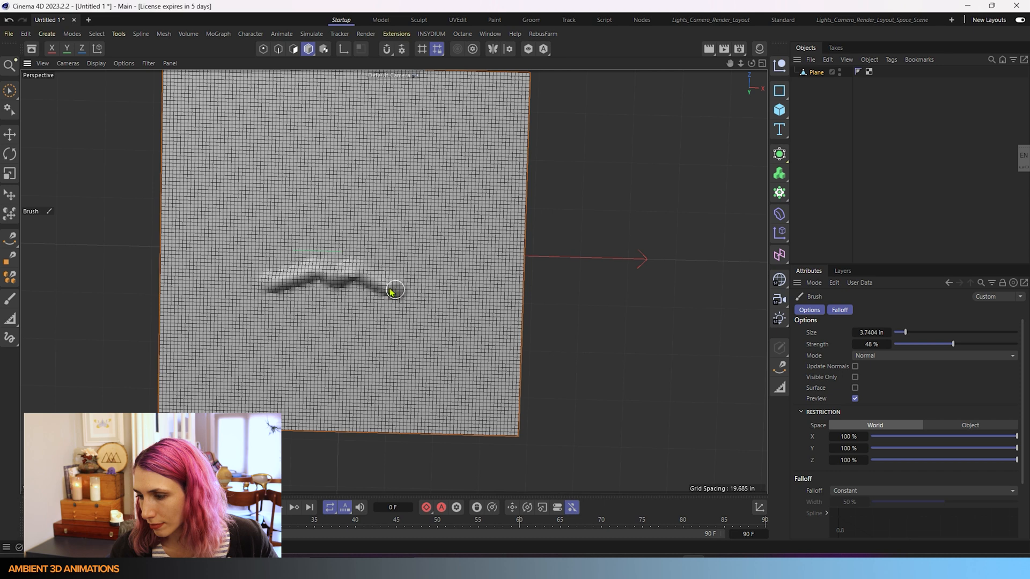
pyautogui.moveTo(393, 289); pyautogui.dragTo(309, 300)
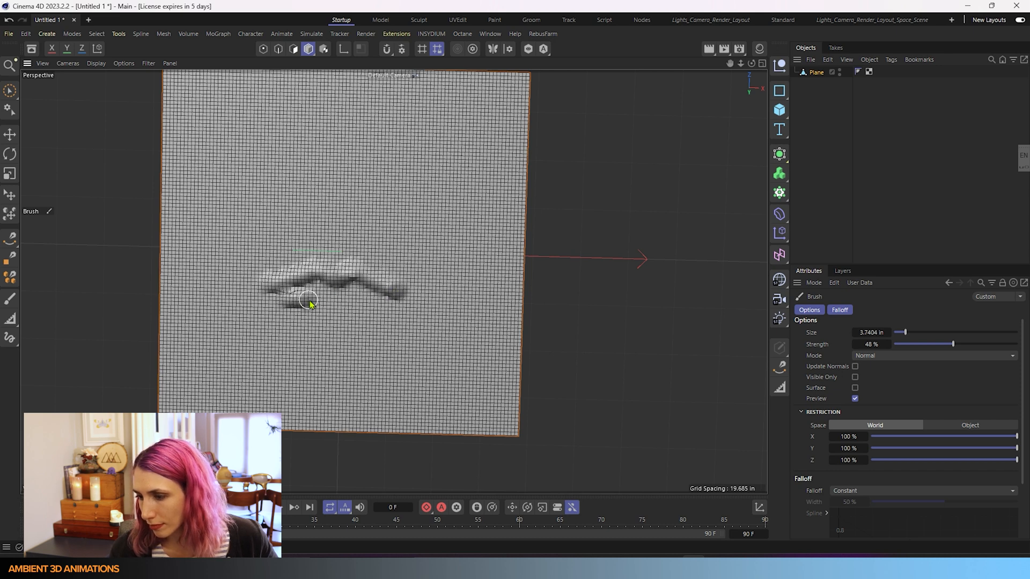
pyautogui.moveTo(309, 302); pyautogui.dragTo(371, 305)
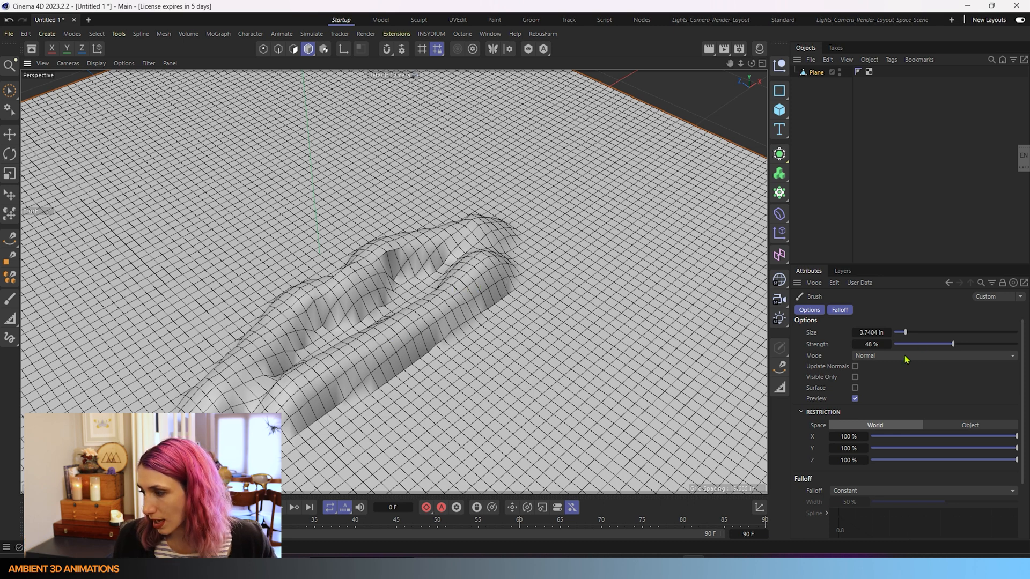
# Enable the brush's Surface option and grow its size to about 10.8 in
pyautogui.click(932, 355)
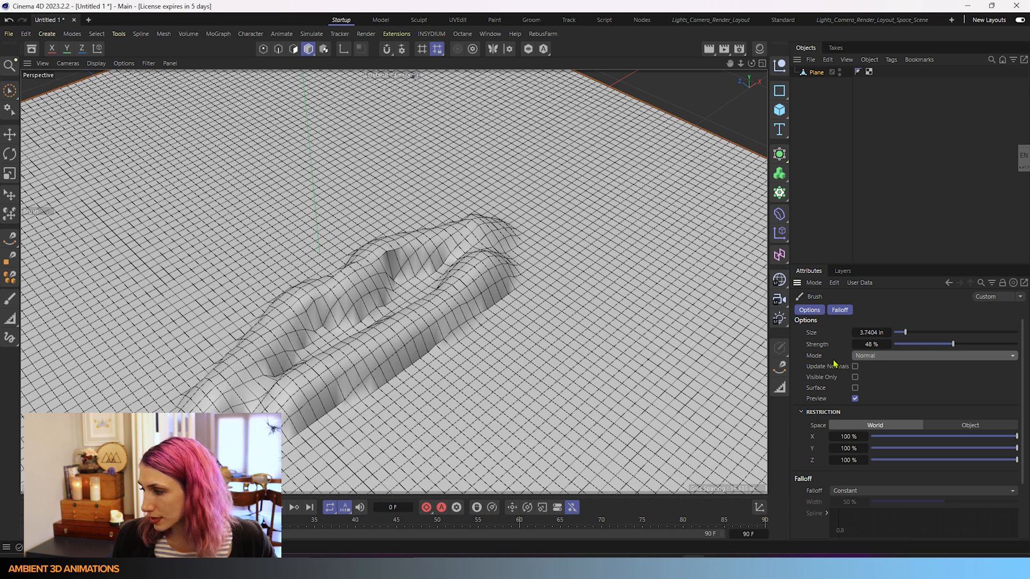
pyautogui.moveTo(809, 390)
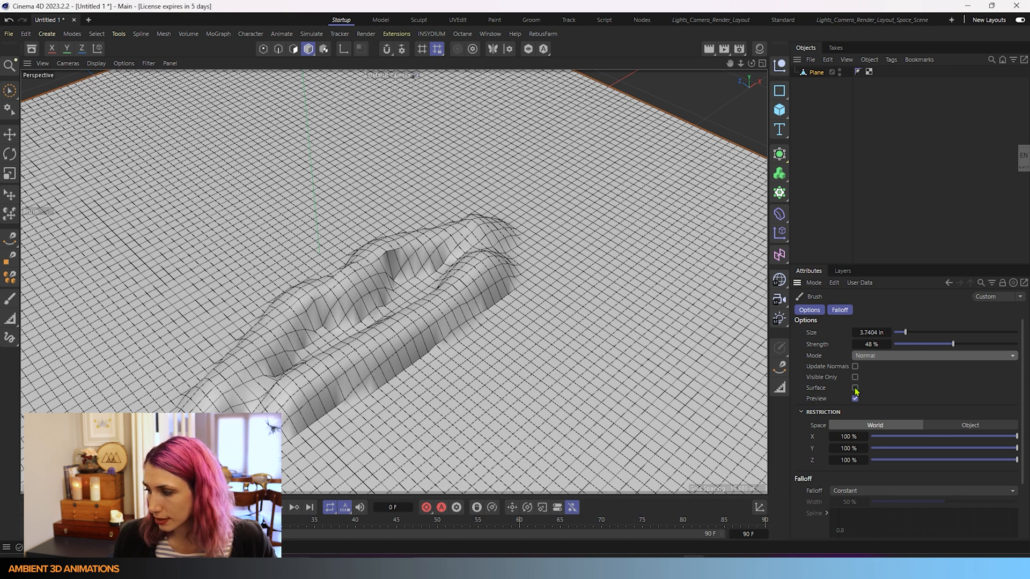
pyautogui.click(854, 387)
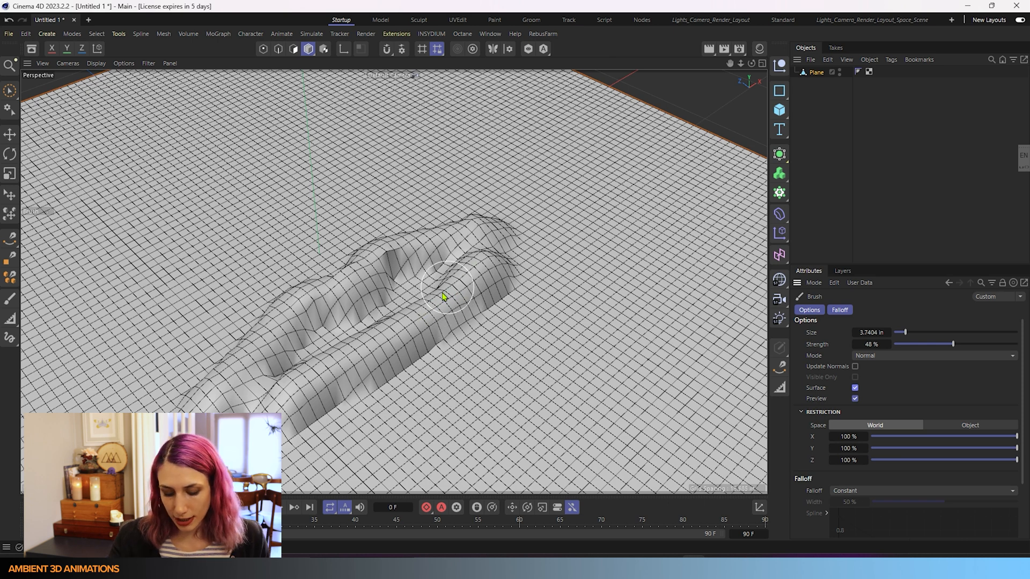
pyautogui.moveTo(903, 333); pyautogui.dragTo(928, 332)
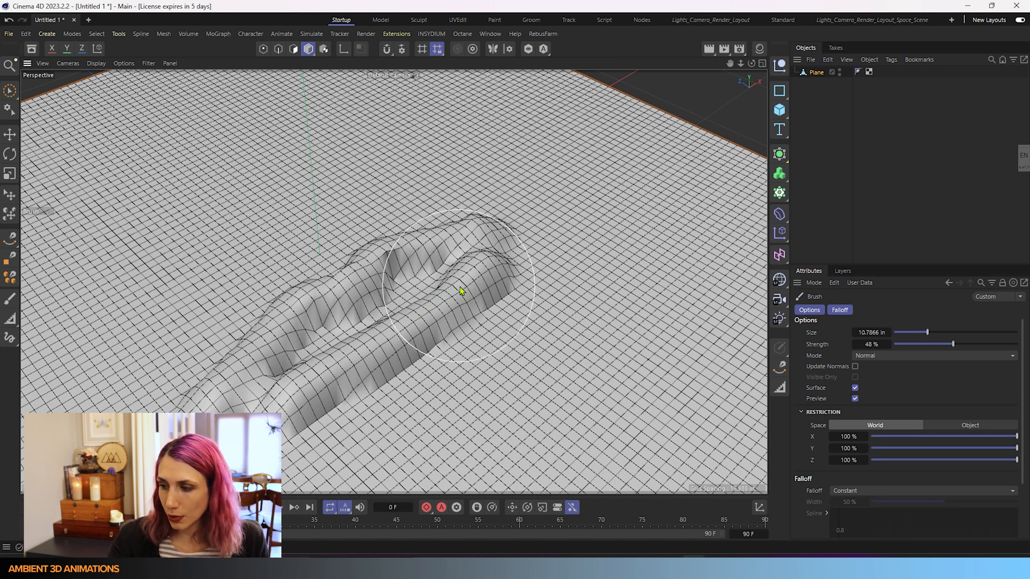
pyautogui.moveTo(475, 274)
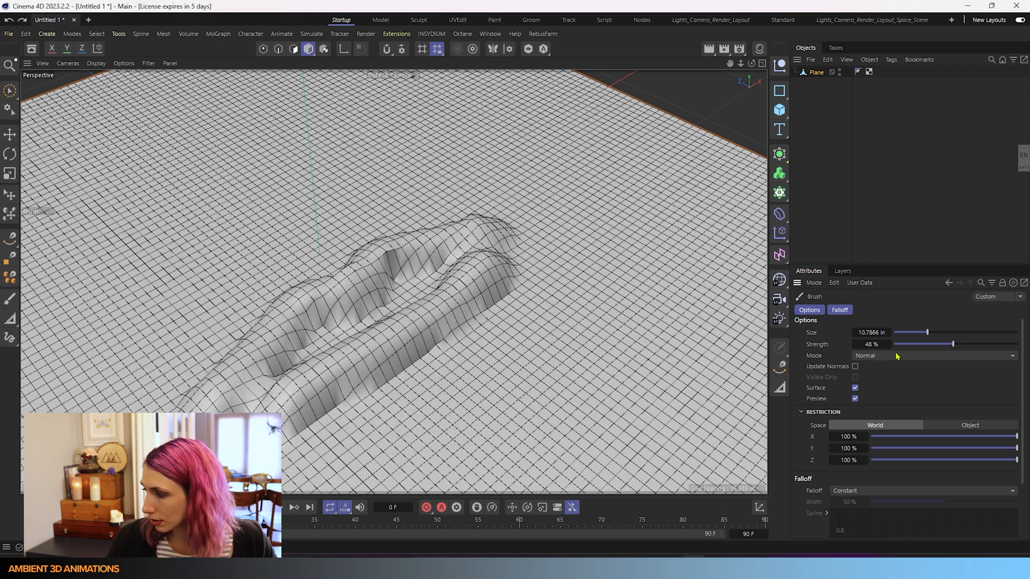
# Switch the brush to Smear and test a few smear strokes through the middle of the lips
pyautogui.click(932, 355)
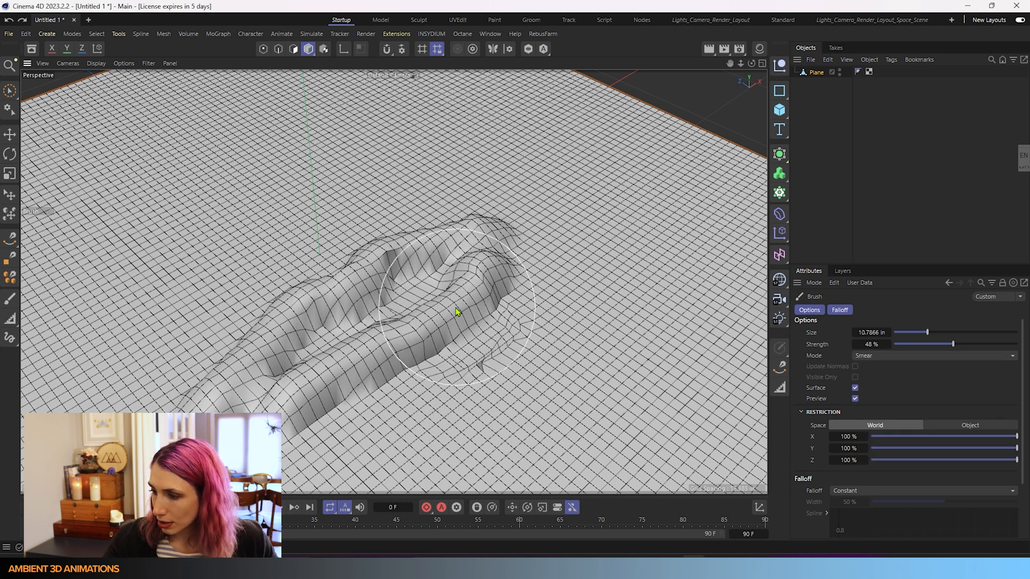
pyautogui.moveTo(457, 312); pyautogui.dragTo(449, 300)
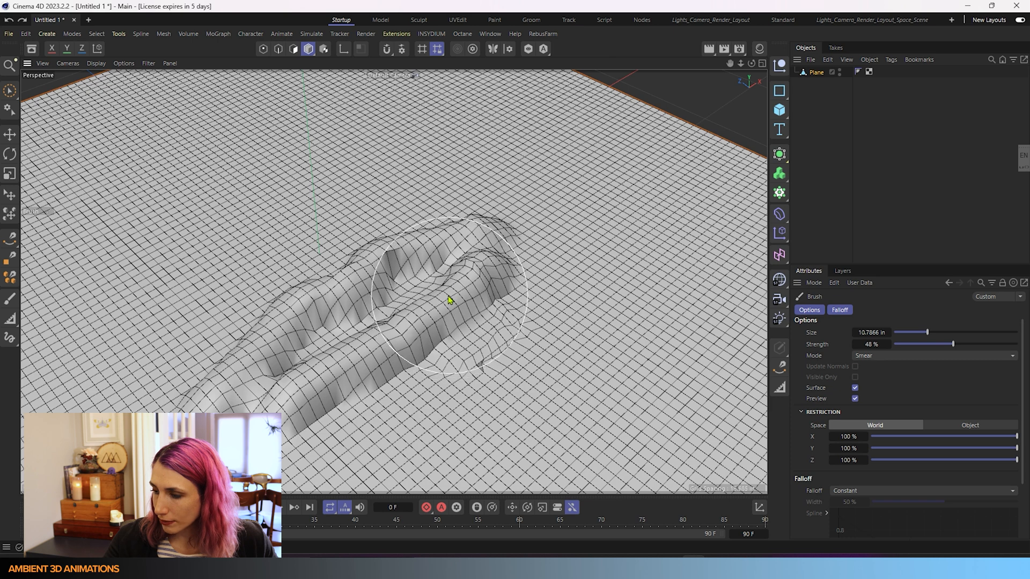
pyautogui.moveTo(448, 300); pyautogui.dragTo(551, 359)
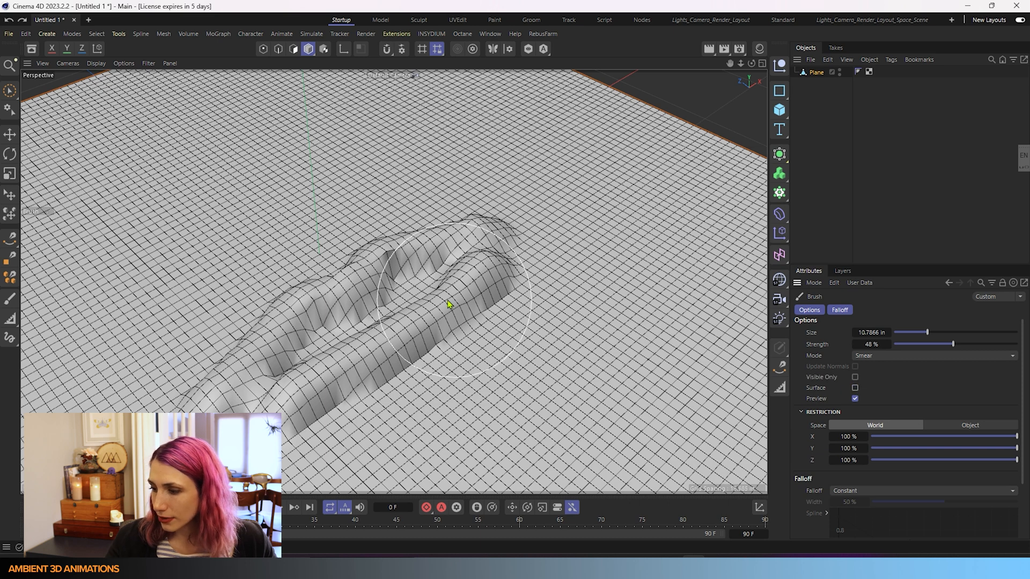
pyautogui.moveTo(446, 303); pyautogui.dragTo(473, 325)
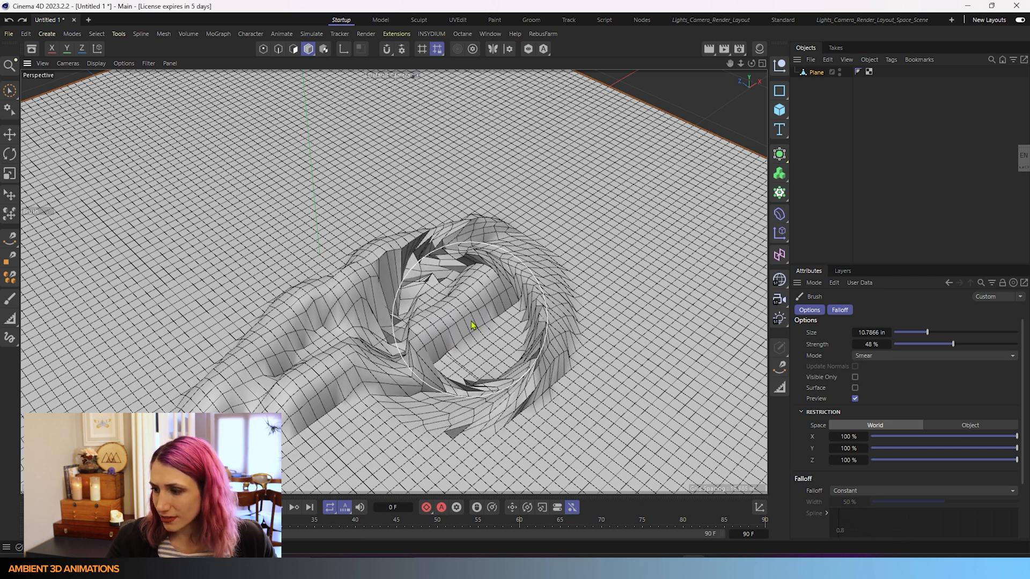
pyautogui.moveTo(469, 325); pyautogui.dragTo(499, 309)
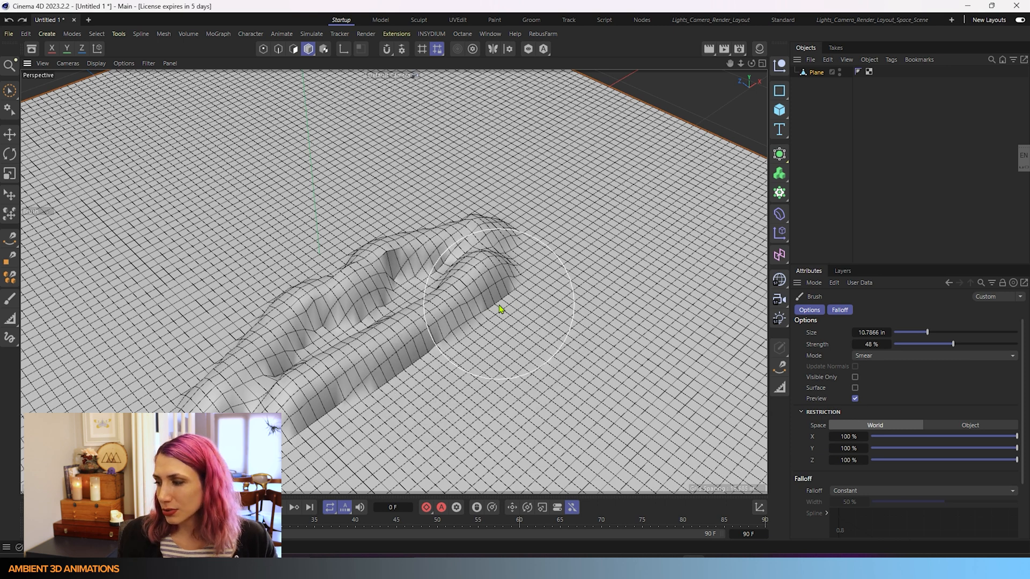
# Turn on the brush's Surface option and turn off its Preview
pyautogui.click(854, 387)
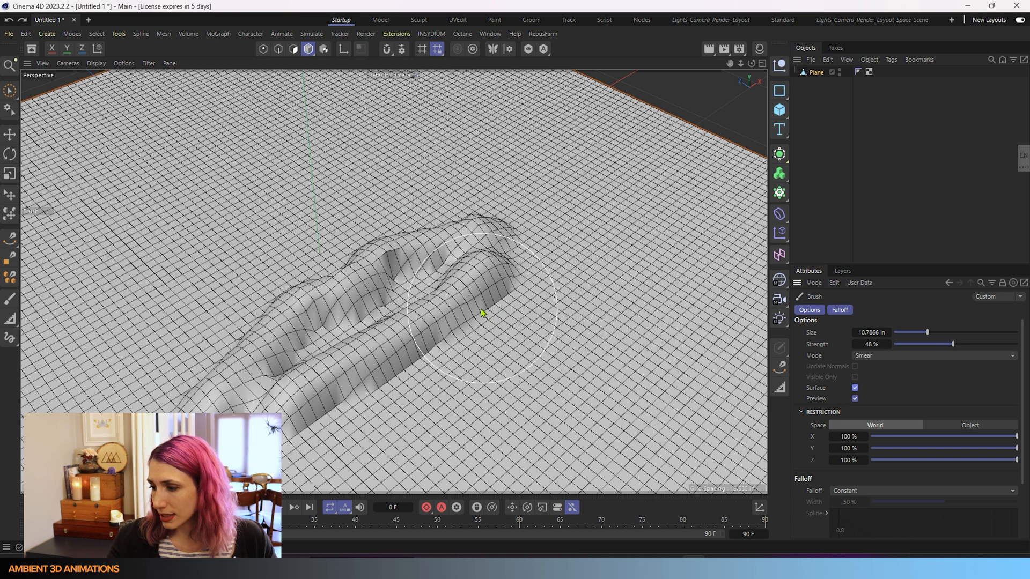
pyautogui.moveTo(531, 294)
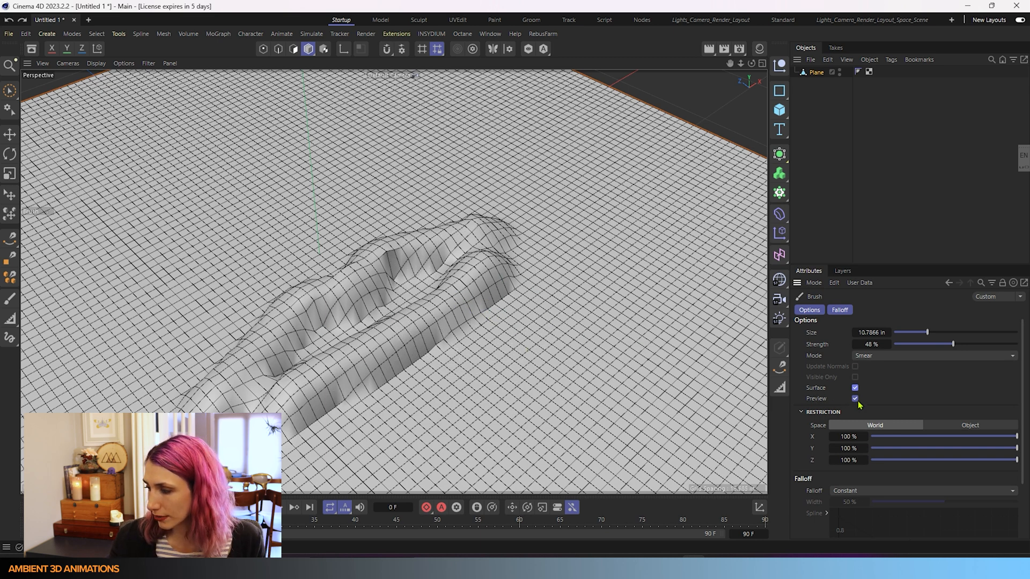
pyautogui.click(855, 399)
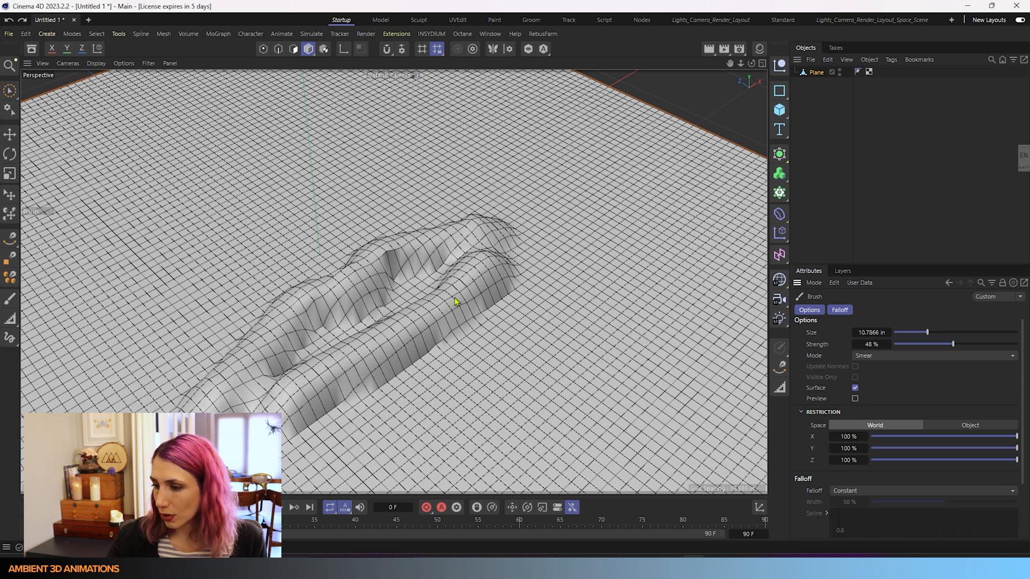
pyautogui.moveTo(578, 256)
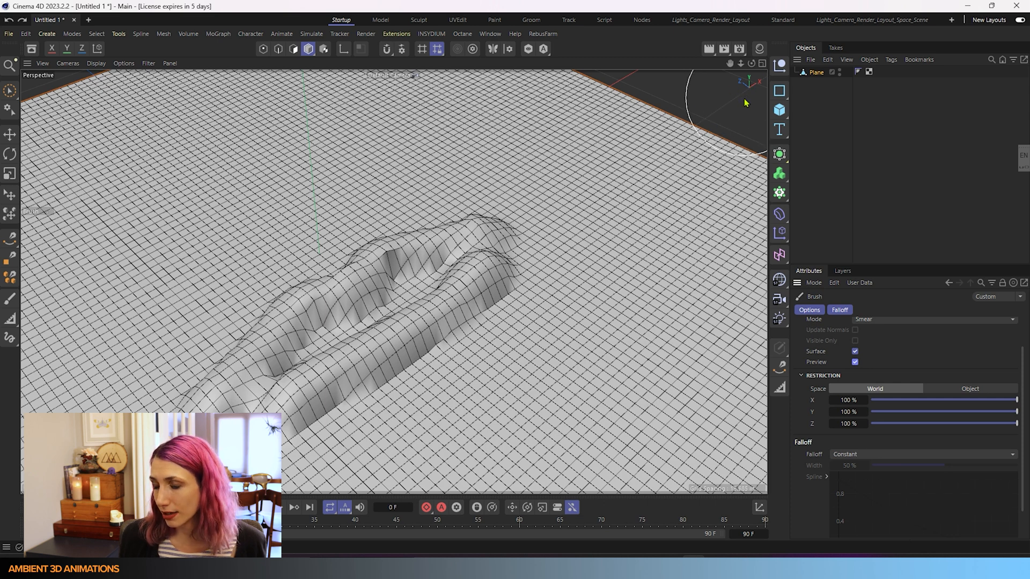
pyautogui.moveTo(955, 389)
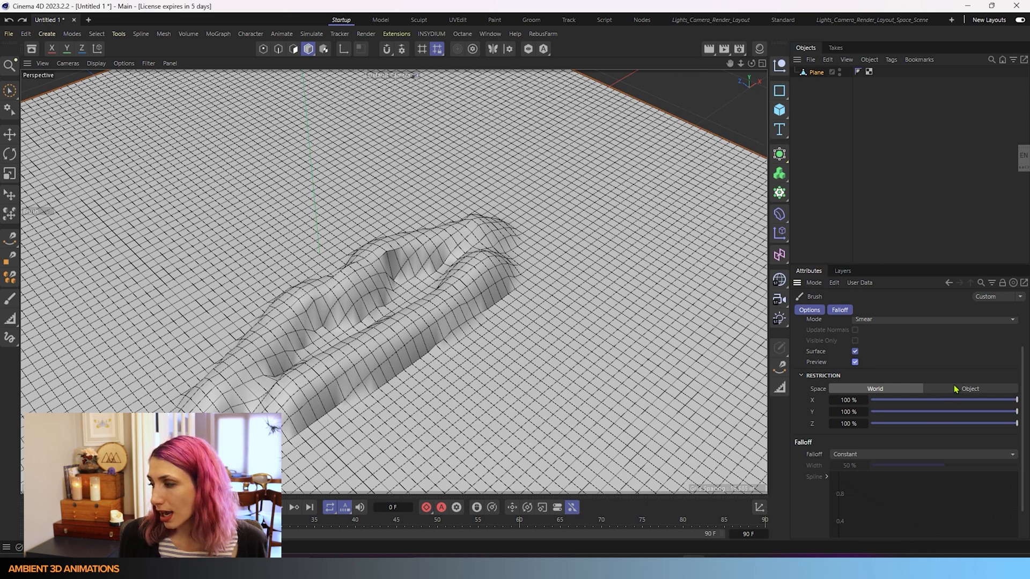
# Select the Plane and use Move and Rotate to stand the lips upright as a tall ridge
pyautogui.click(817, 72)
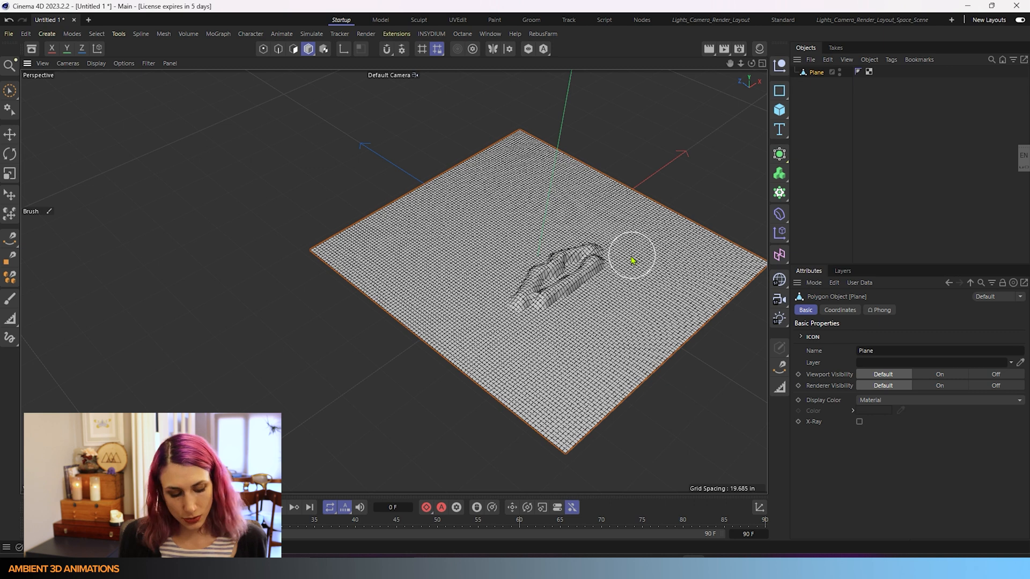
pyautogui.click(10, 134)
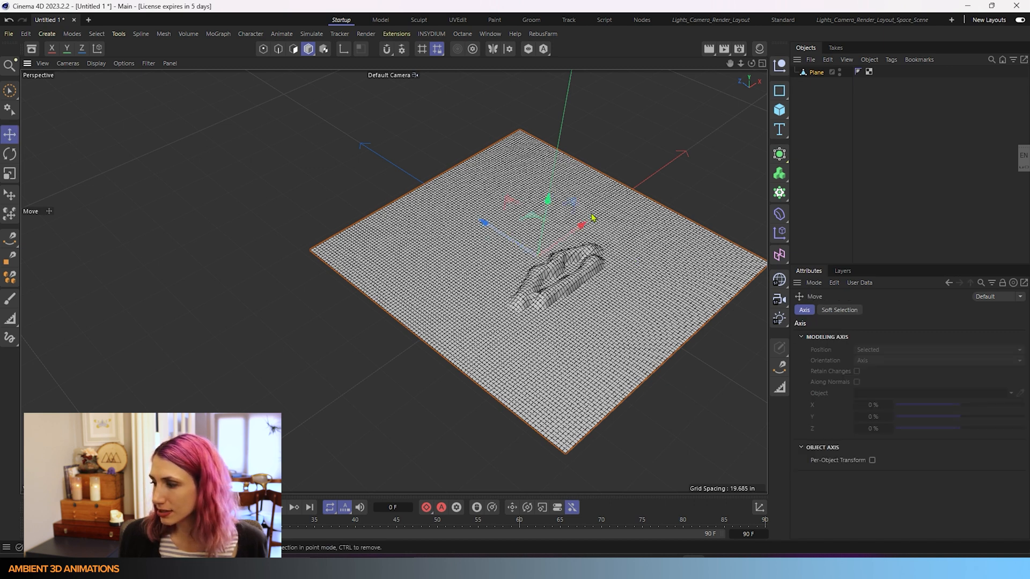
pyautogui.moveTo(489, 281)
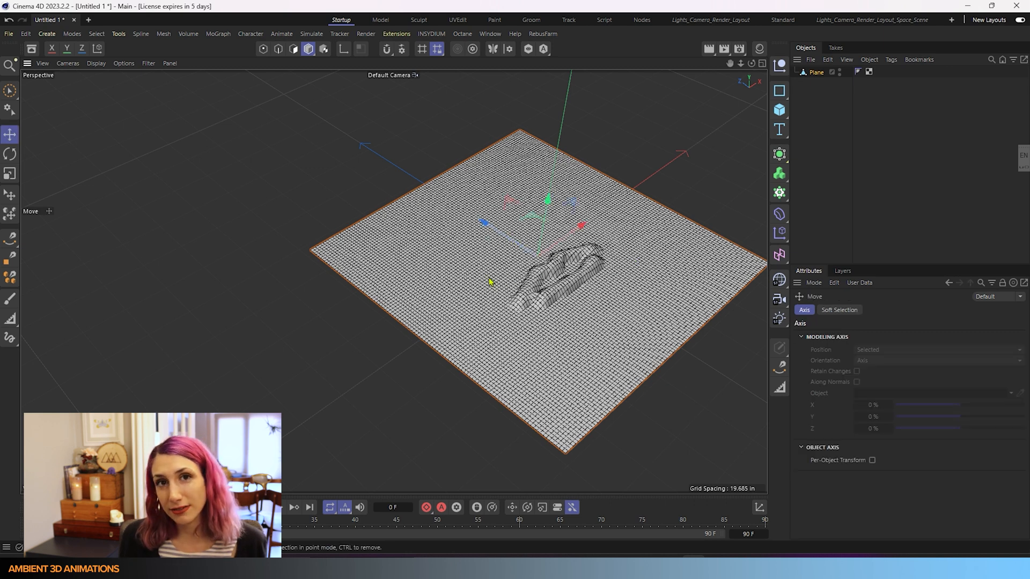
pyautogui.click(10, 153)
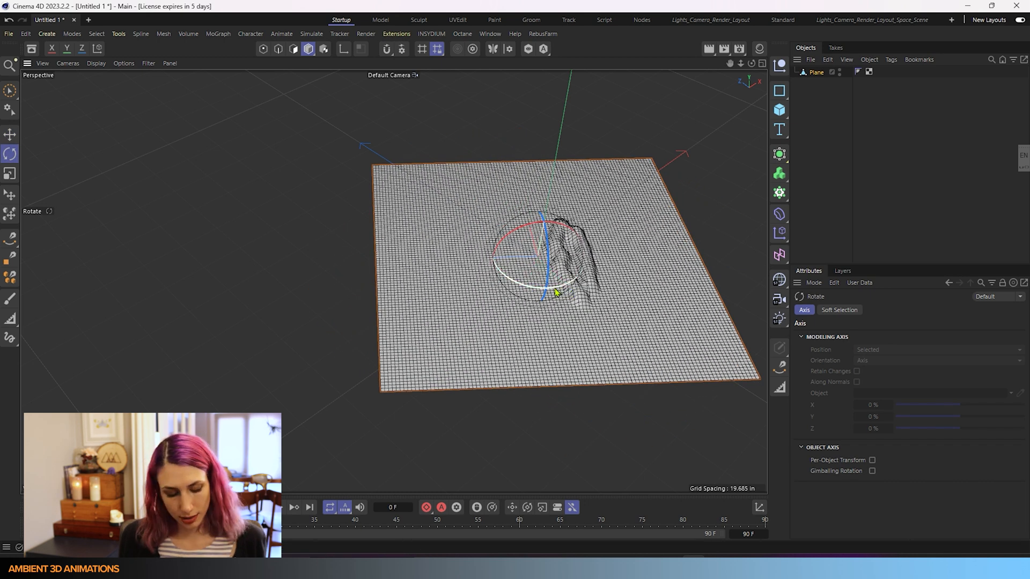
pyautogui.click(9, 135)
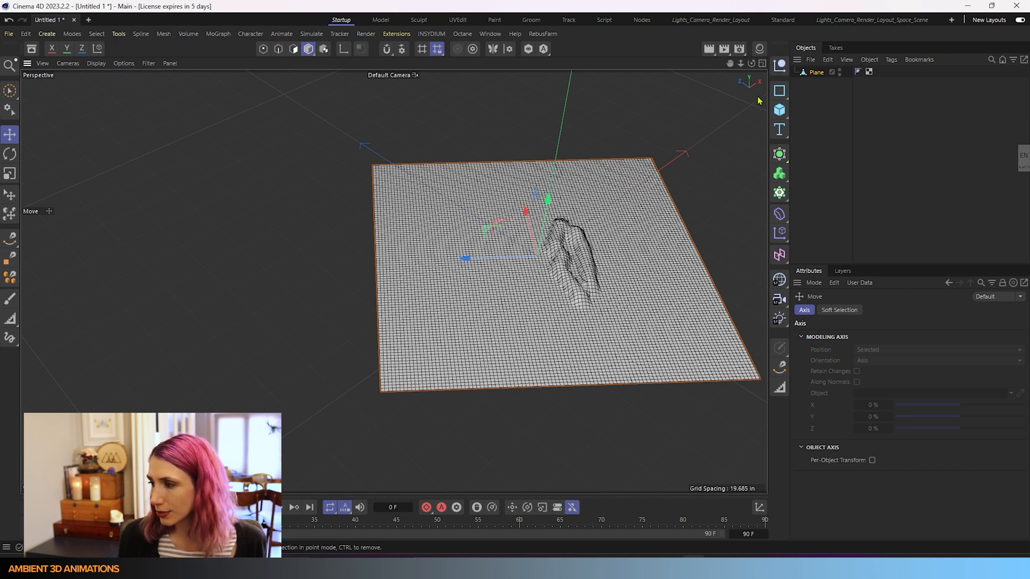
pyautogui.moveTo(726, 92)
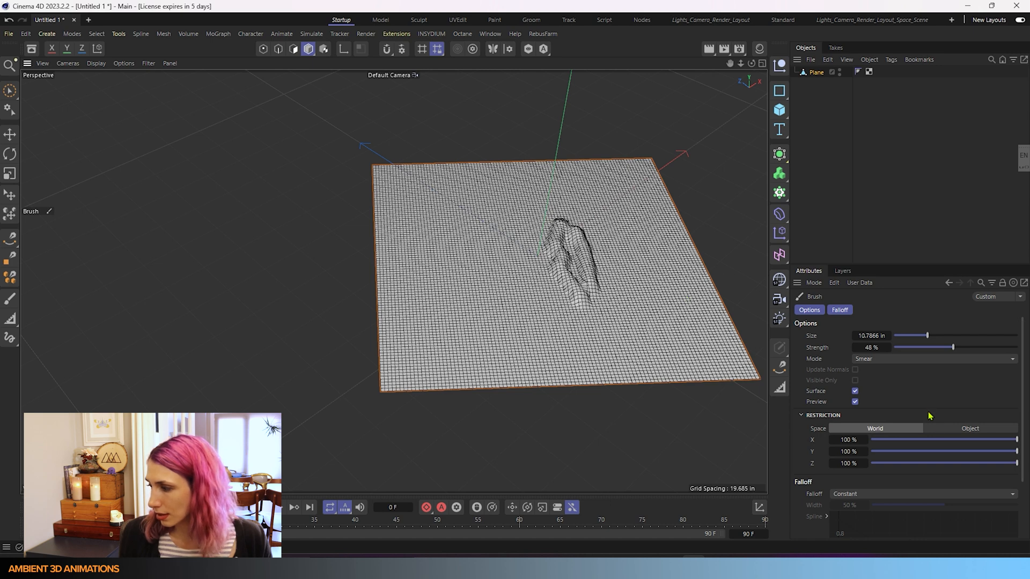
pyautogui.moveTo(870, 433)
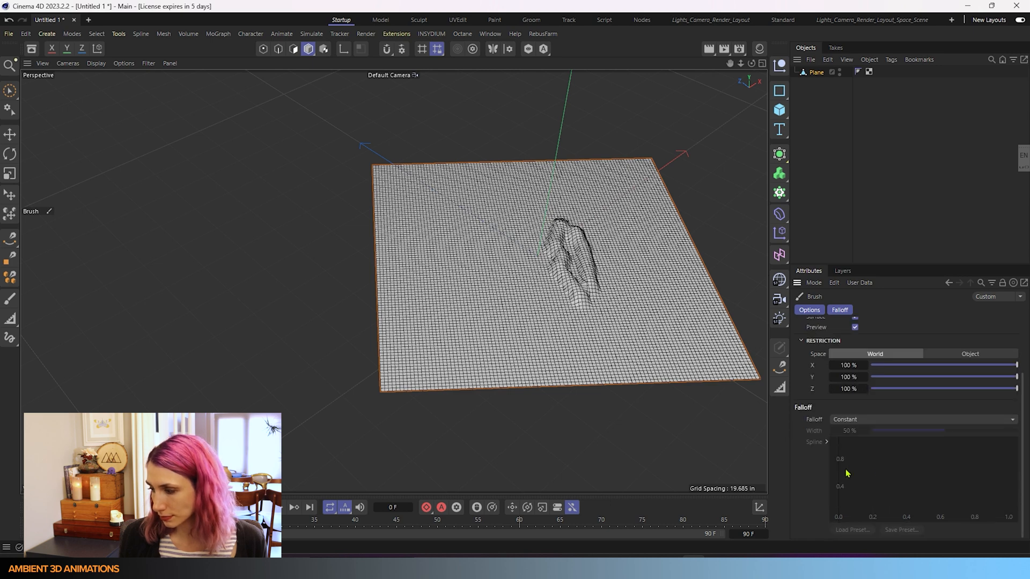
pyautogui.moveTo(862, 426)
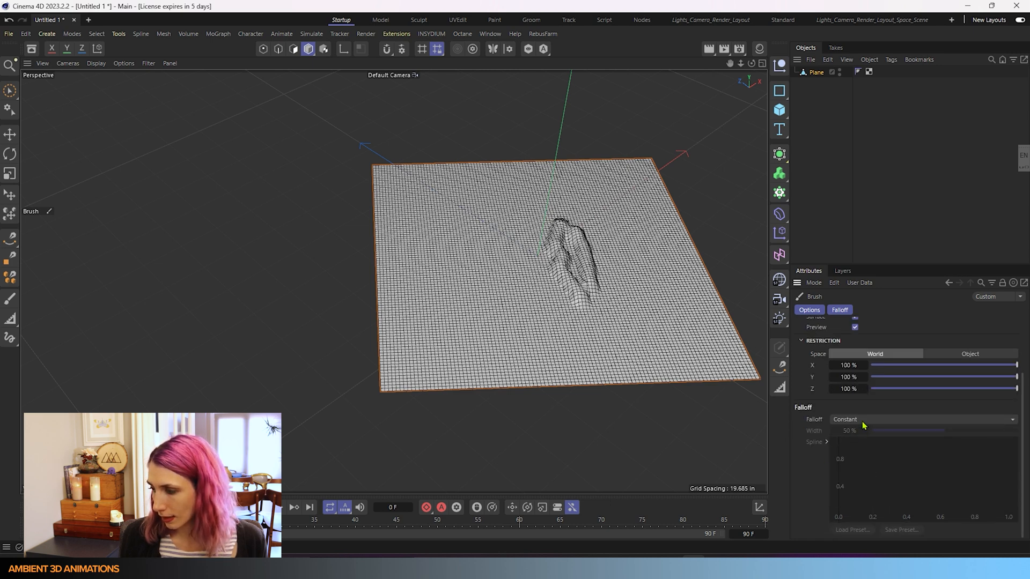
# Check the falloff list while keeping Constant, then orbit to view the lips from another side
pyautogui.click(919, 419)
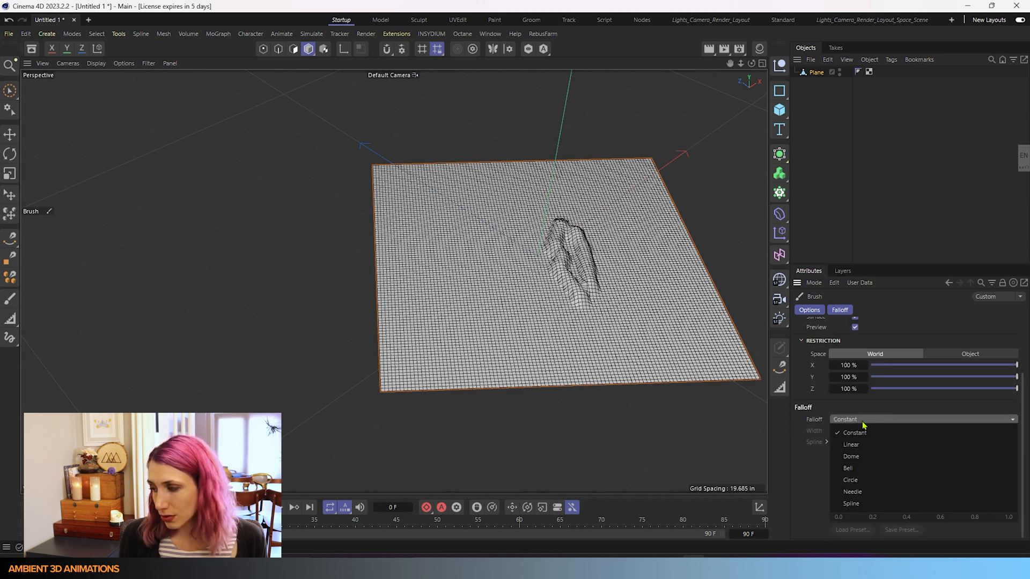
pyautogui.moveTo(851, 504)
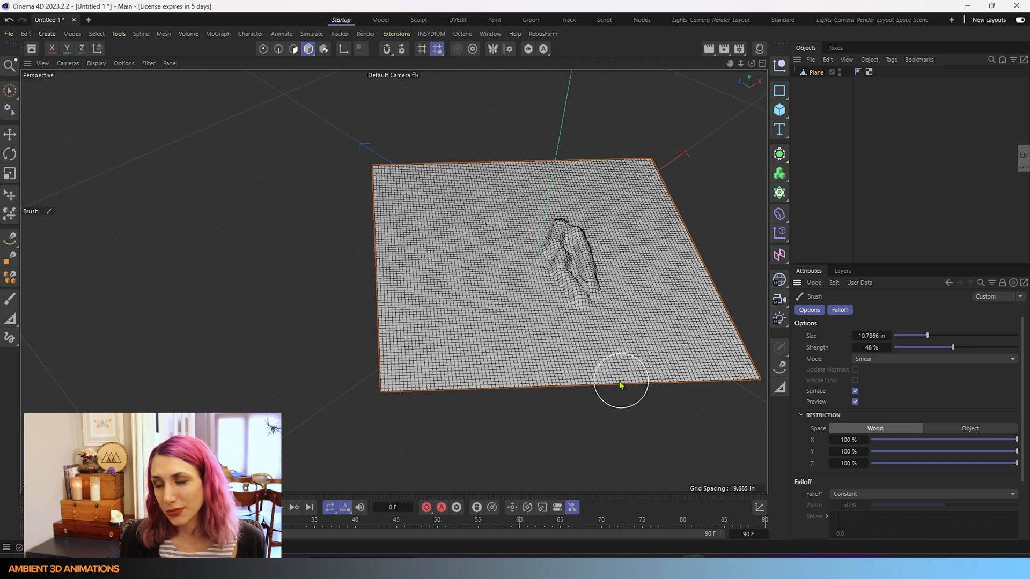
pyautogui.moveTo(621, 384); pyautogui.dragTo(653, 411)
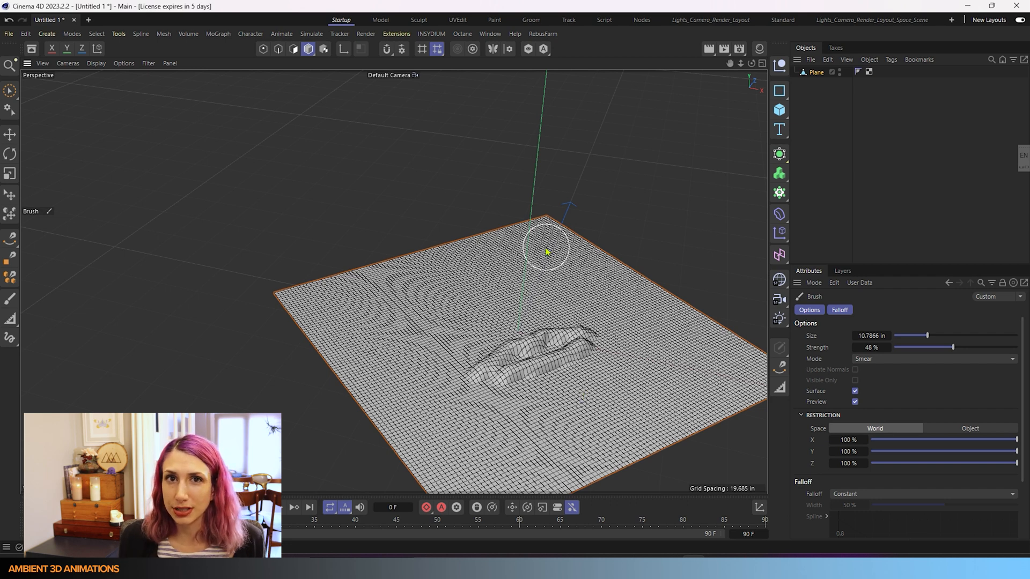
pyautogui.moveTo(508, 248)
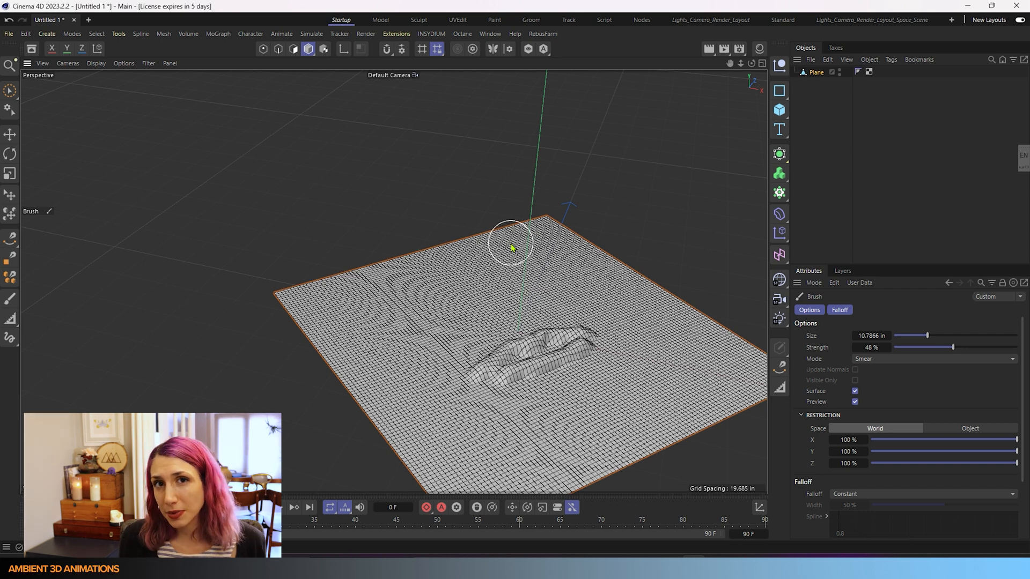
pyautogui.moveTo(299, 173)
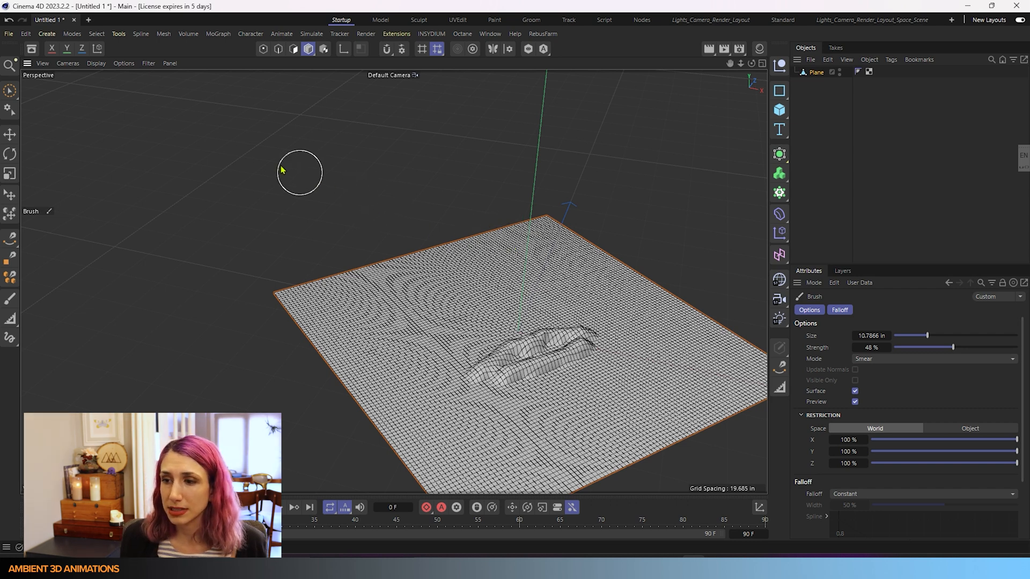
# Open the Mesh menu to reach the Brushes submenu for tearing off the Sculpt Brushes palette
pyautogui.click(163, 33)
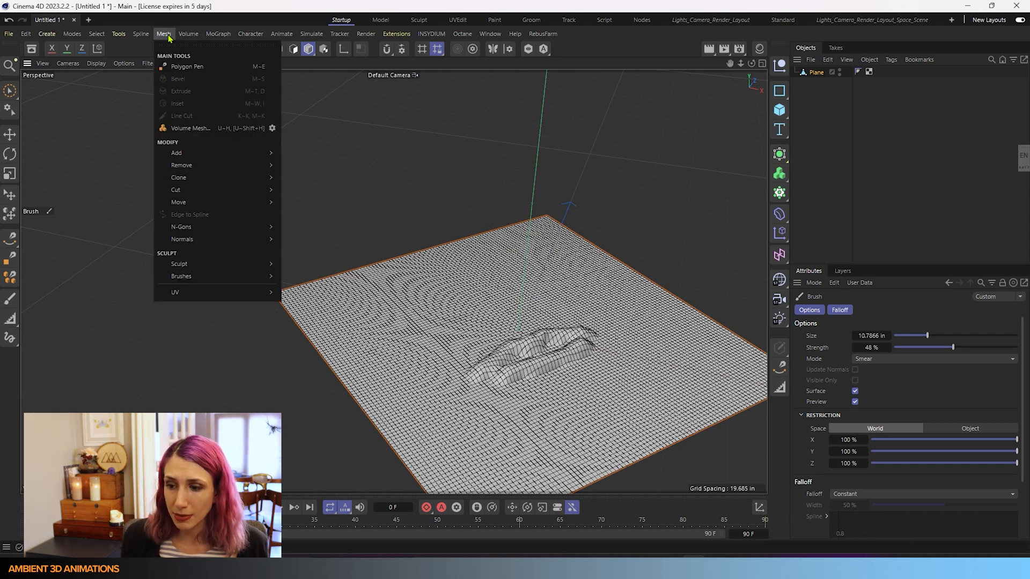
pyautogui.moveTo(191, 128)
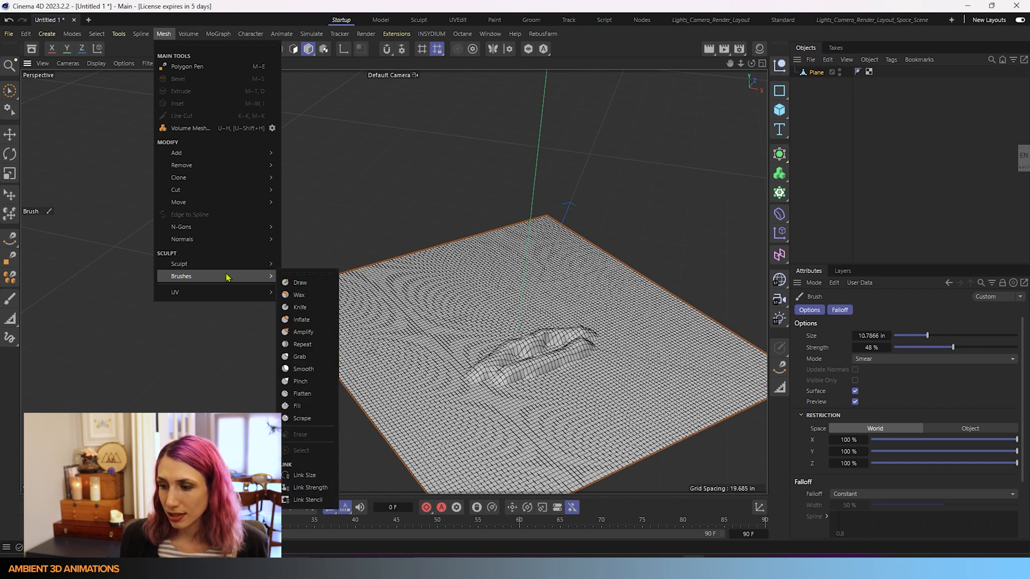
pyautogui.moveTo(303, 332)
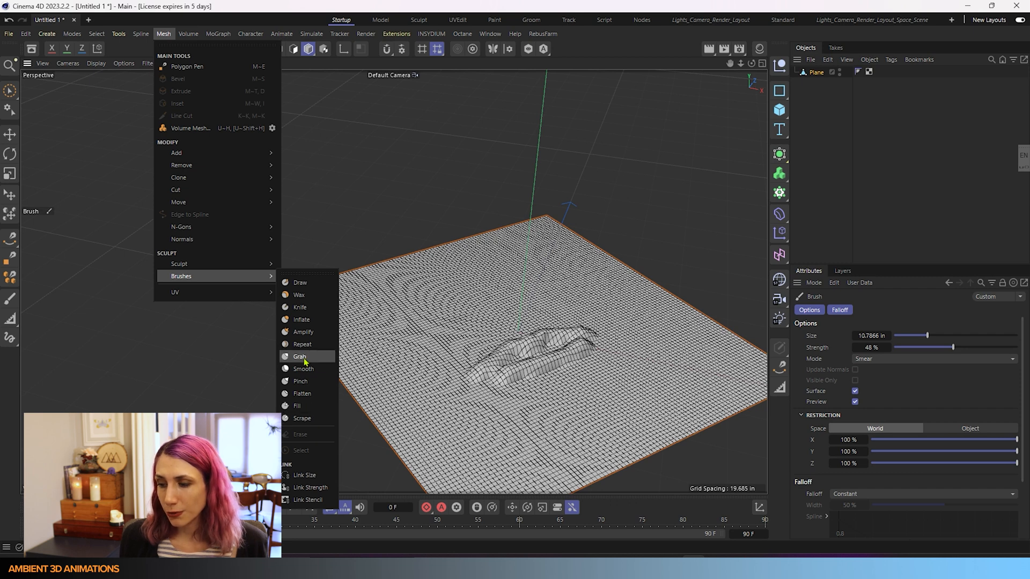
pyautogui.moveTo(299, 307)
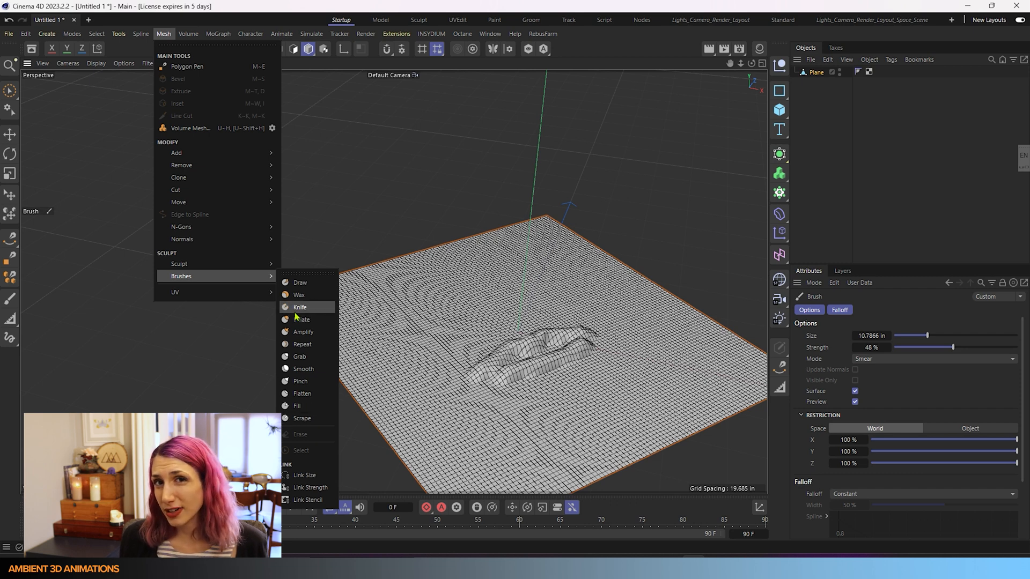
pyautogui.moveTo(300, 282)
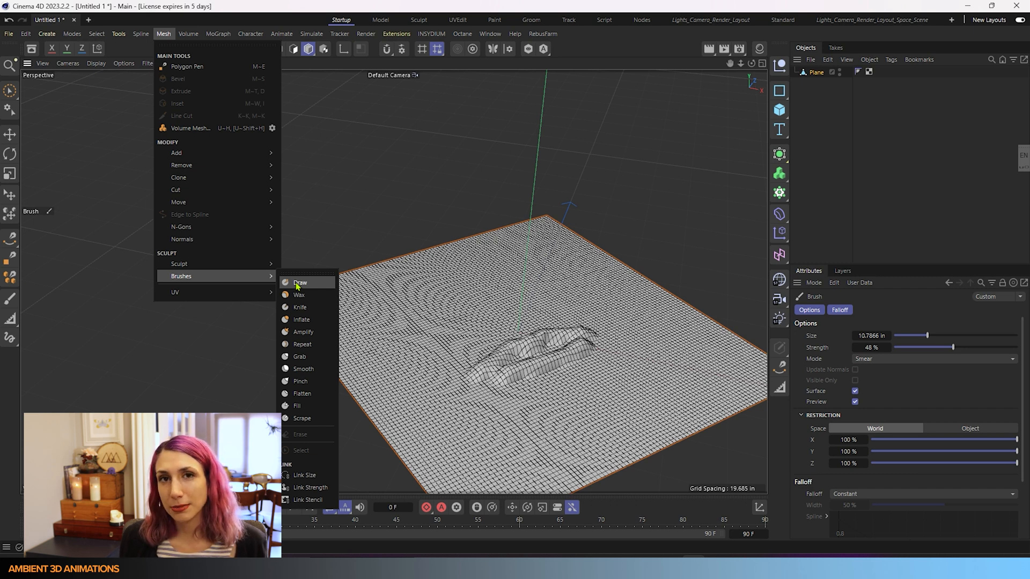
pyautogui.moveTo(301, 320)
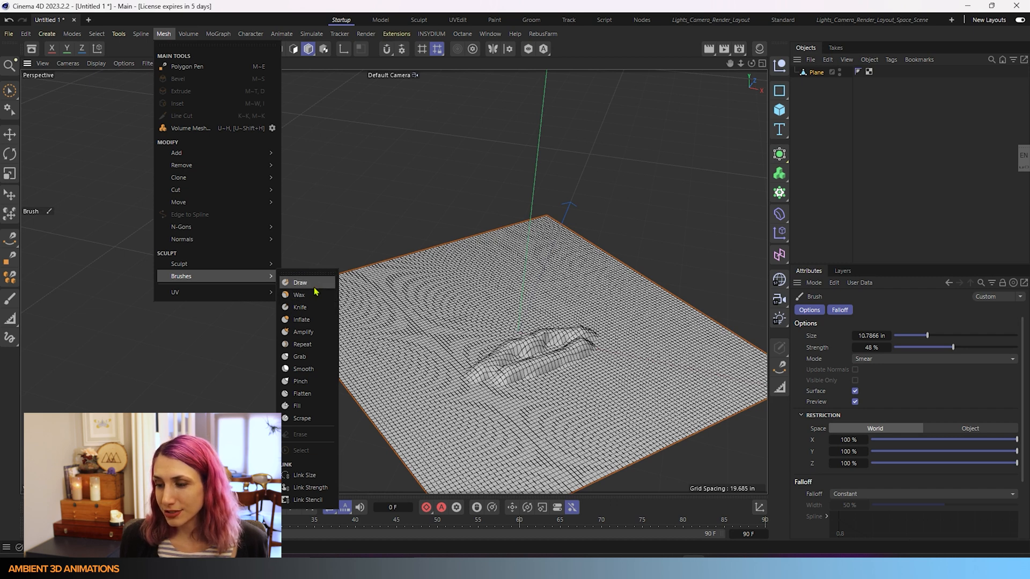
pyautogui.moveTo(316, 281)
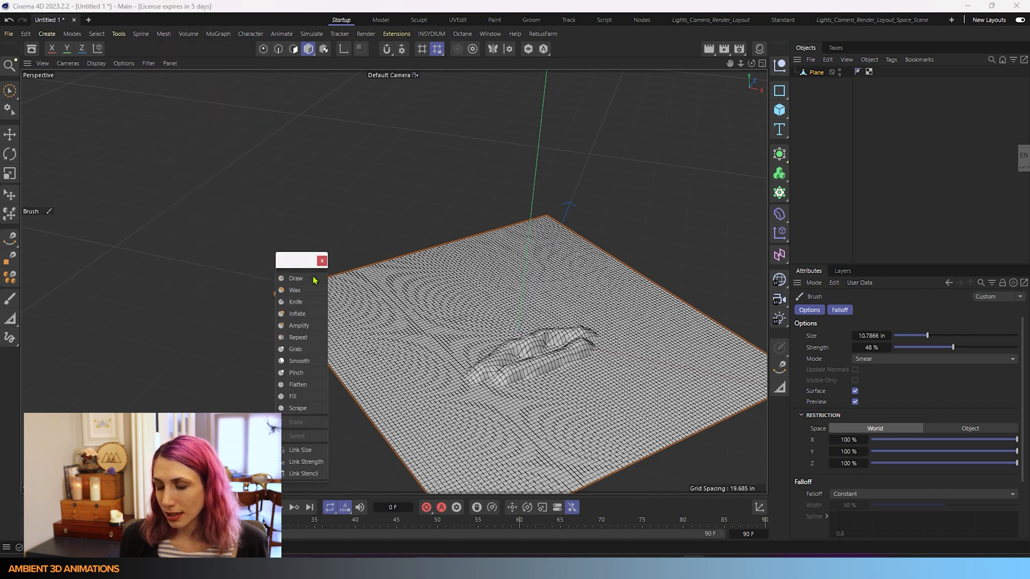
pyautogui.moveTo(697, 212)
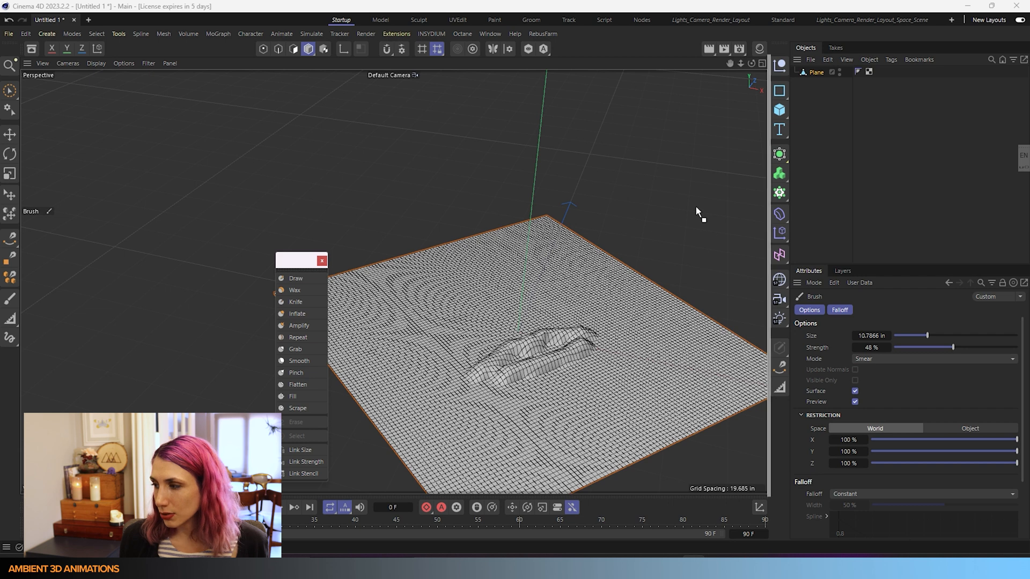